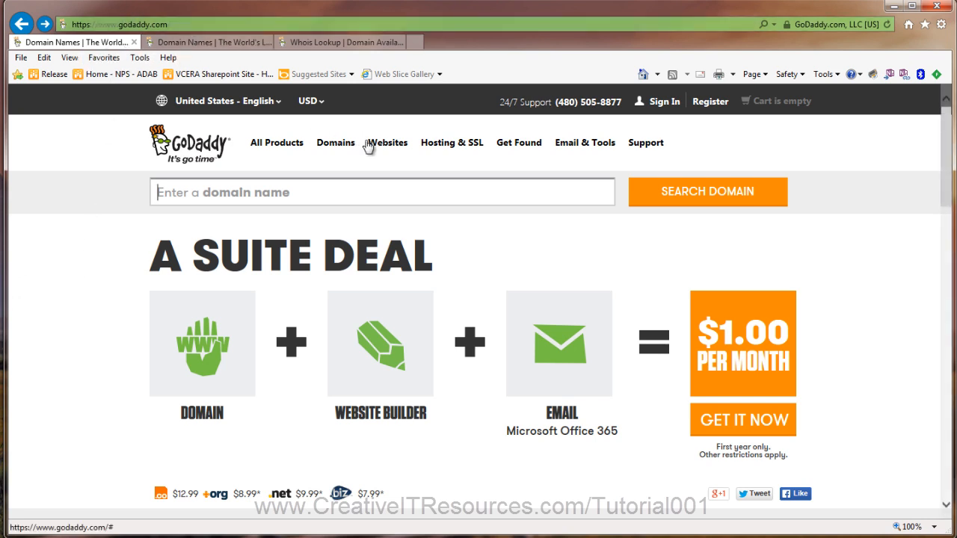
mouse_move(395, 149)
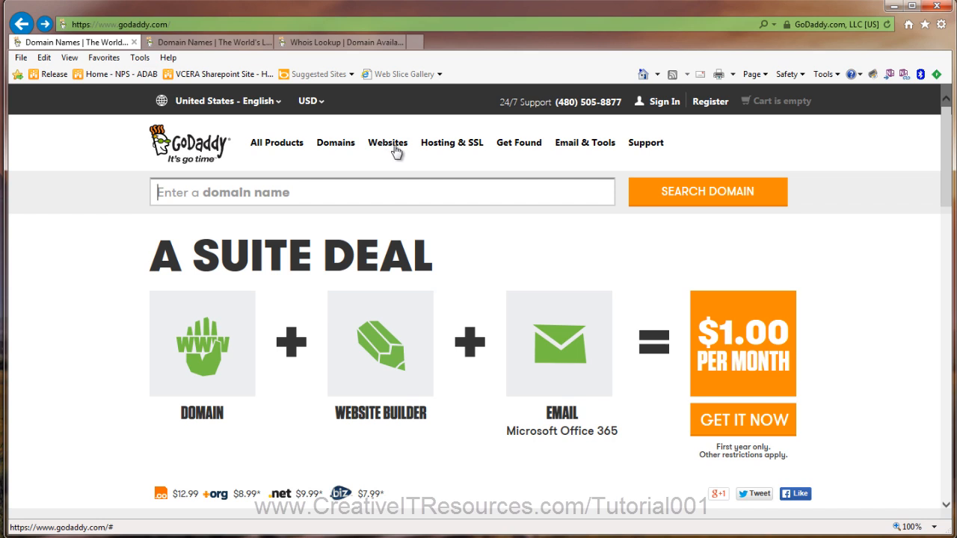
mouse_move(436, 148)
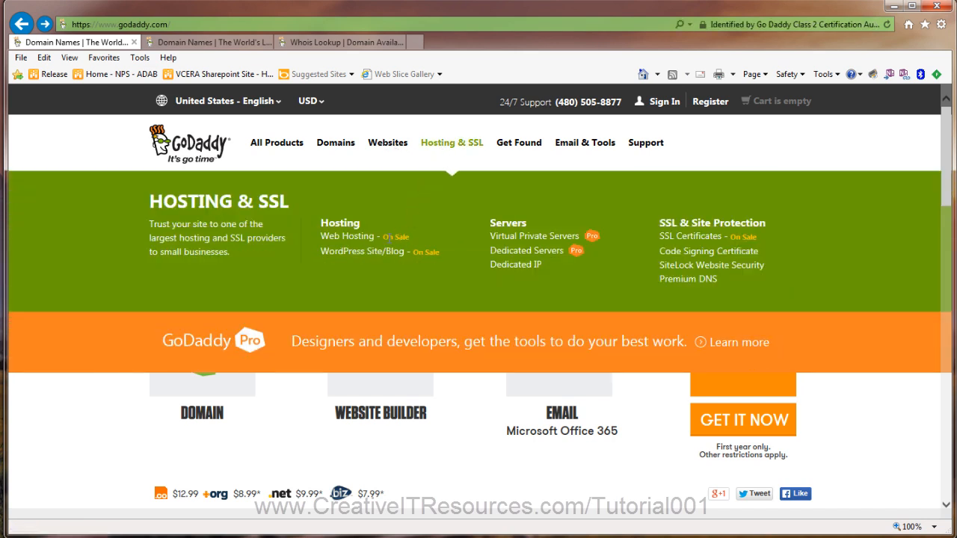
mouse_move(362, 252)
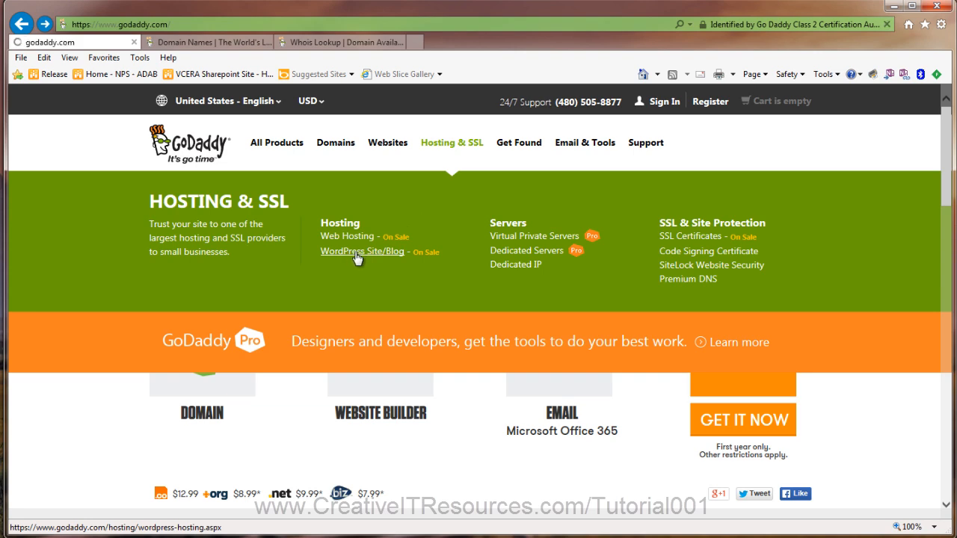
Step: Bring up the managed WordPress hosting page showing Starter $1.00, Business $9.99 and Pro $29.99 plans
left_click(362, 252)
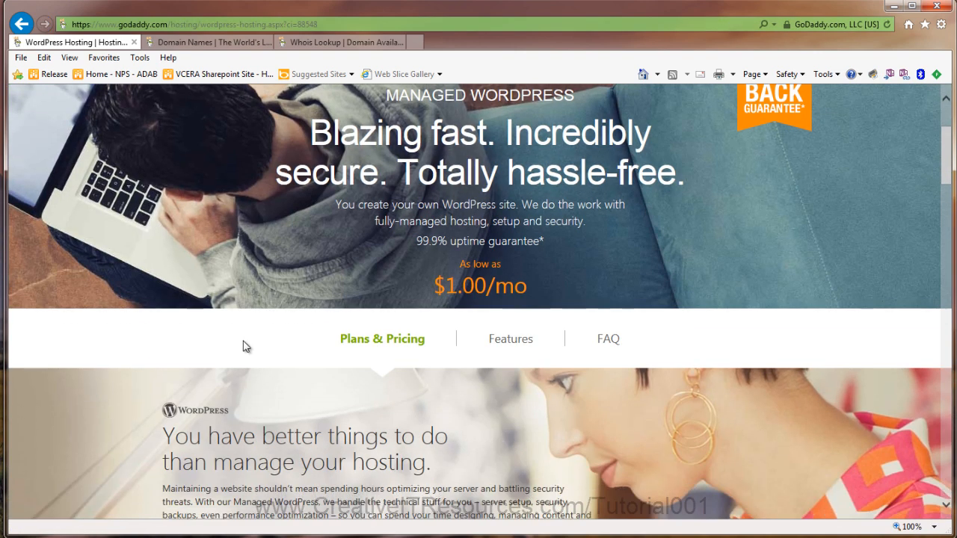
scroll("down", 3)
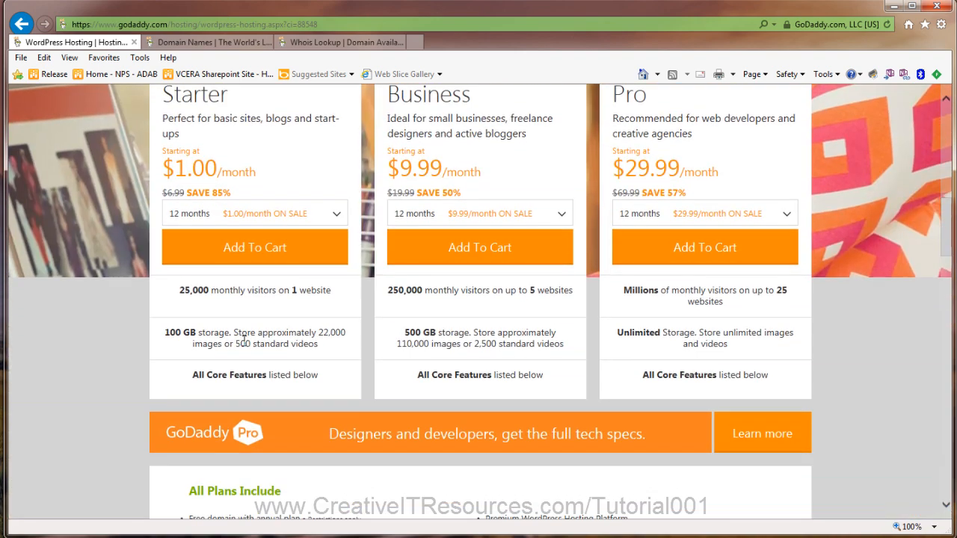
scroll("up", 3)
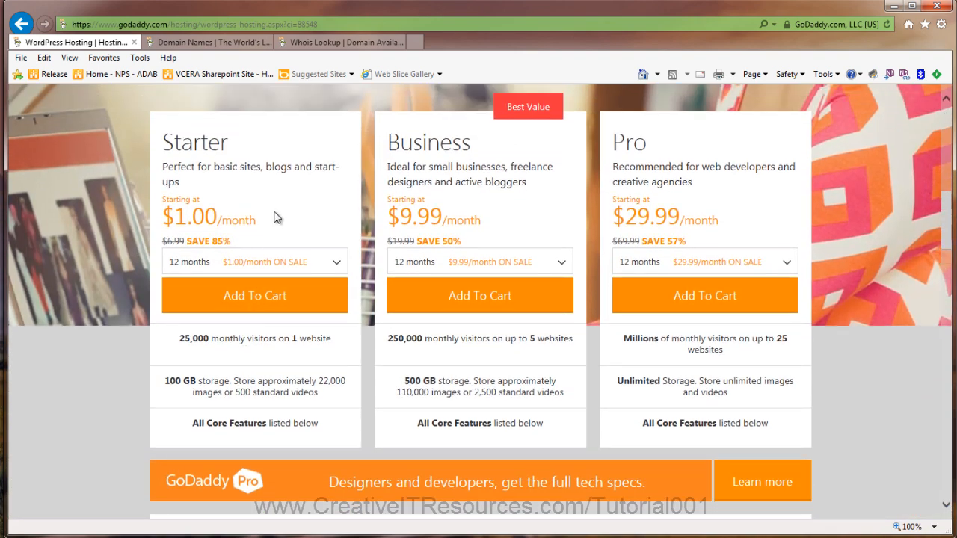
mouse_move(366, 212)
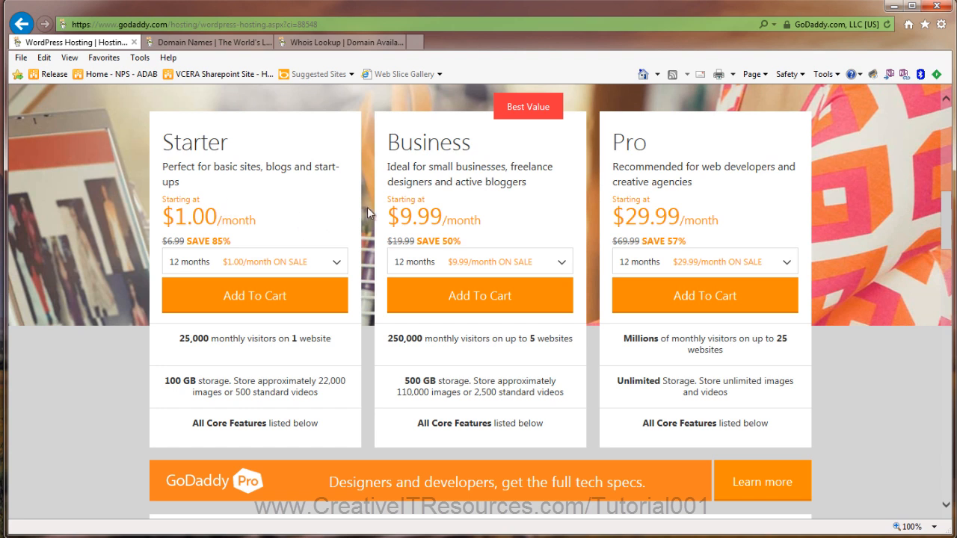
mouse_move(335, 269)
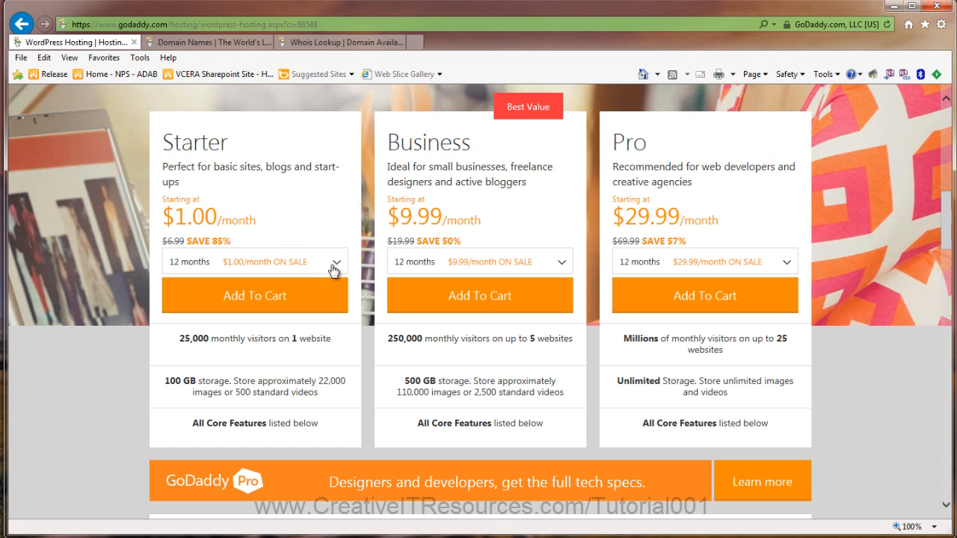
left_click(335, 261)
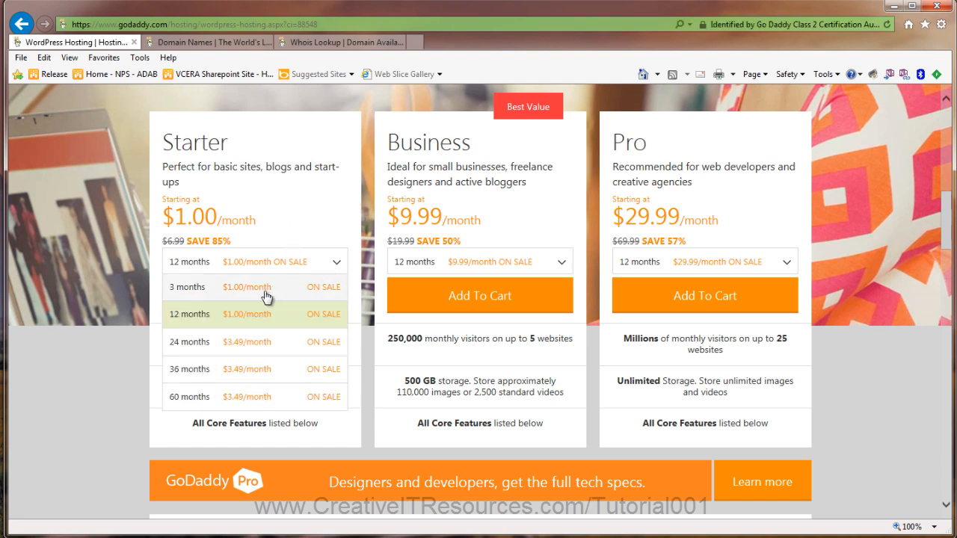
mouse_move(258, 314)
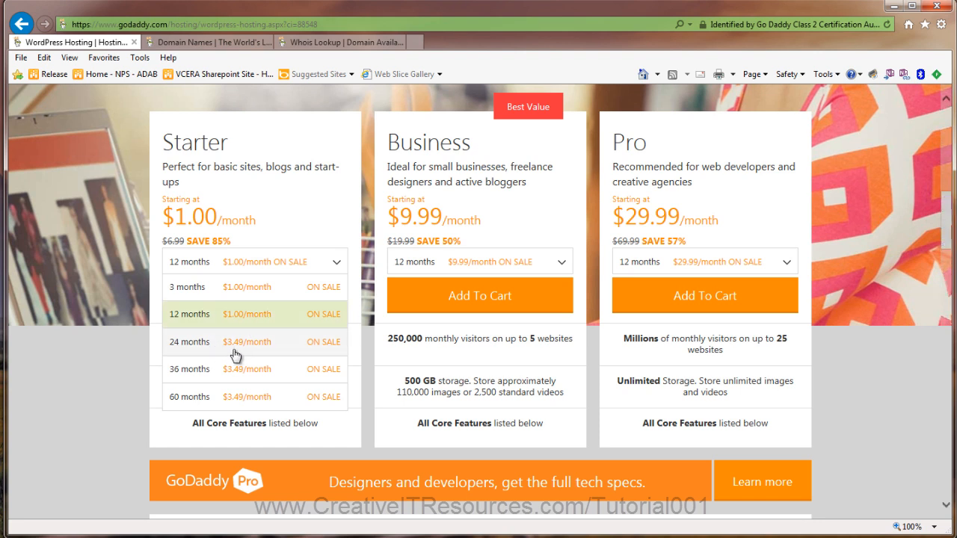
mouse_move(251, 353)
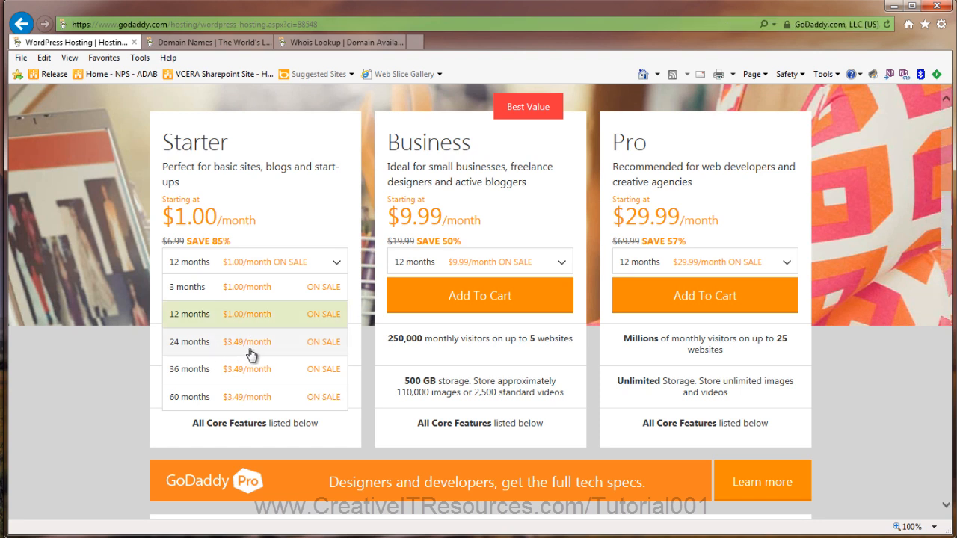
mouse_move(273, 314)
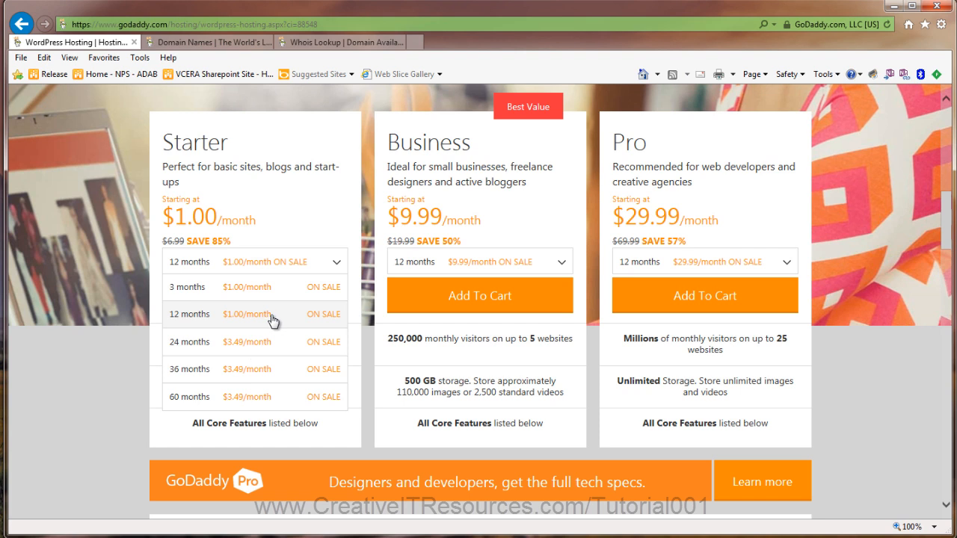
mouse_move(260, 321)
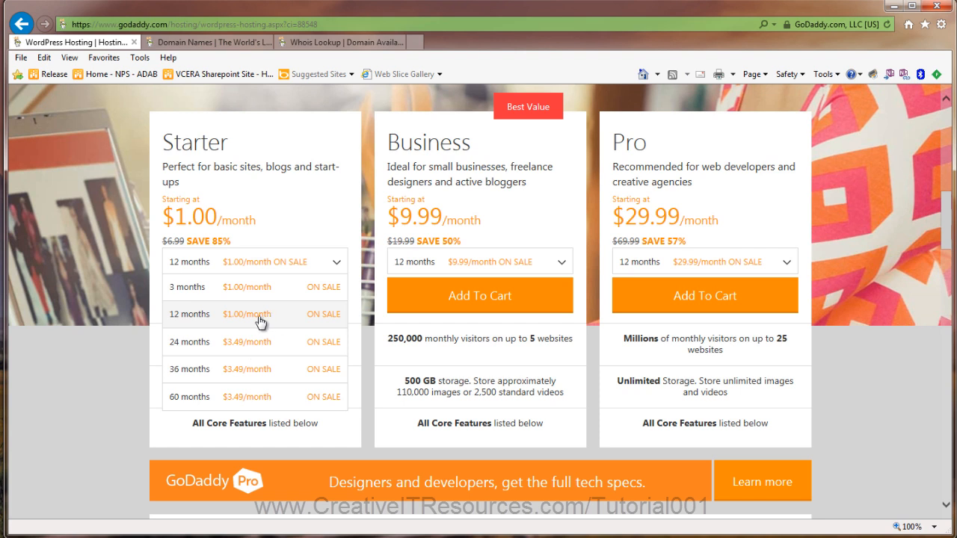
mouse_move(186, 350)
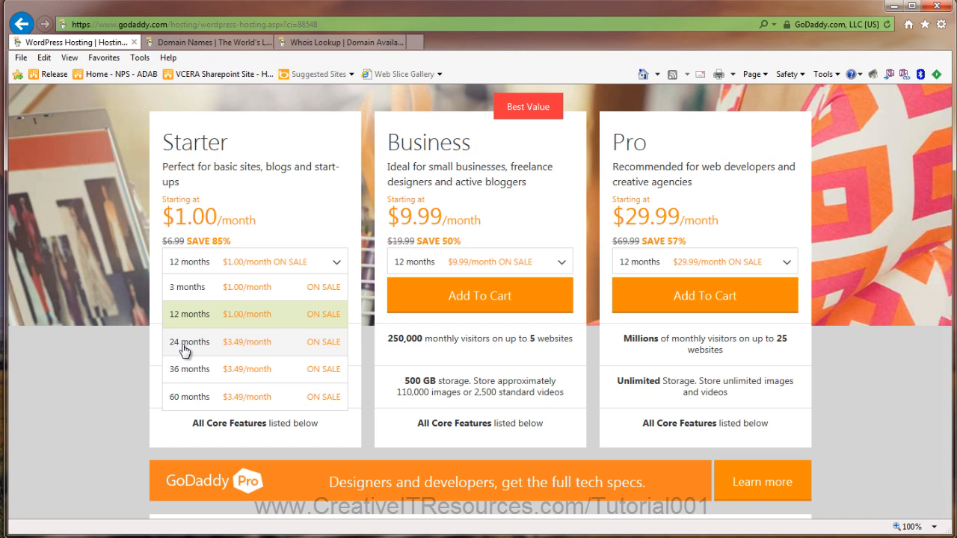
mouse_move(213, 350)
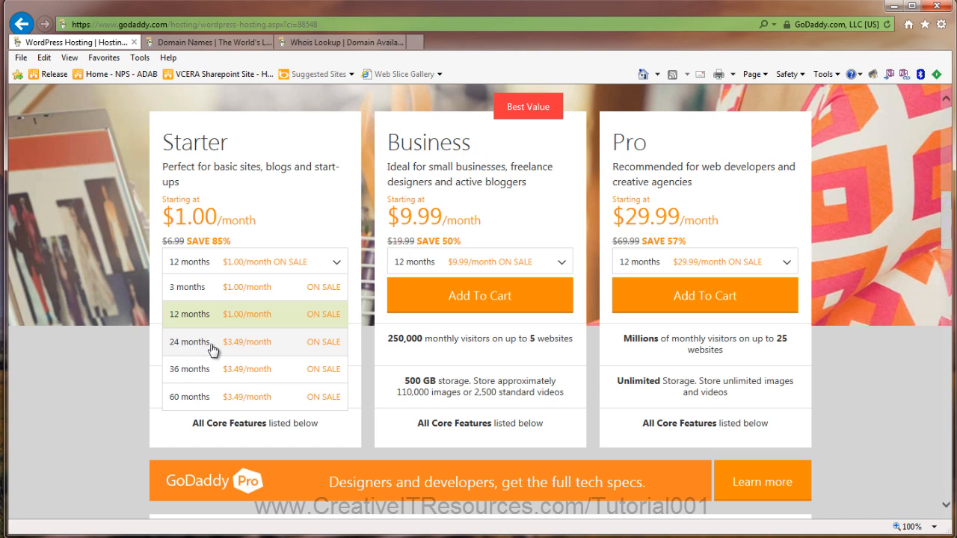
mouse_move(237, 401)
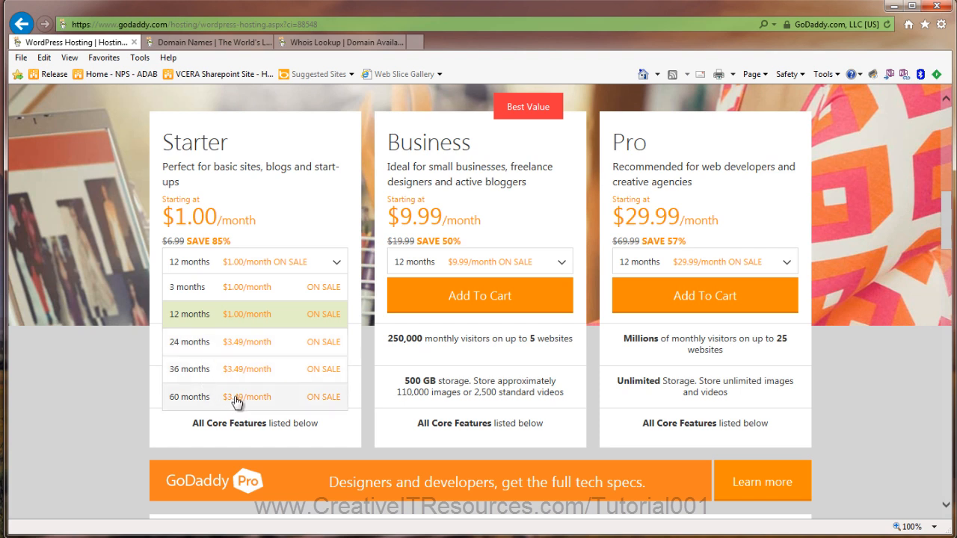
mouse_move(249, 402)
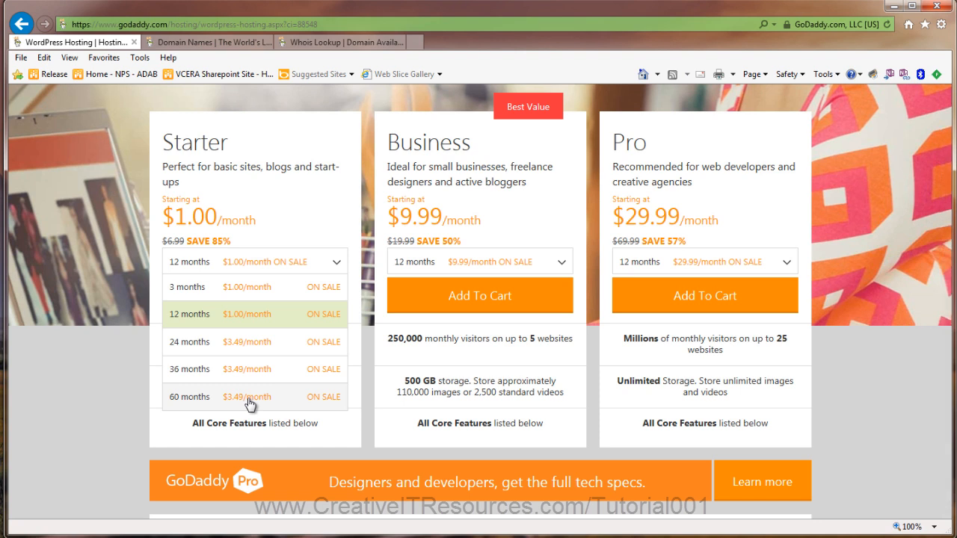
mouse_move(266, 314)
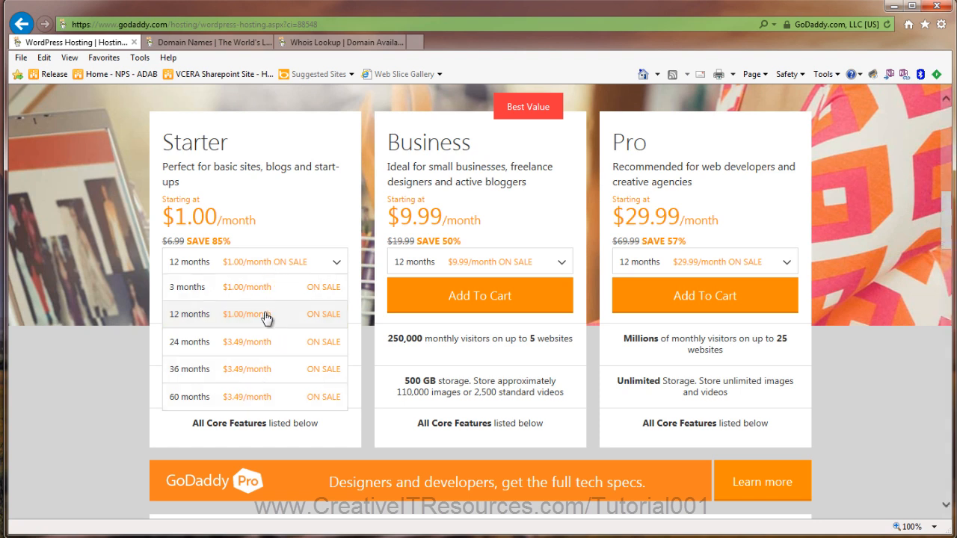
mouse_move(302, 320)
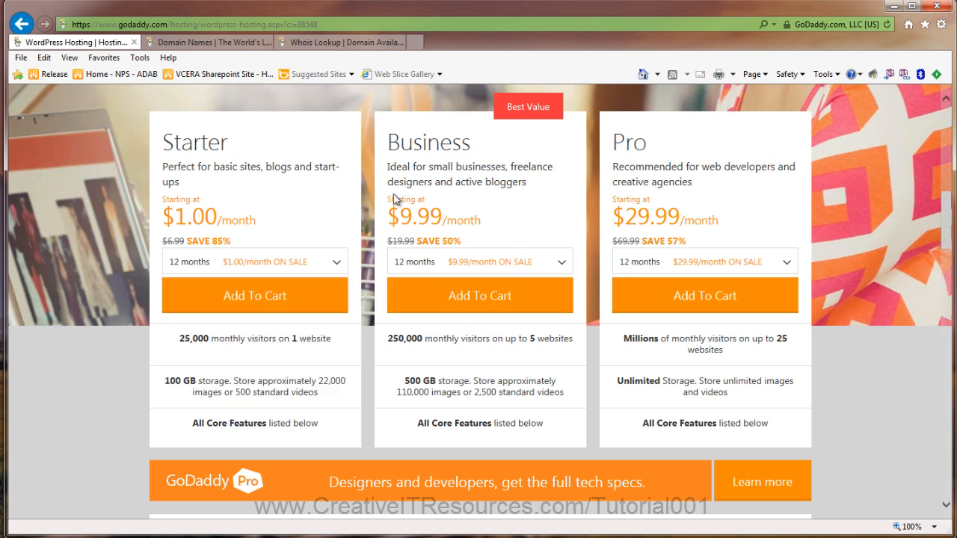
mouse_move(464, 243)
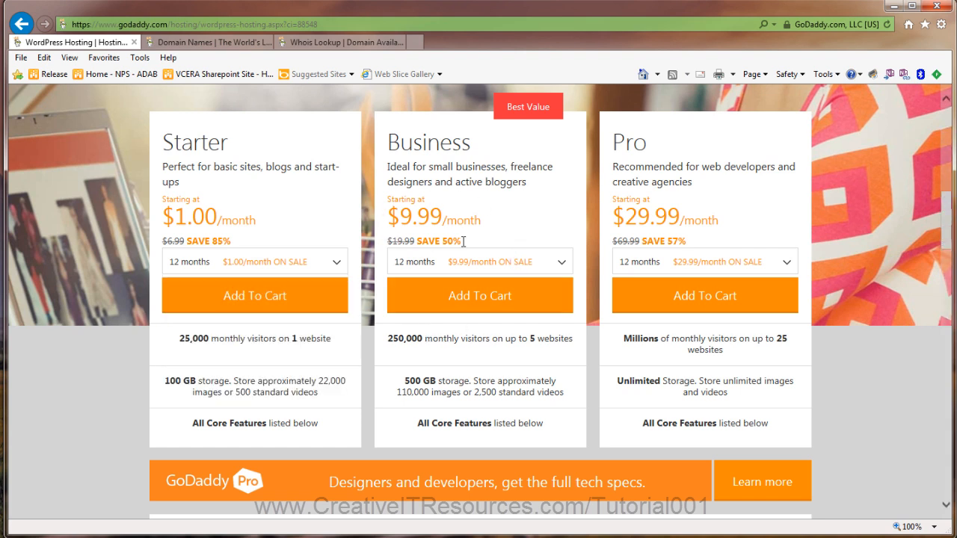
mouse_move(221, 359)
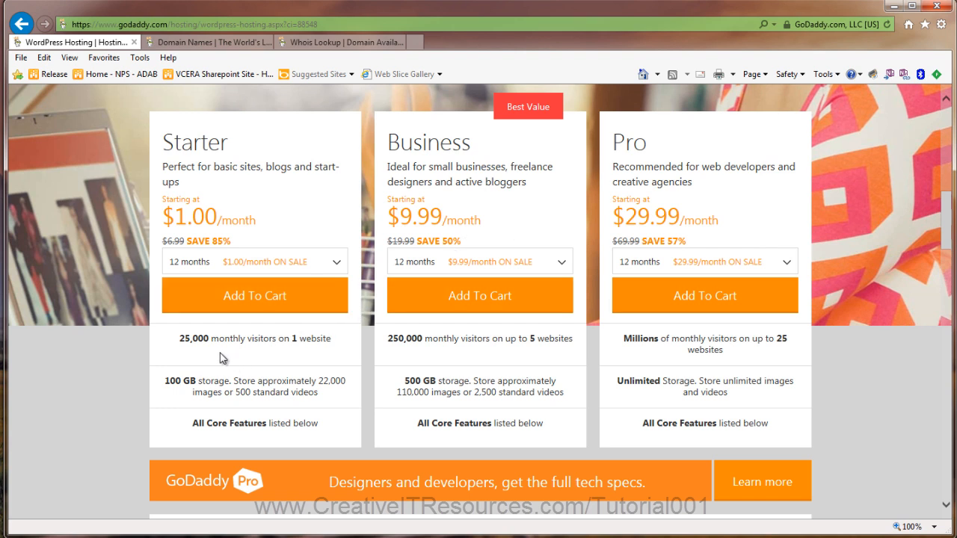
mouse_move(216, 353)
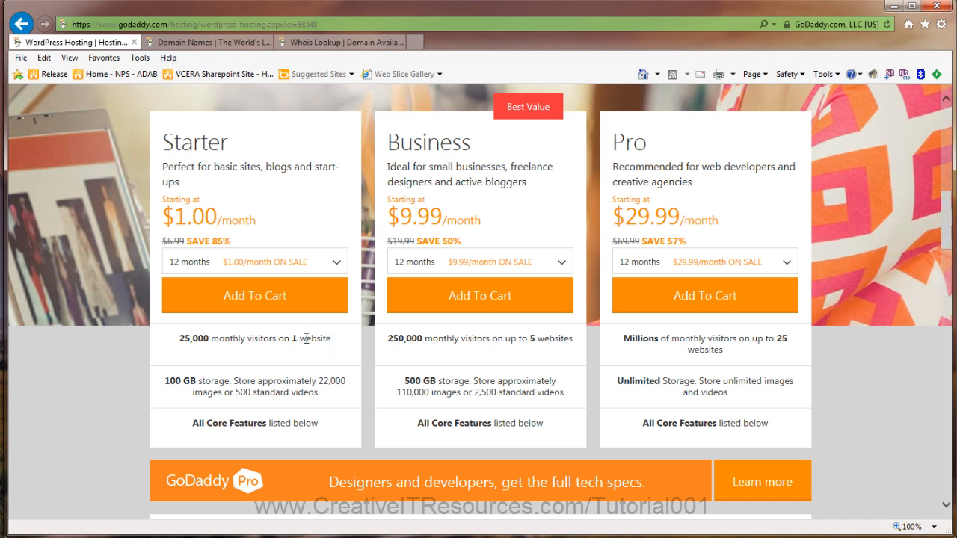
mouse_move(406, 355)
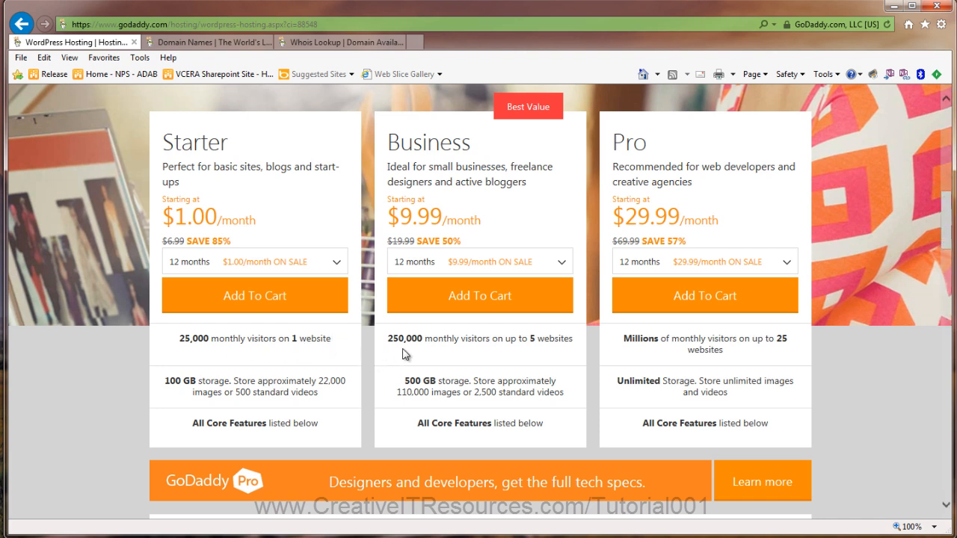
mouse_move(415, 359)
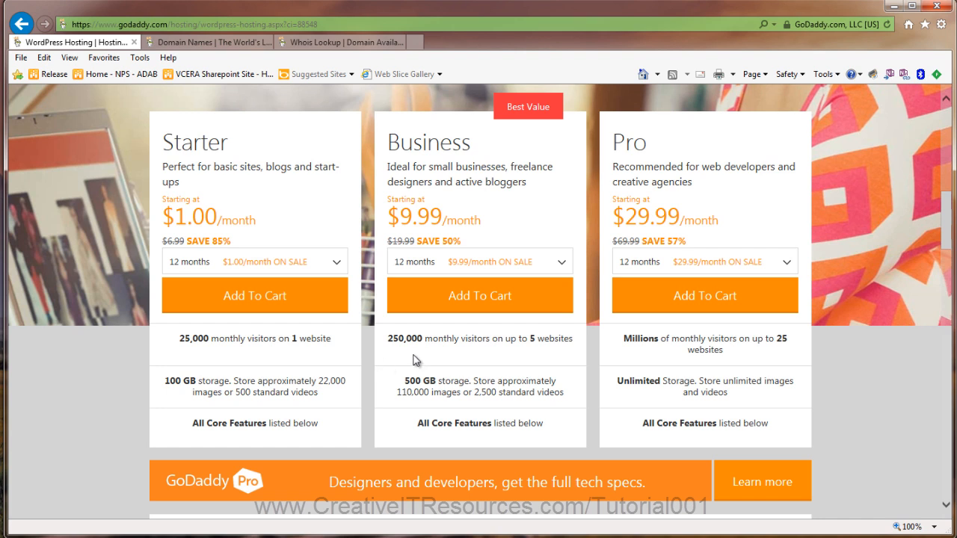
mouse_move(548, 353)
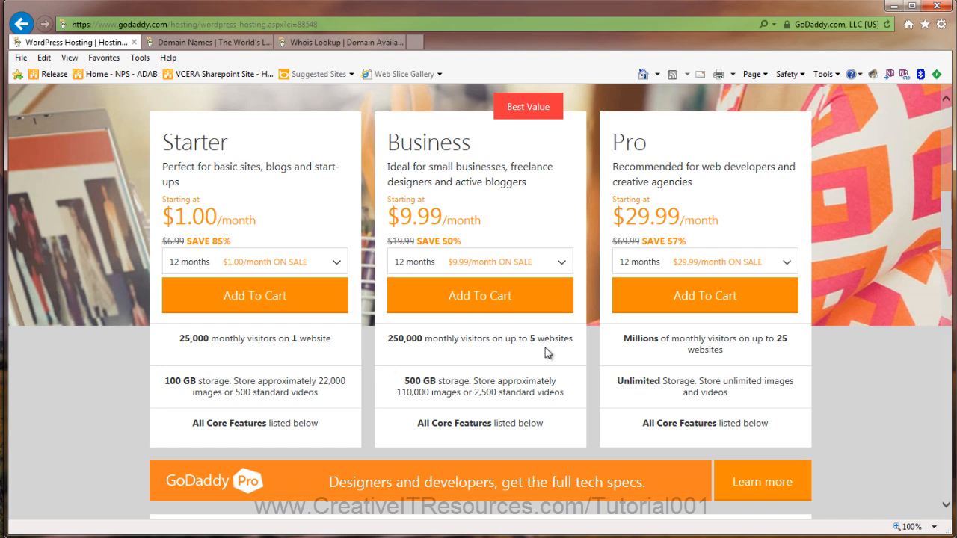
mouse_move(185, 359)
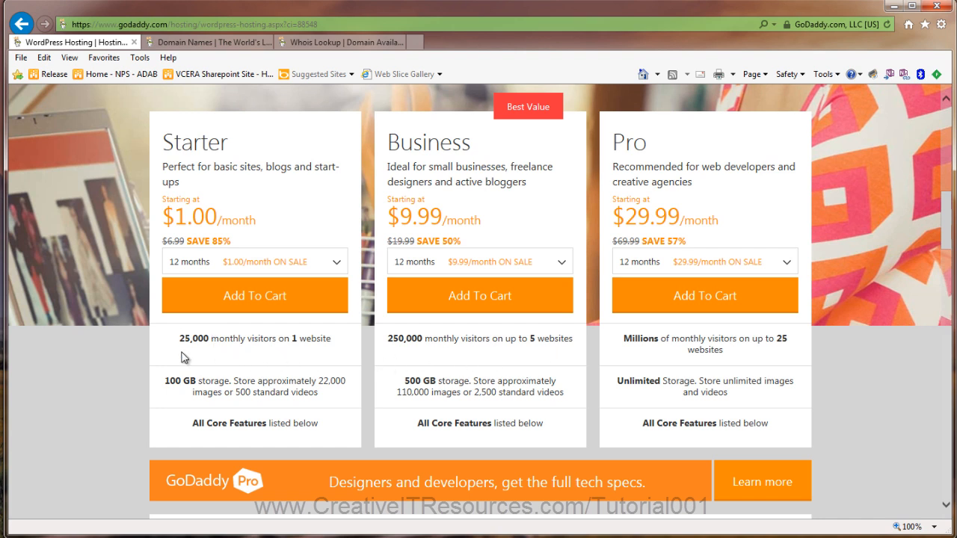
mouse_move(211, 355)
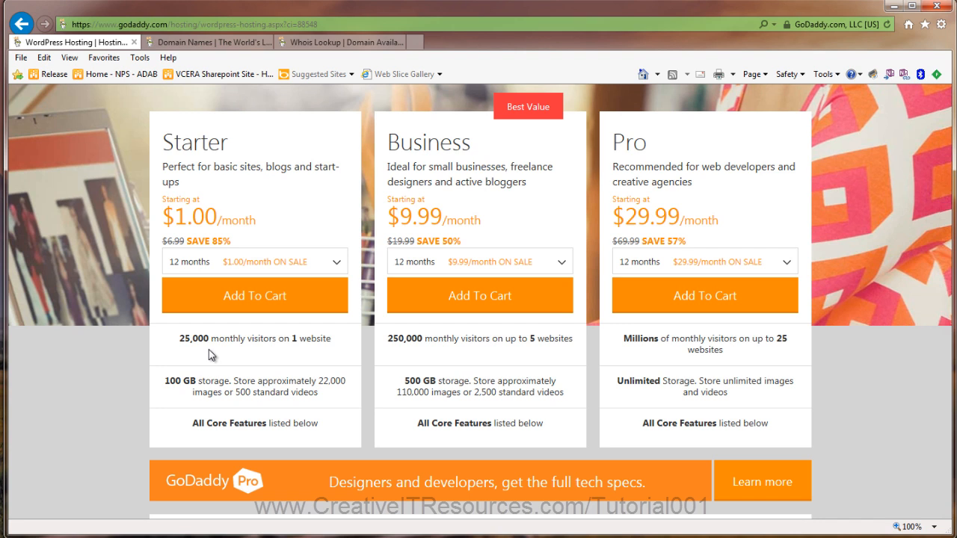
mouse_move(401, 351)
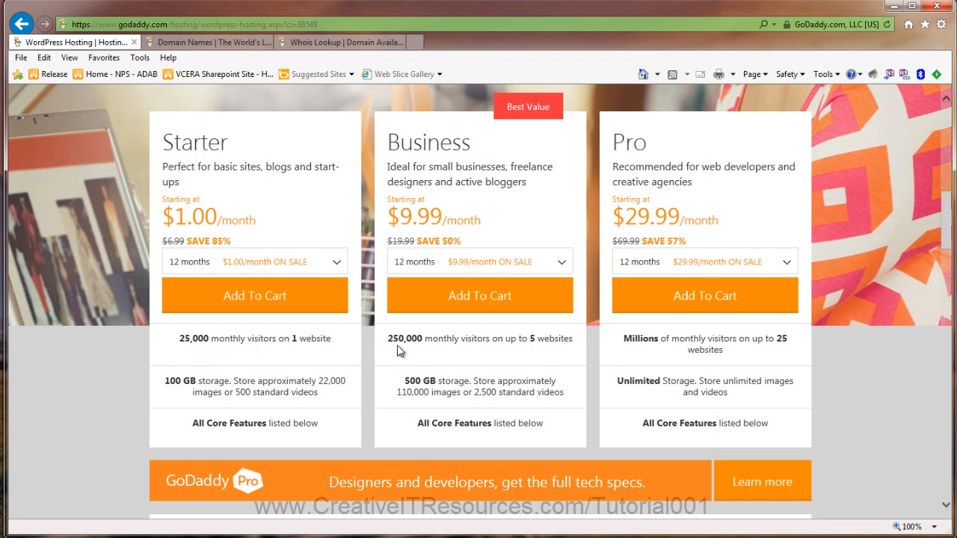
mouse_move(416, 365)
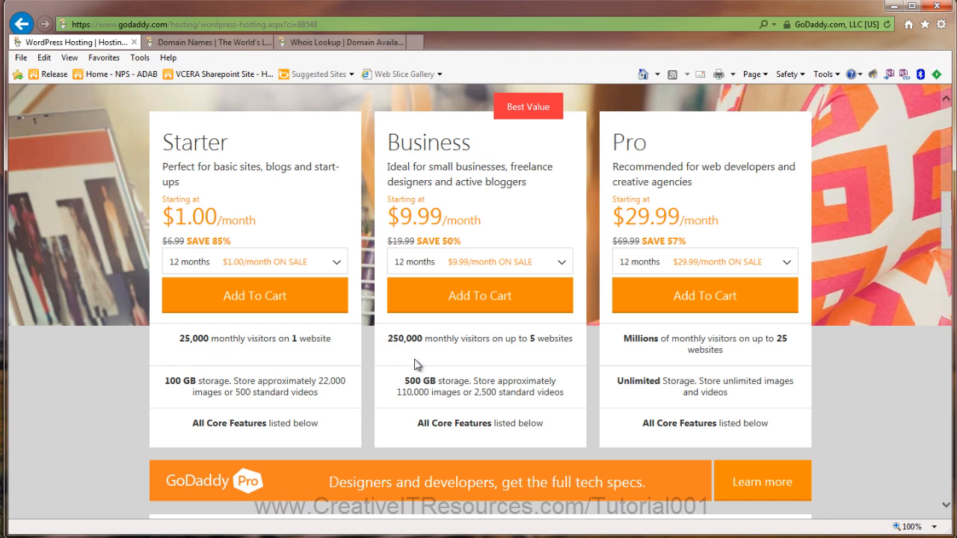
mouse_move(441, 376)
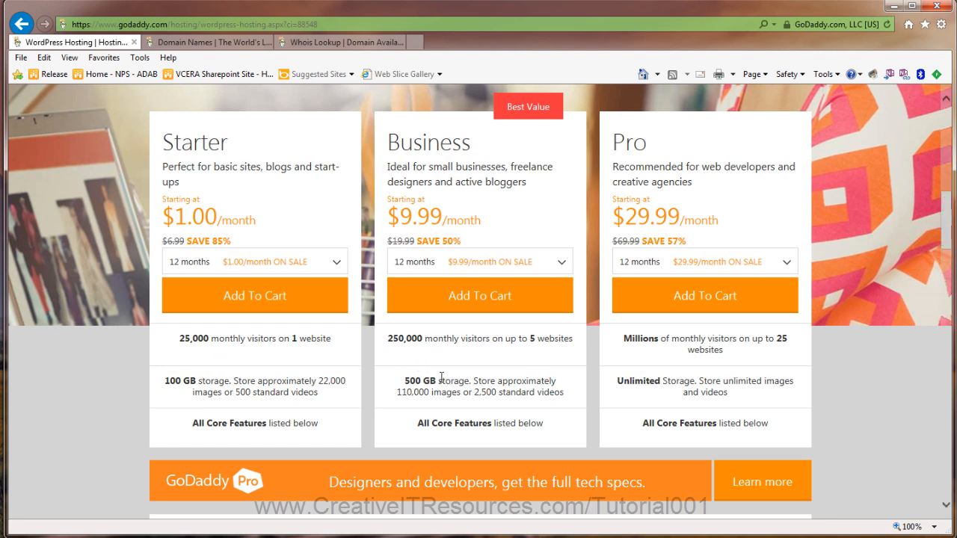
mouse_move(245, 398)
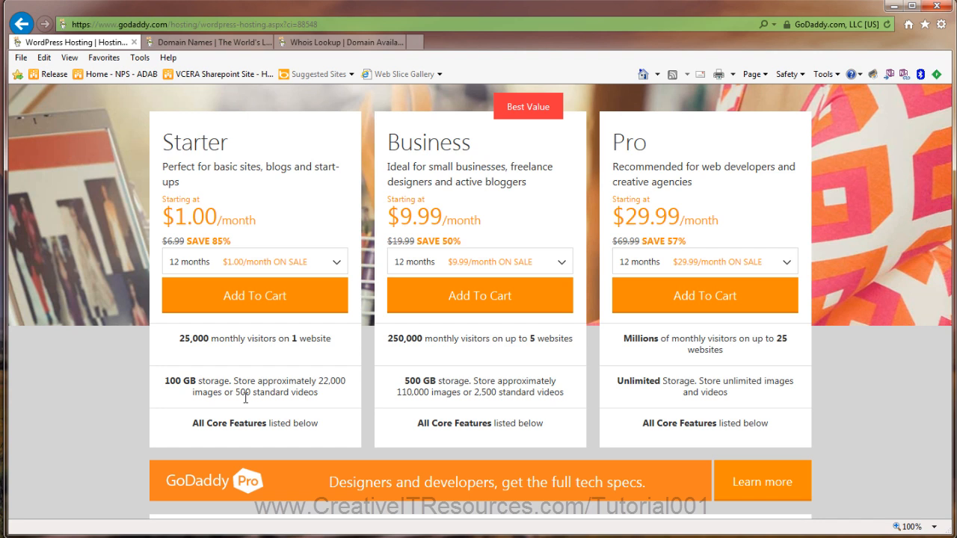
mouse_move(282, 374)
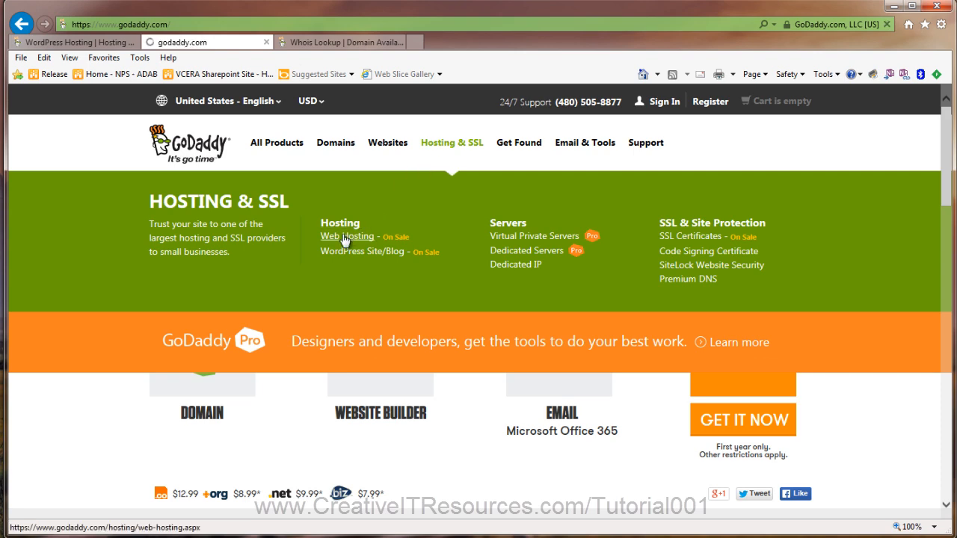
Step: Go to the Web Hosting page from the Hosting & SSL menu, plans from $3.49/mo
left_click(347, 236)
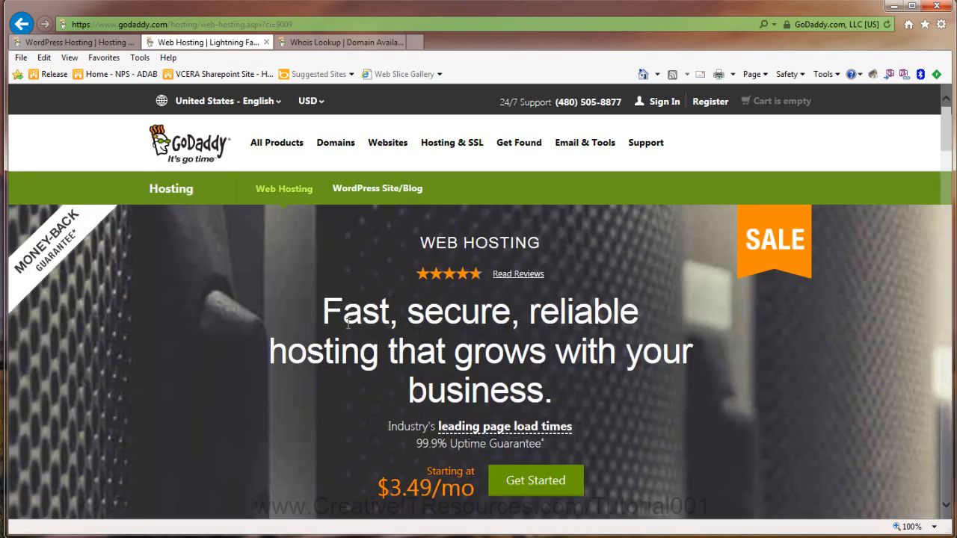
Step: Scroll to the Economy $3.49, Deluxe $4.49 and Ultimate $7.49 plan comparison and their features
scroll("down", 3)
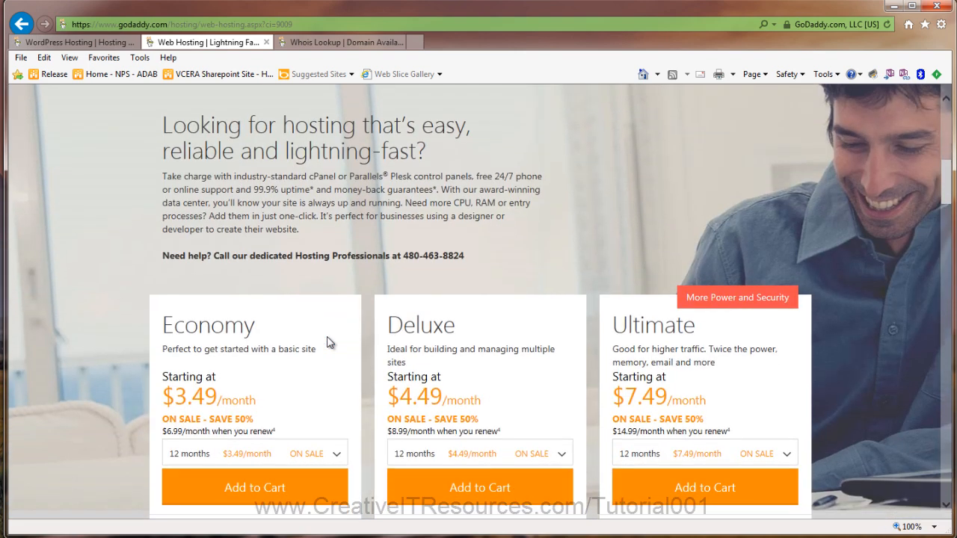
scroll("down", 3)
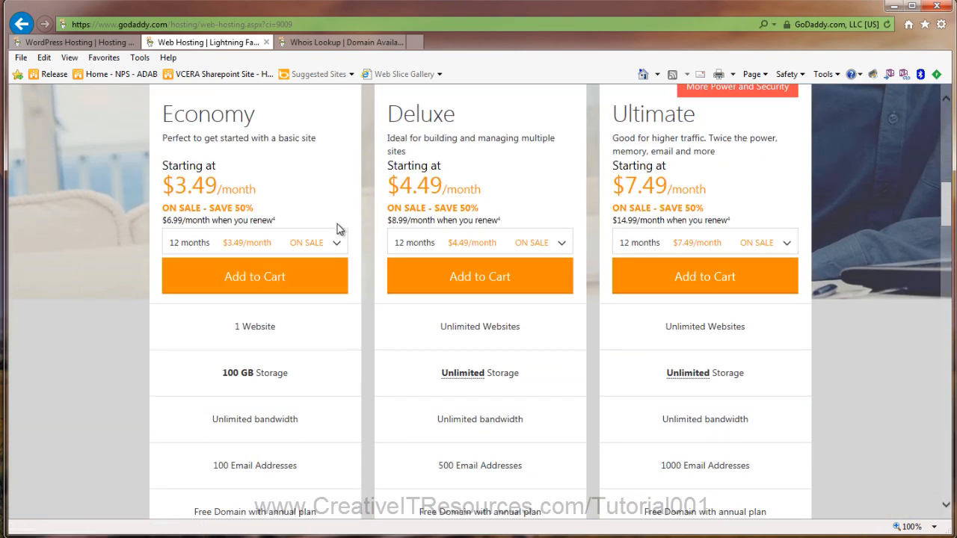
mouse_move(446, 370)
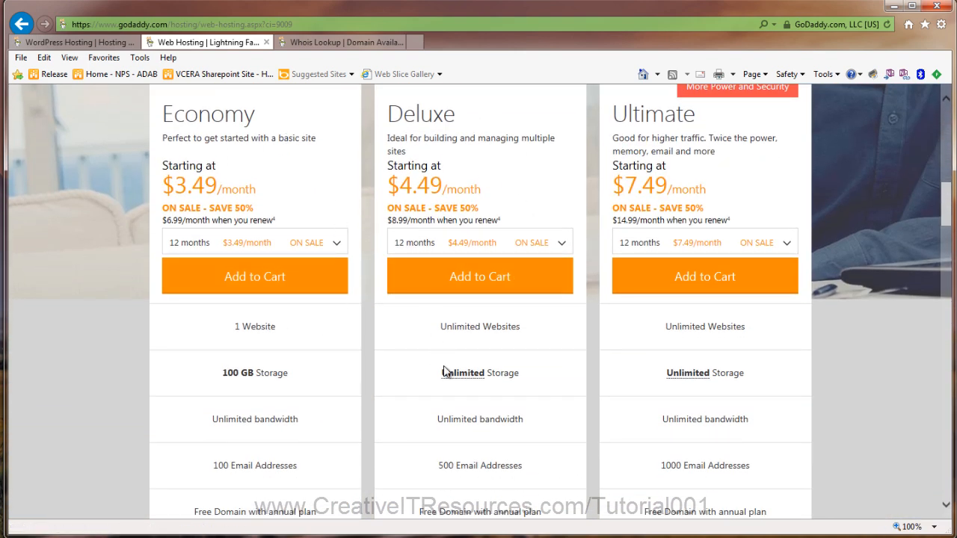
mouse_move(439, 365)
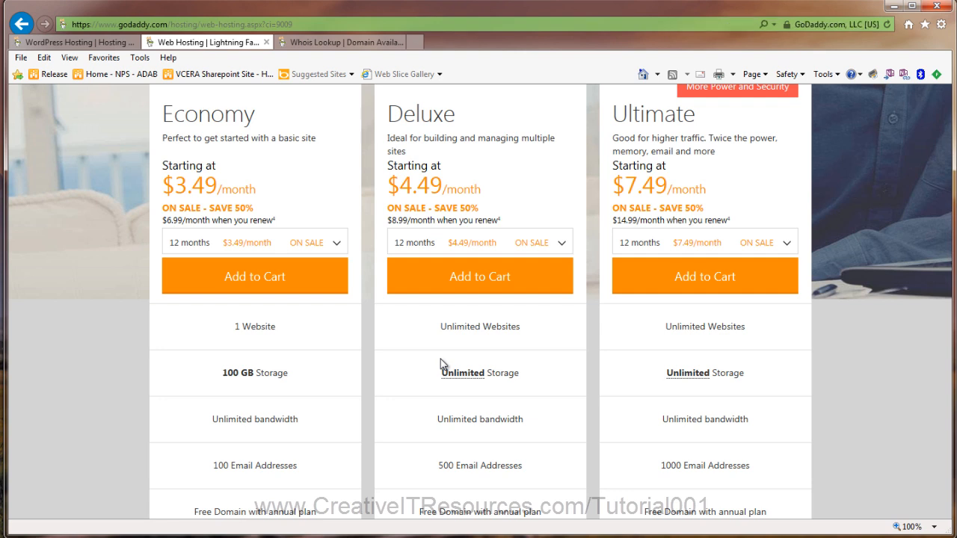
mouse_move(439, 365)
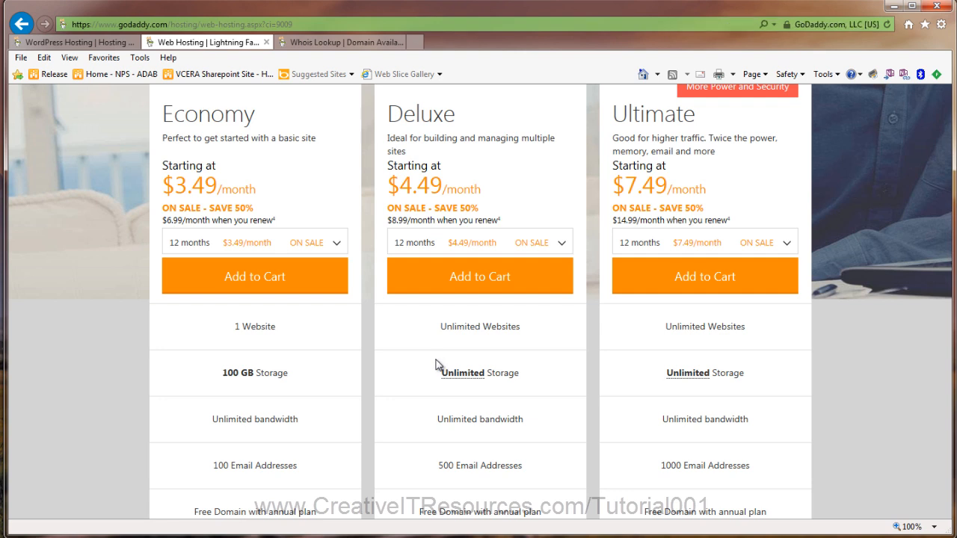
mouse_move(312, 356)
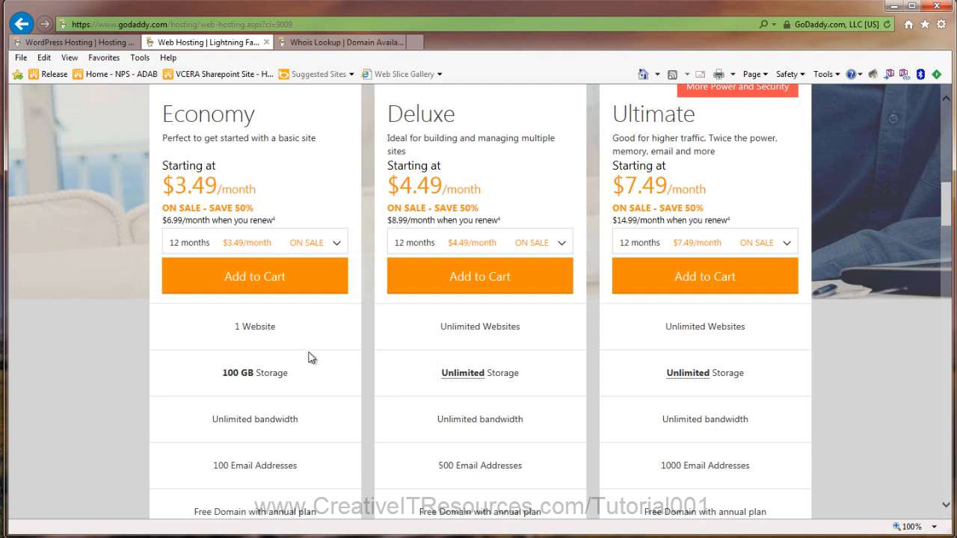
mouse_move(274, 341)
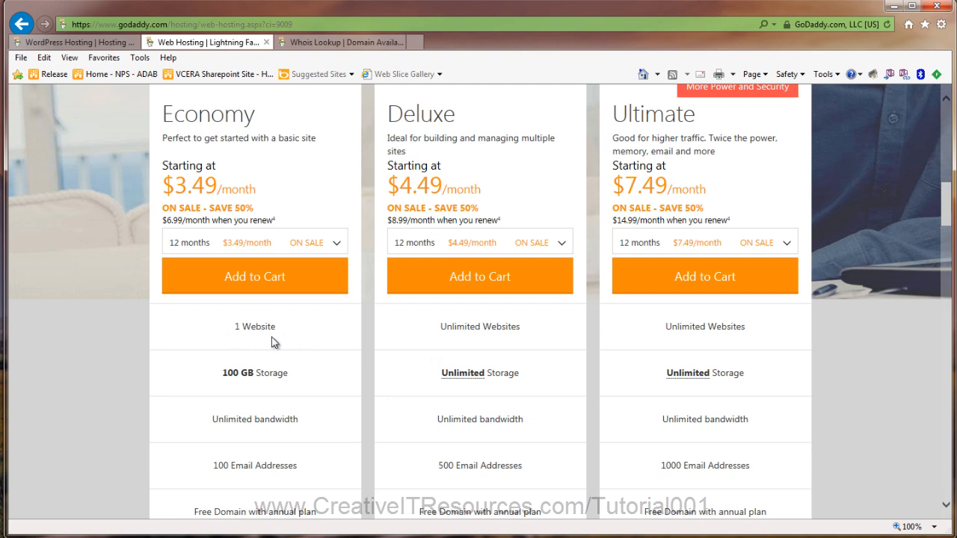
mouse_move(293, 377)
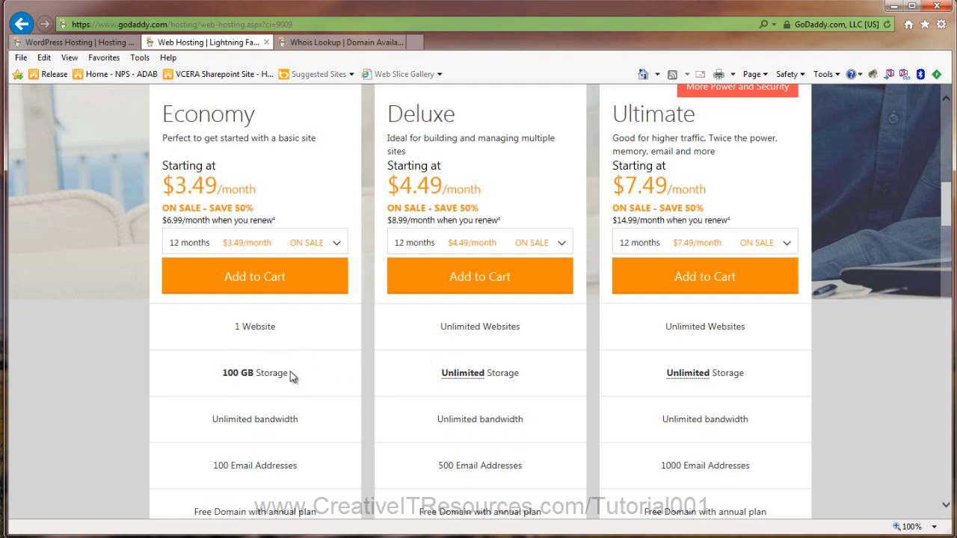
mouse_move(314, 432)
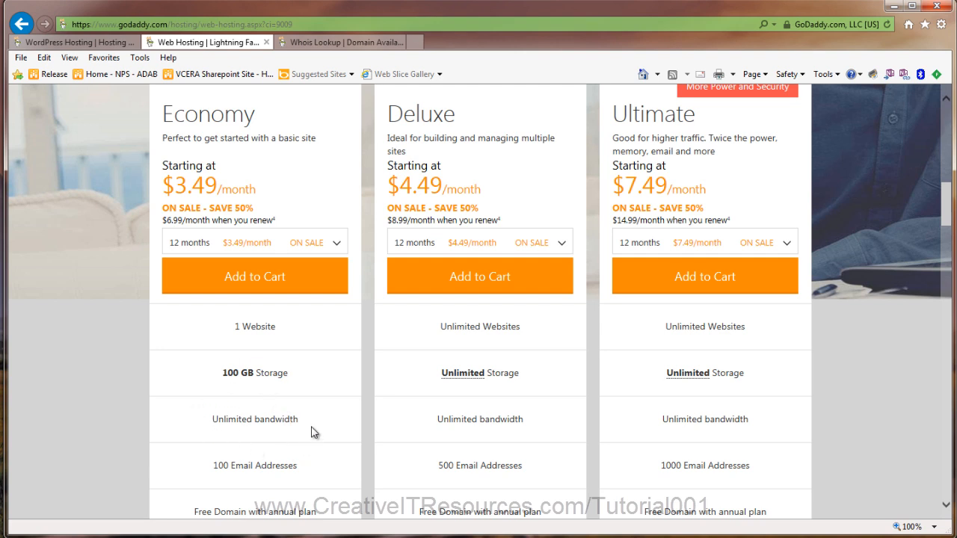
mouse_move(283, 412)
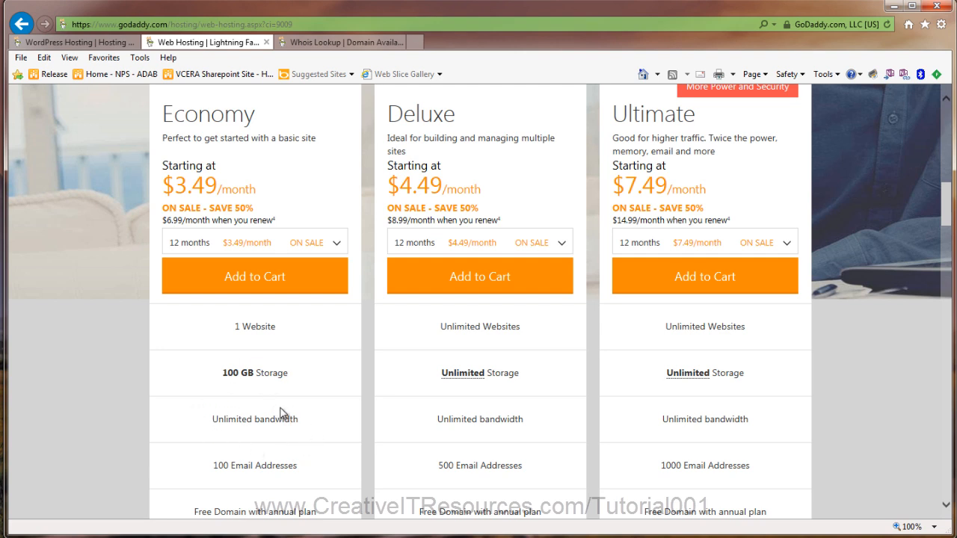
mouse_move(261, 465)
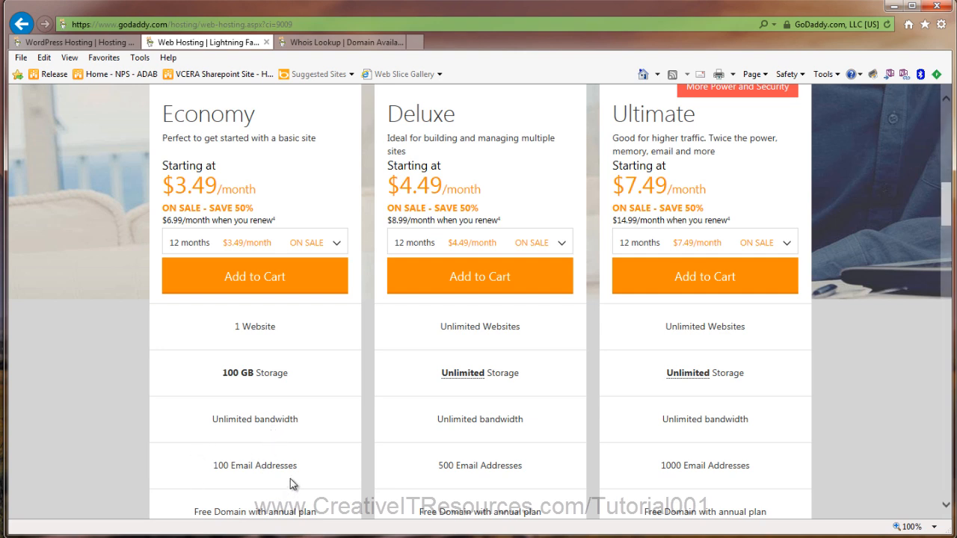
mouse_move(443, 310)
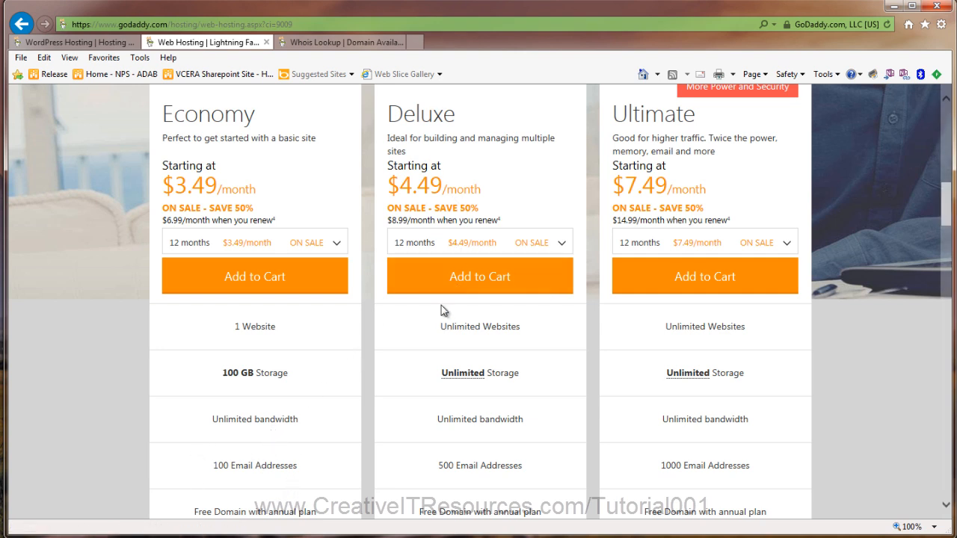
mouse_move(544, 338)
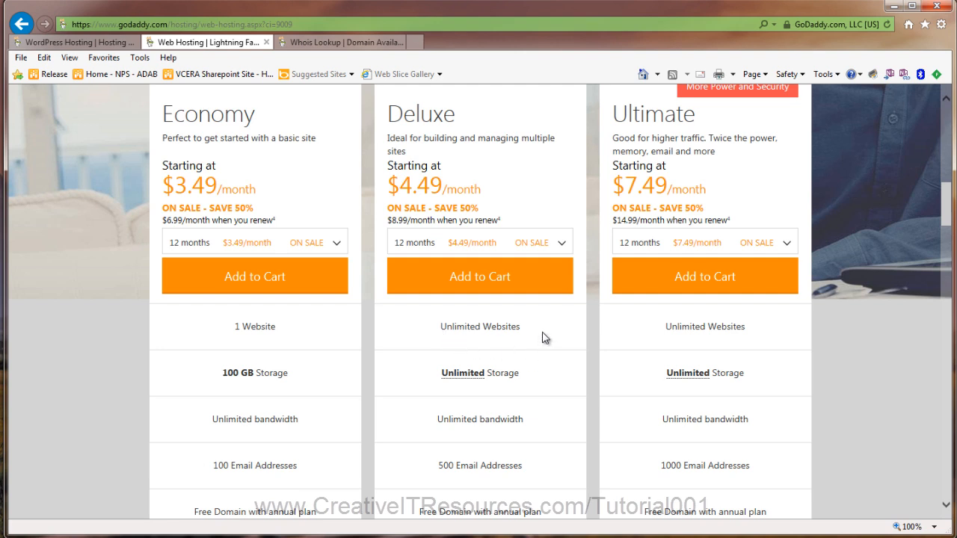
mouse_move(457, 419)
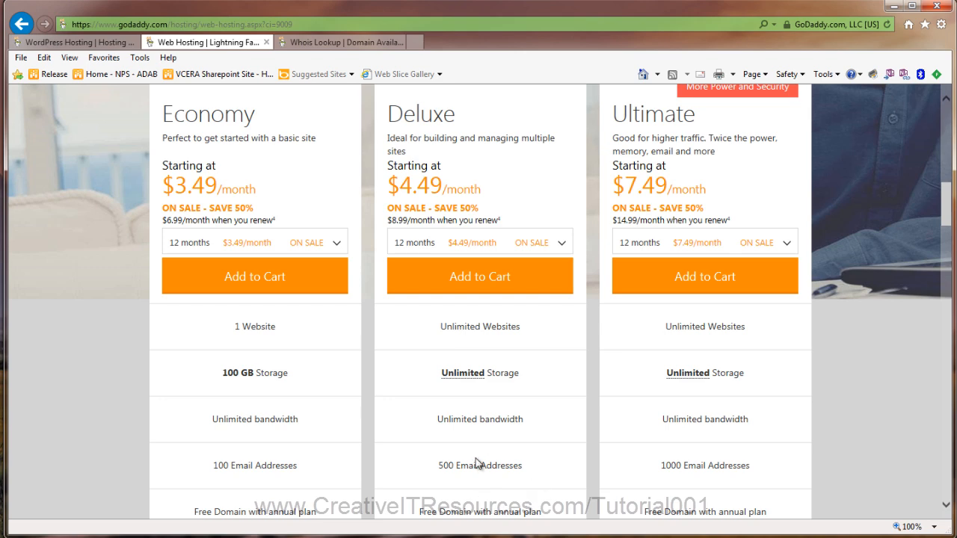
scroll("down", 3)
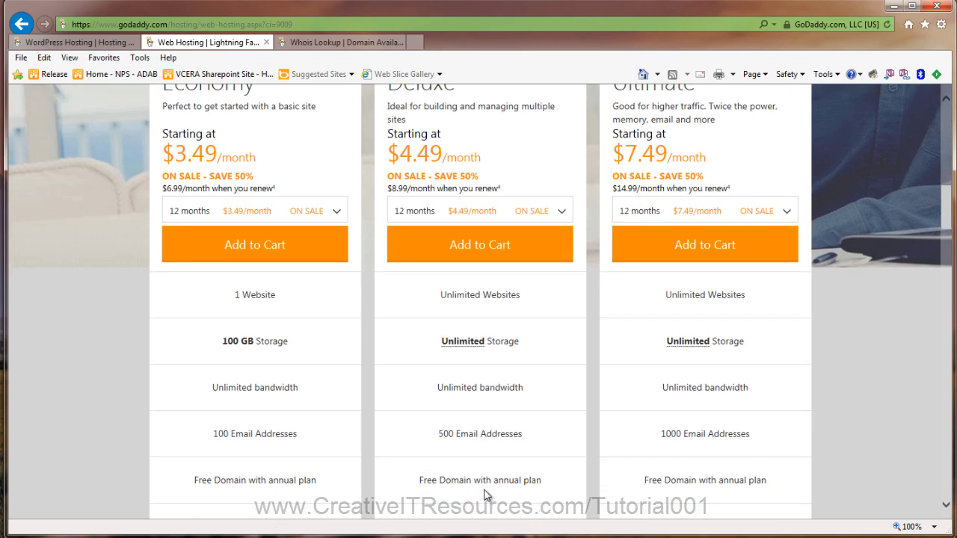
scroll("up", 3)
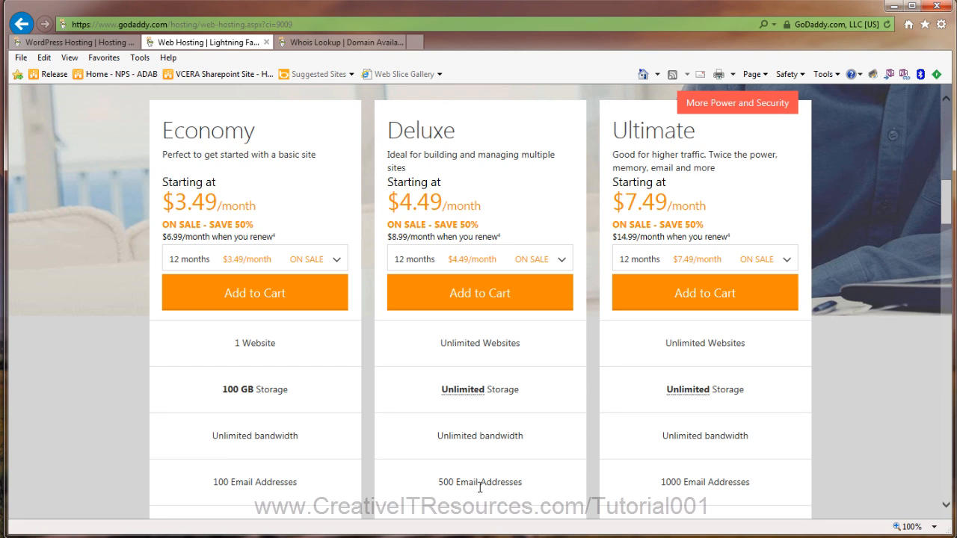
mouse_move(494, 461)
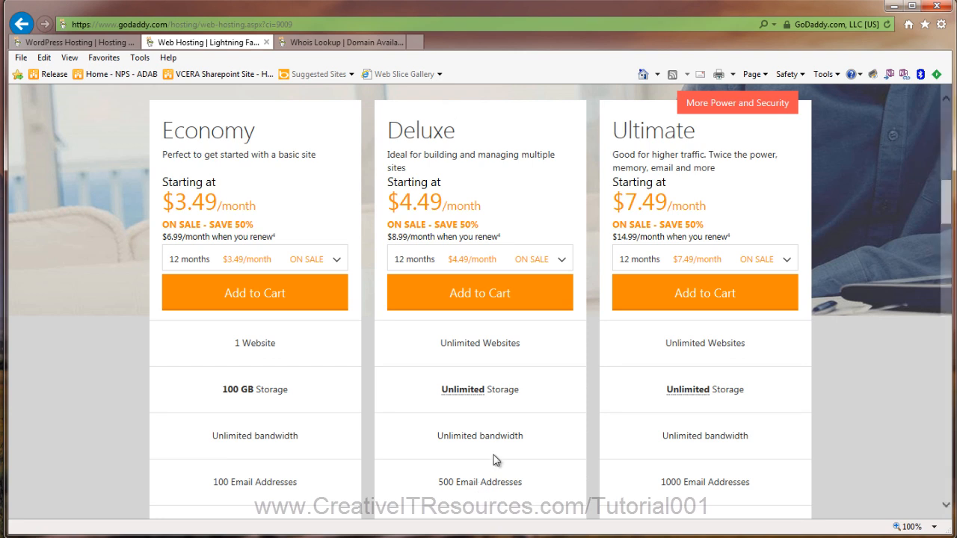
mouse_move(522, 341)
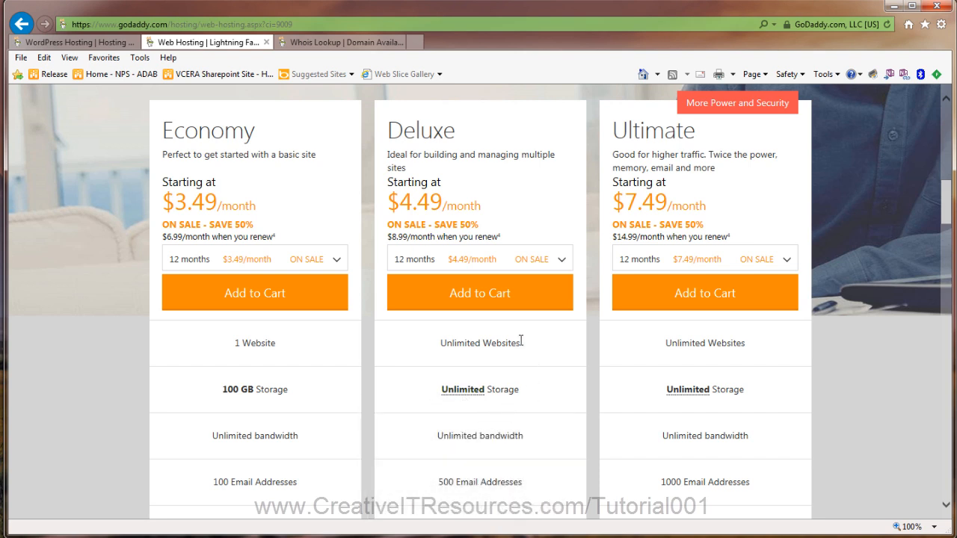
mouse_move(507, 430)
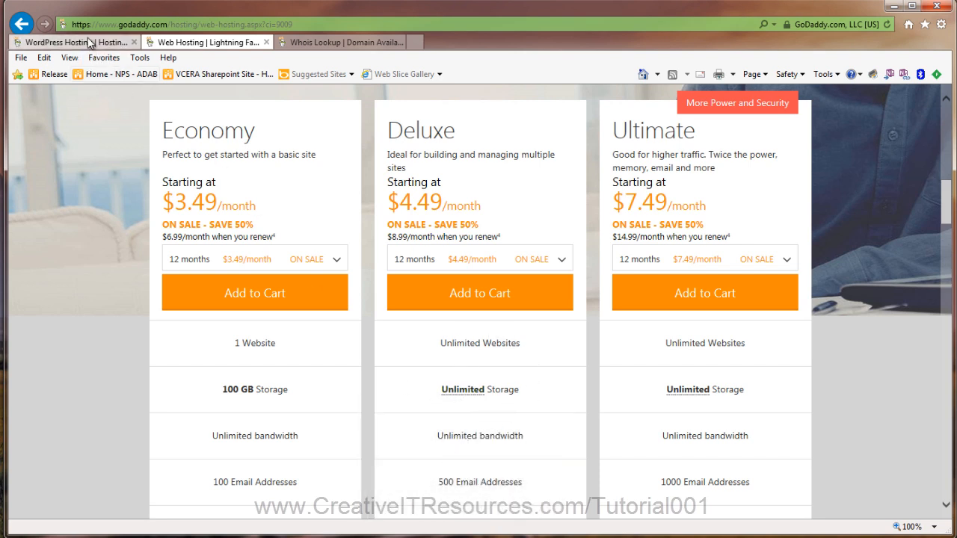
Step: Flip between the WordPress hosting tab and the web hosting tab to compare plan pricing
left_click(52, 42)
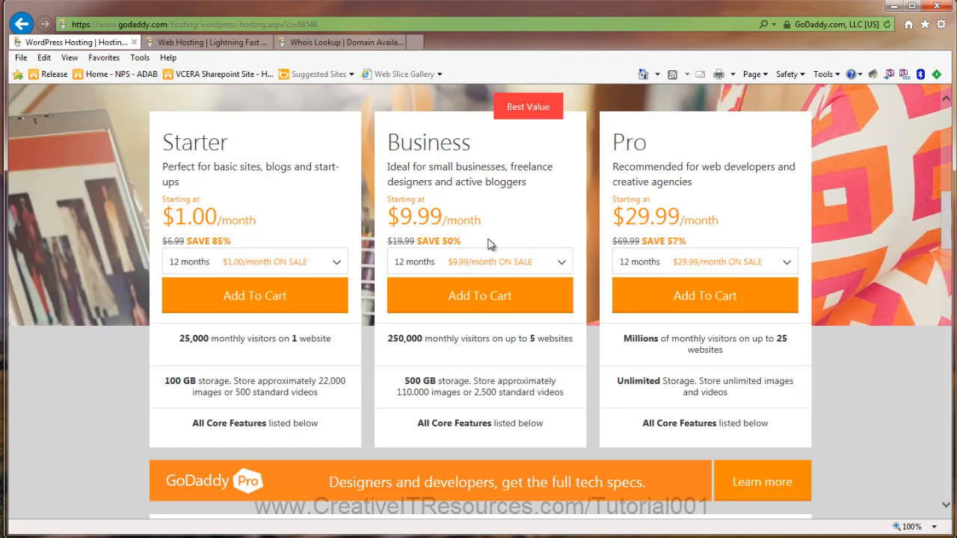
mouse_move(291, 178)
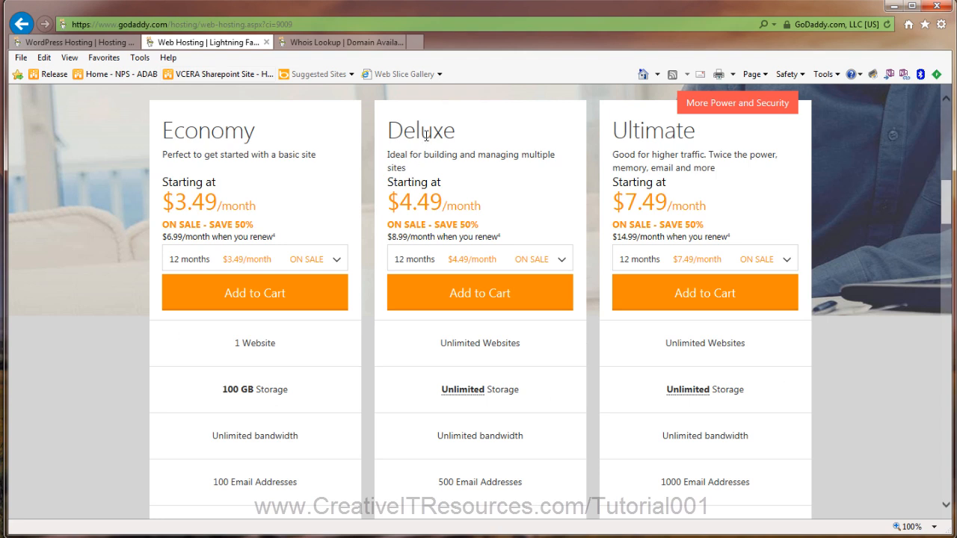
mouse_move(452, 248)
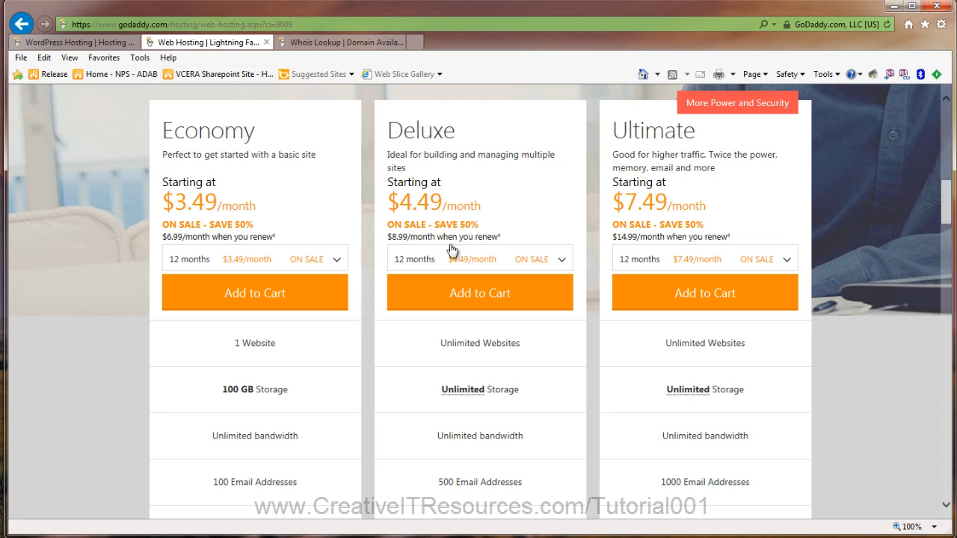
mouse_move(499, 341)
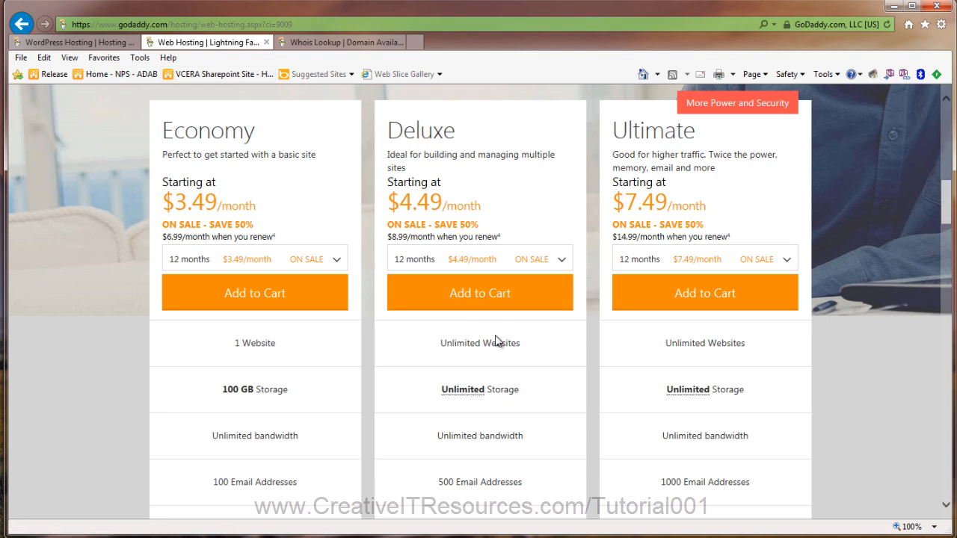
mouse_move(512, 421)
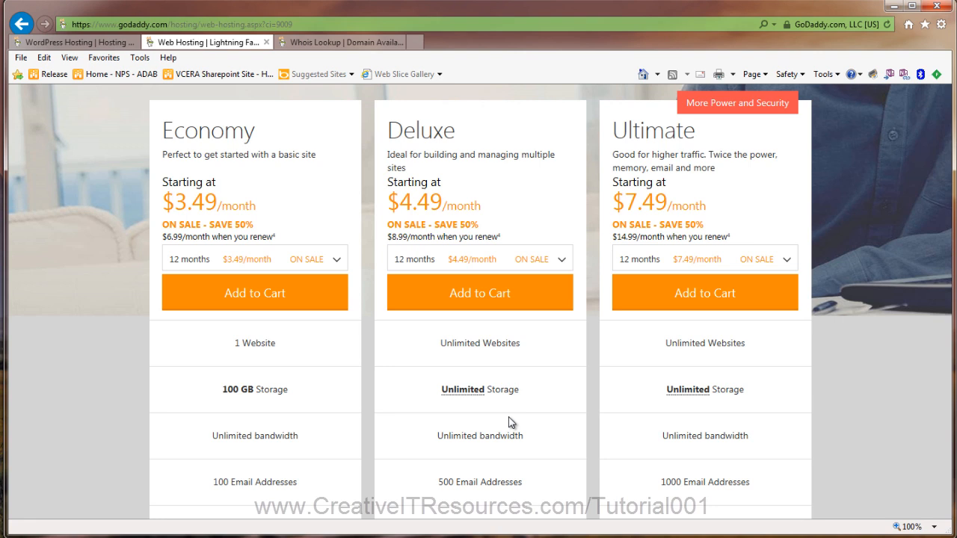
mouse_move(230, 386)
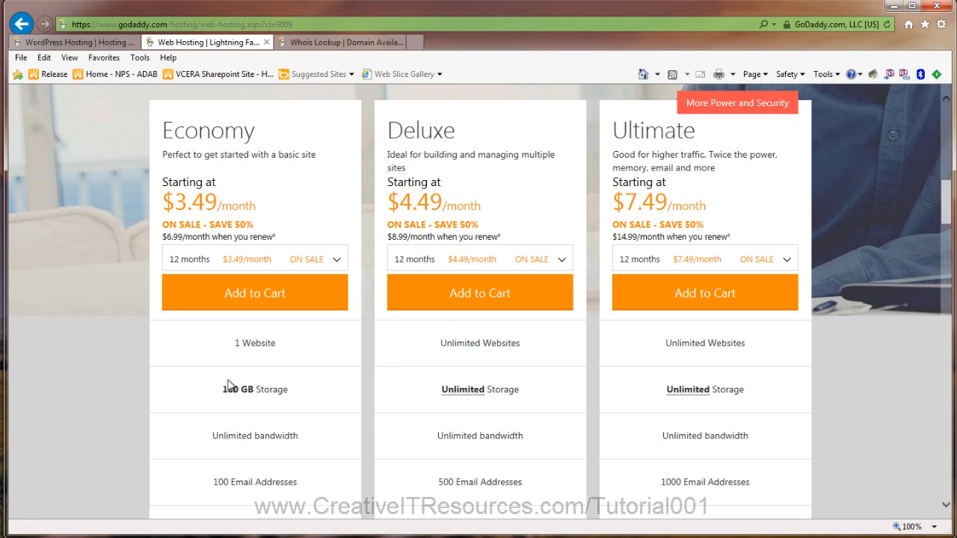
mouse_move(284, 430)
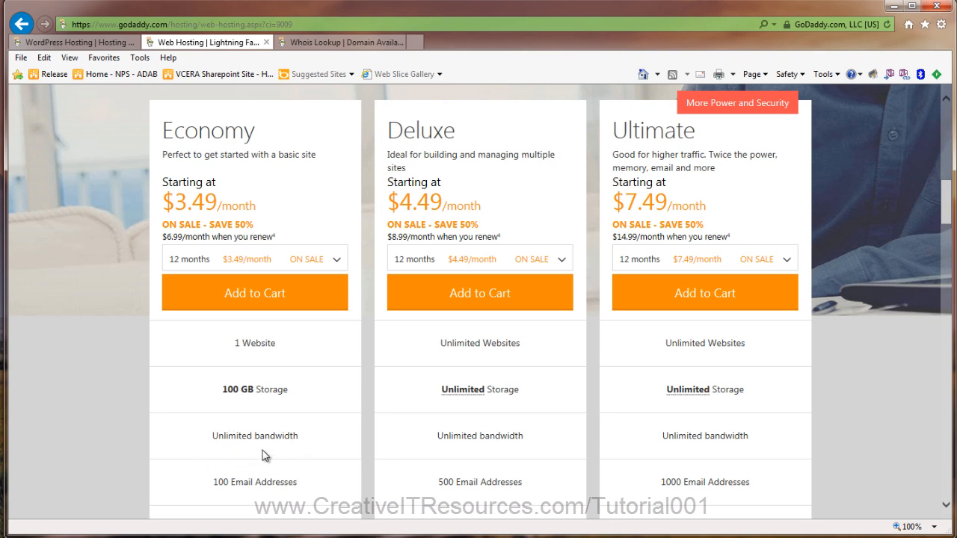
mouse_move(302, 437)
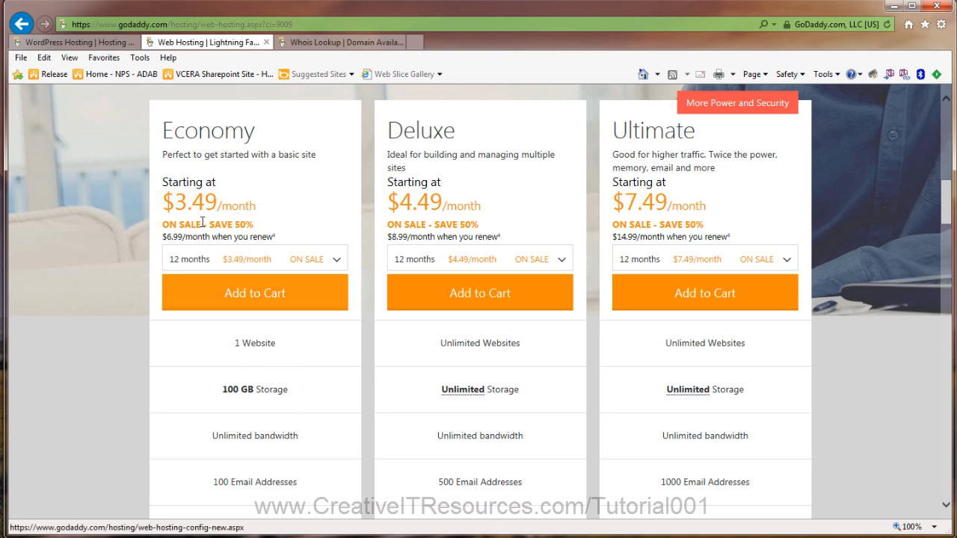
left_click(67, 41)
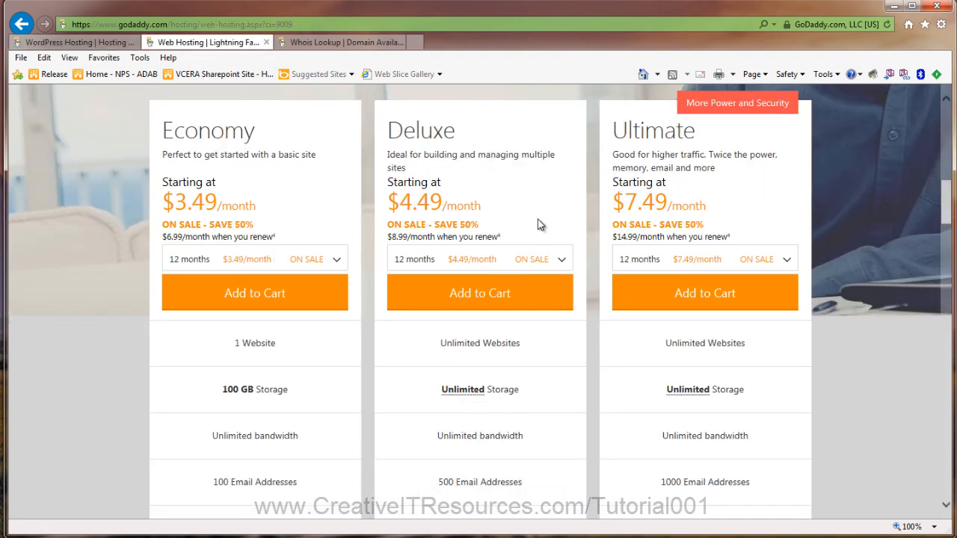
mouse_move(535, 209)
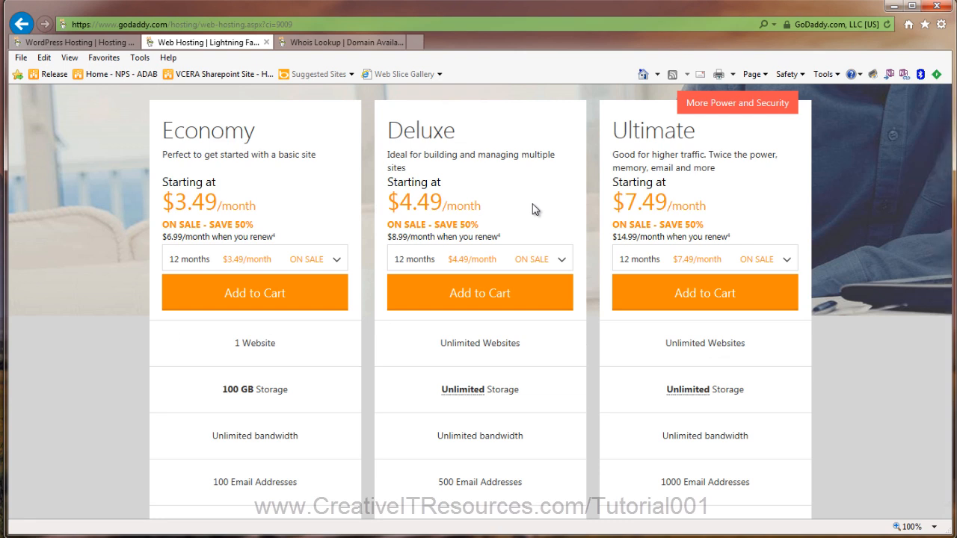
mouse_move(477, 249)
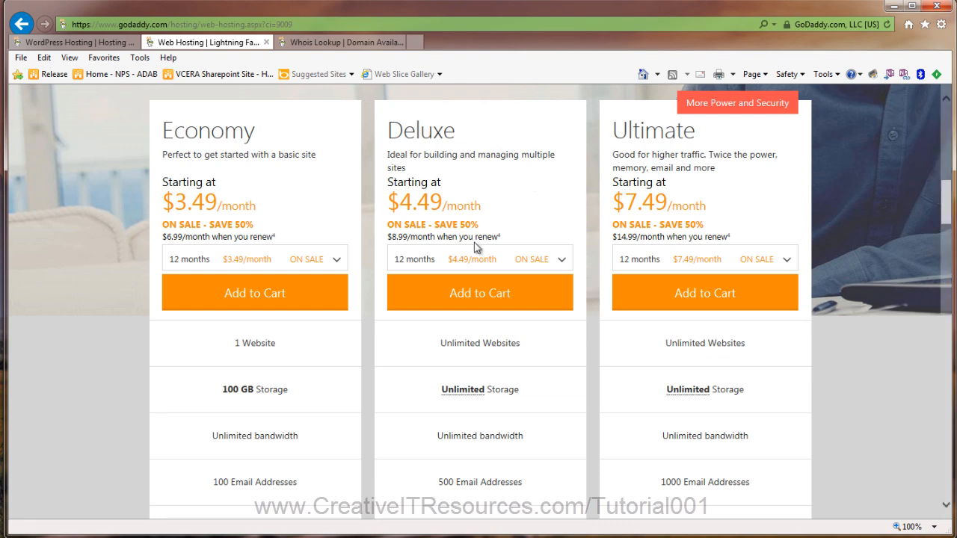
Step: Show the Deluxe plan's billing terms: 1 month at $8.99, 12 to 60 months at $4.49/month
left_click(561, 257)
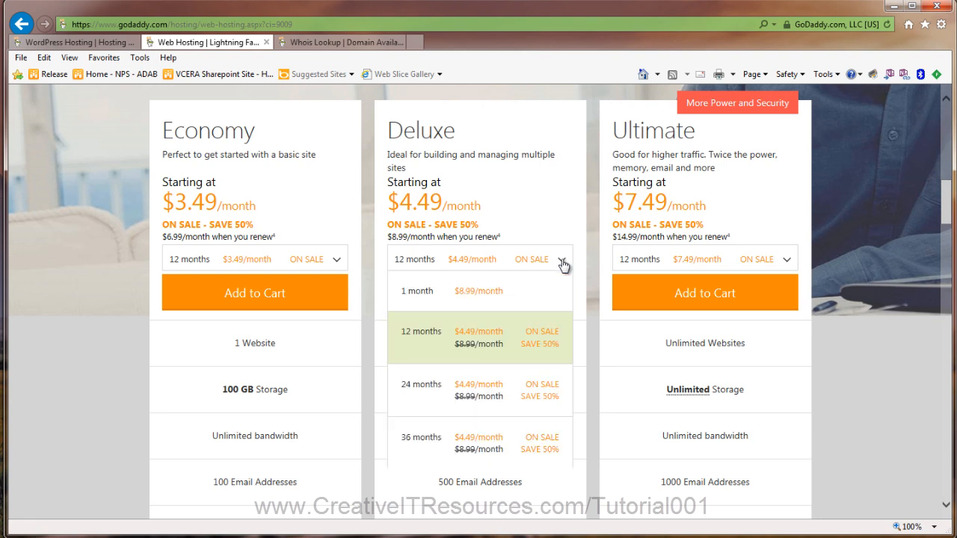
left_click(562, 258)
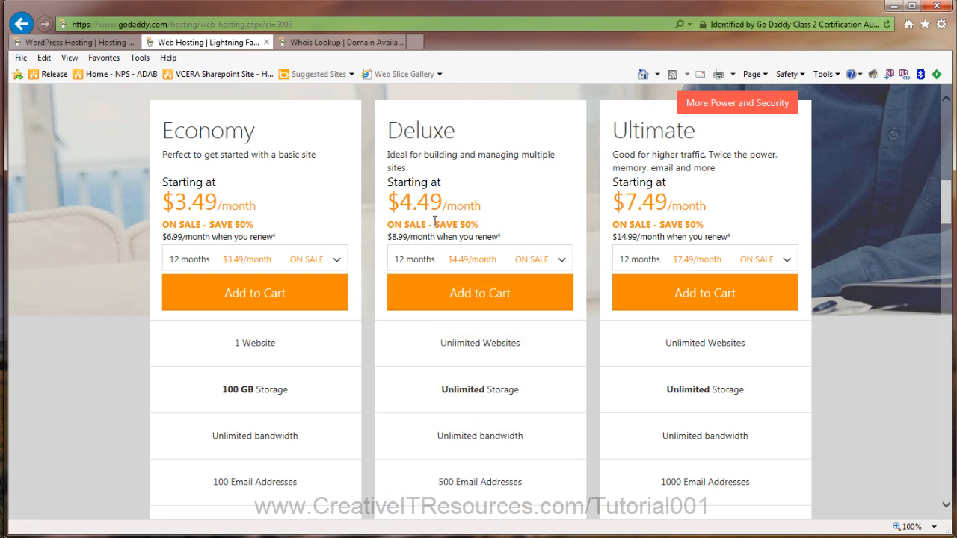
left_click(561, 259)
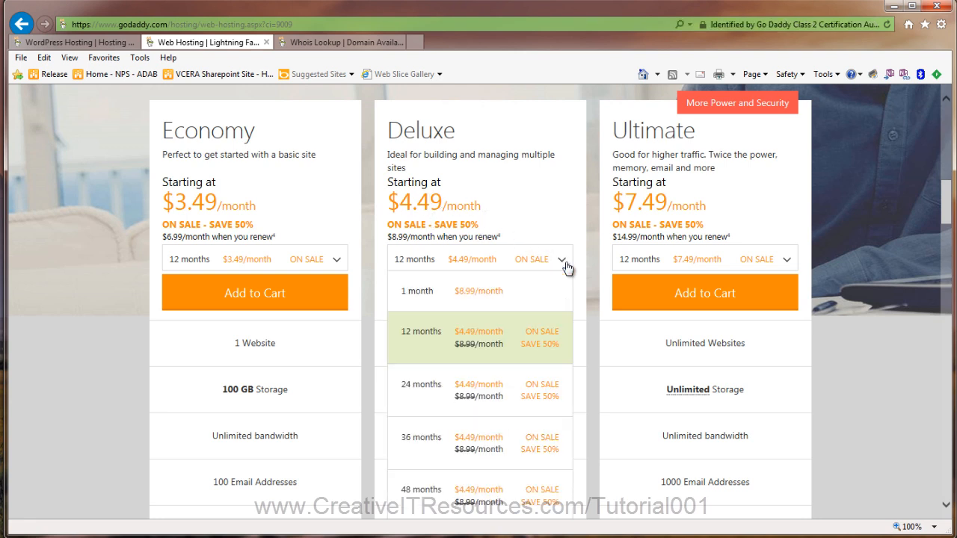
mouse_move(497, 291)
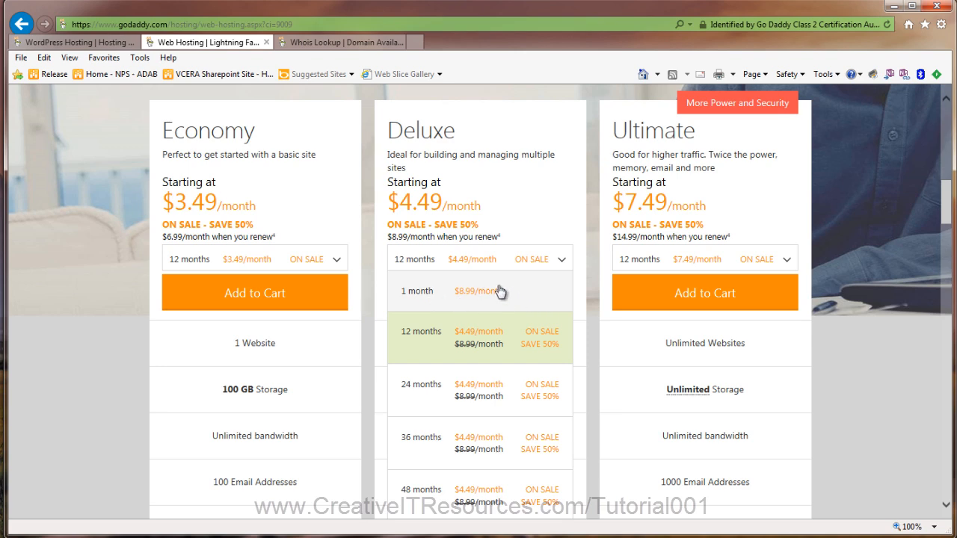
scroll("down", 3)
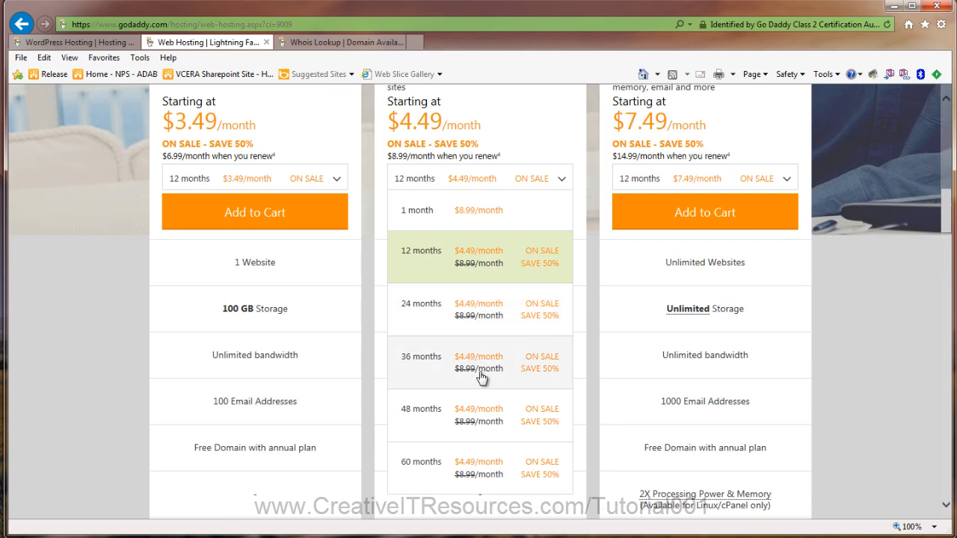
mouse_move(478, 440)
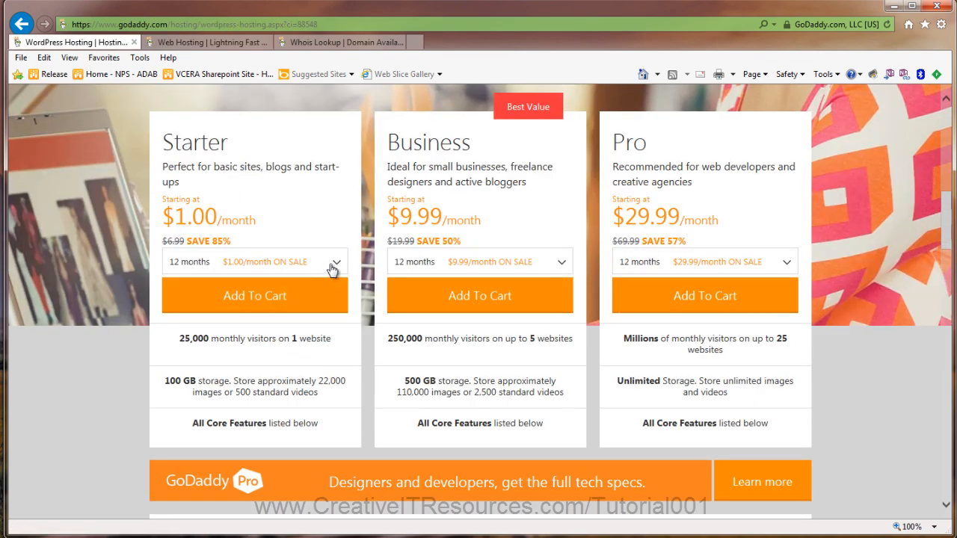
left_click(335, 261)
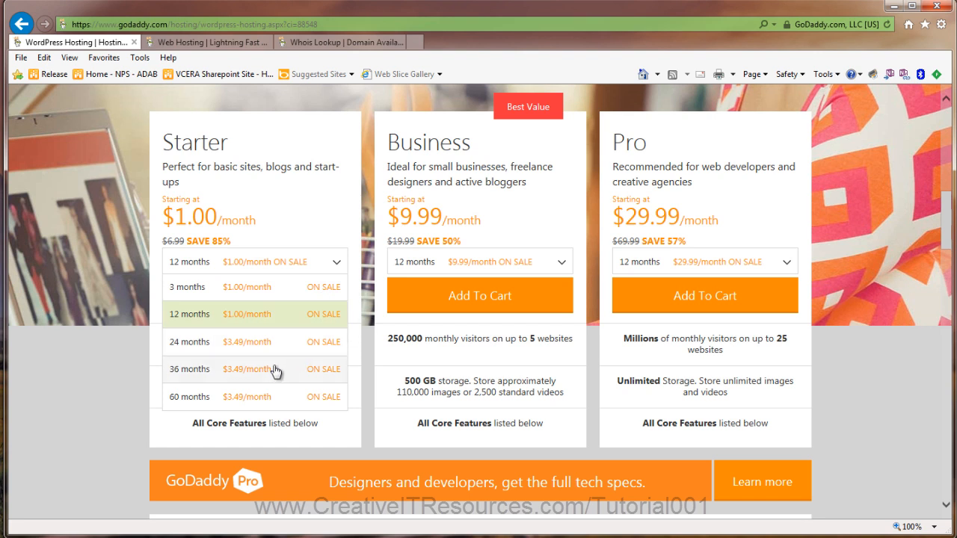
mouse_move(276, 354)
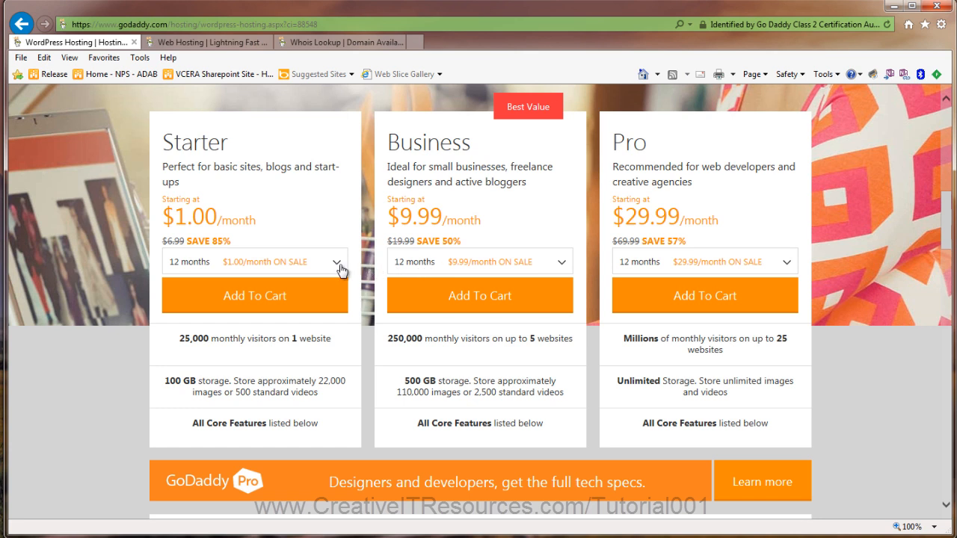
mouse_move(338, 266)
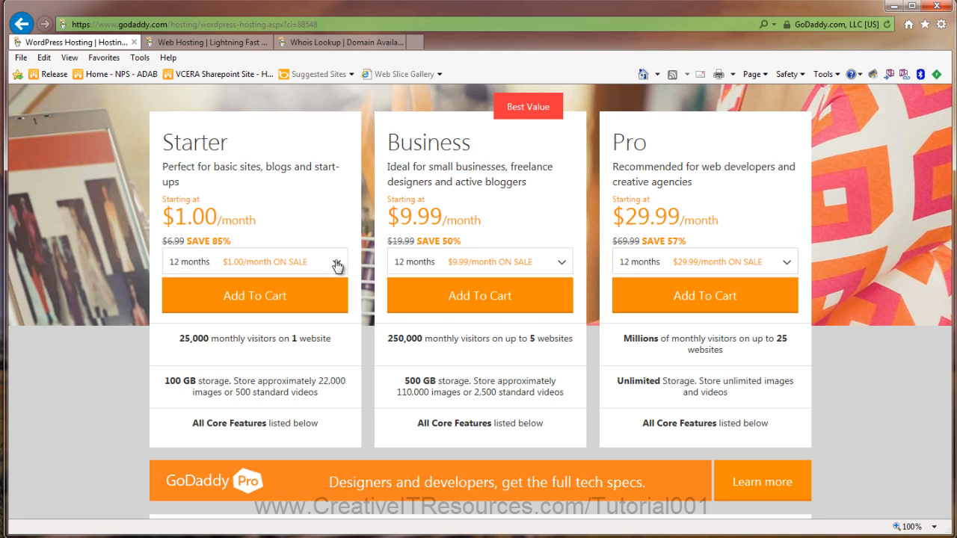
mouse_move(386, 210)
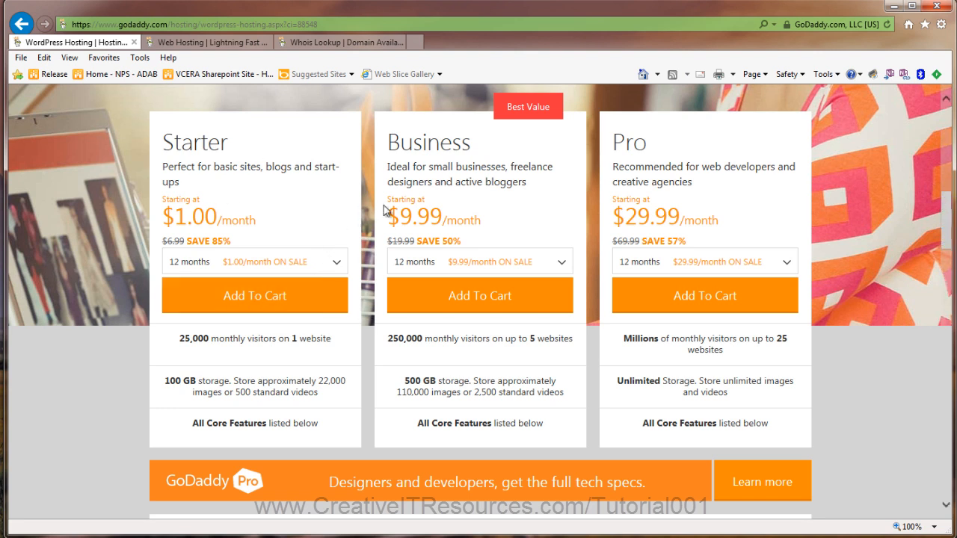
mouse_move(323, 215)
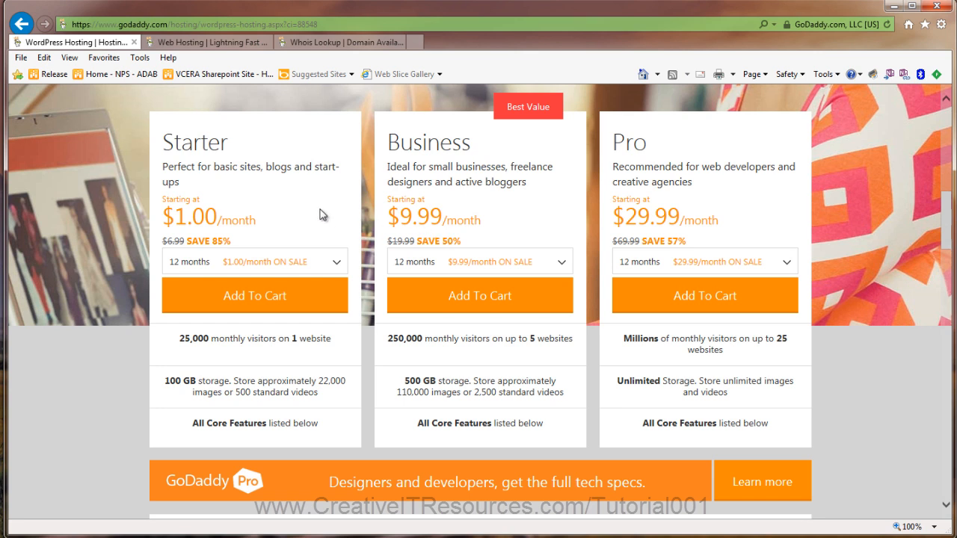
mouse_move(255, 299)
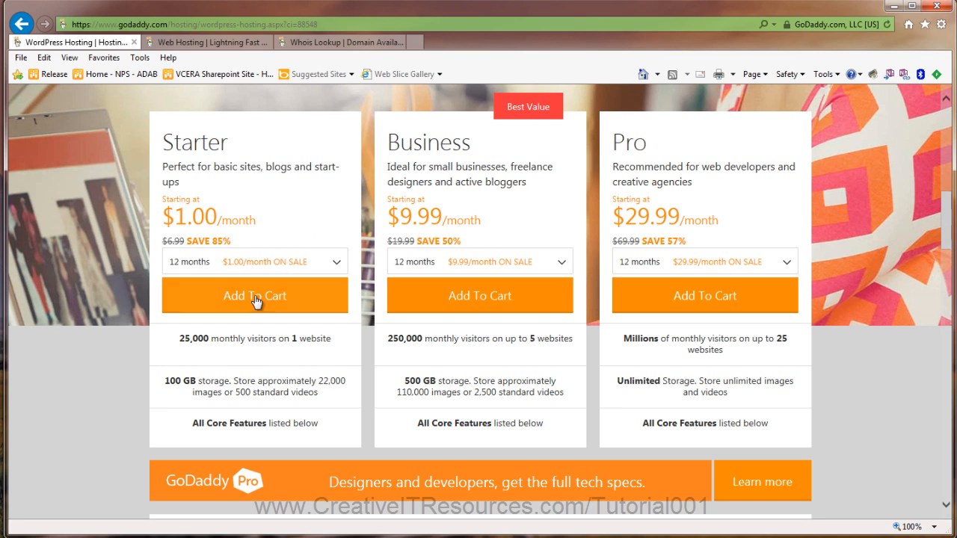
Step: Add the Starter Managed WordPress plan to the cart
left_click(255, 297)
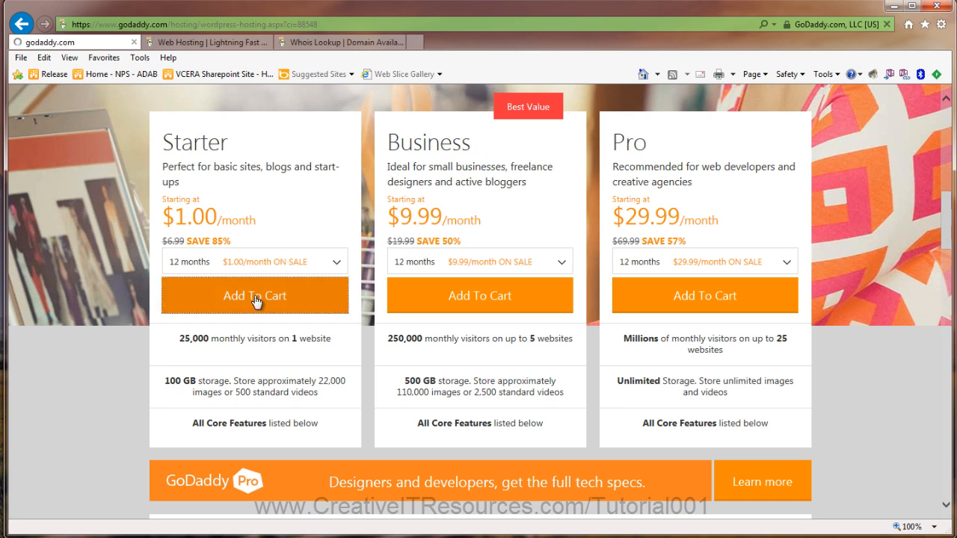
left_click(254, 296)
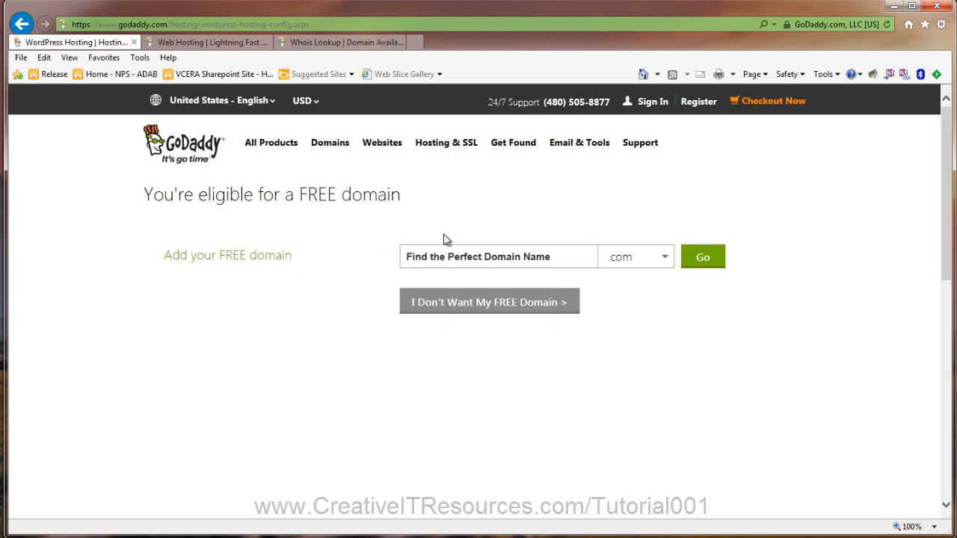
Step: Claim the free domain citrdemo.com and continue, bringing the cart to $12.18
left_click(498, 257)
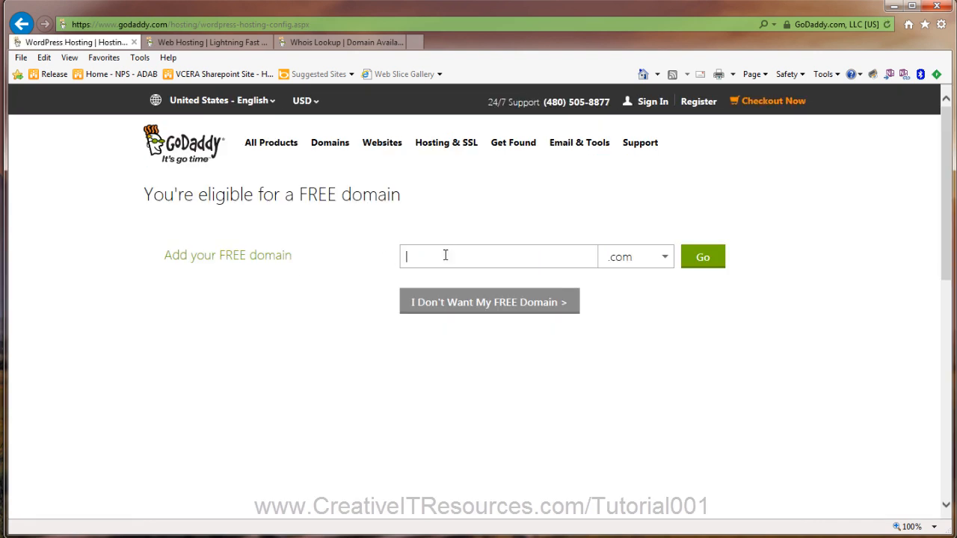
type("citrdemo")
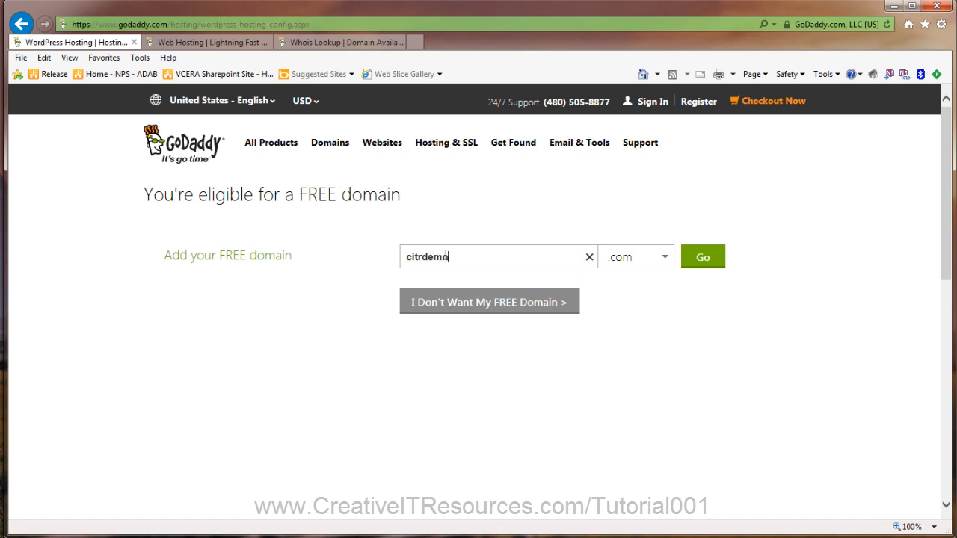
left_click(703, 258)
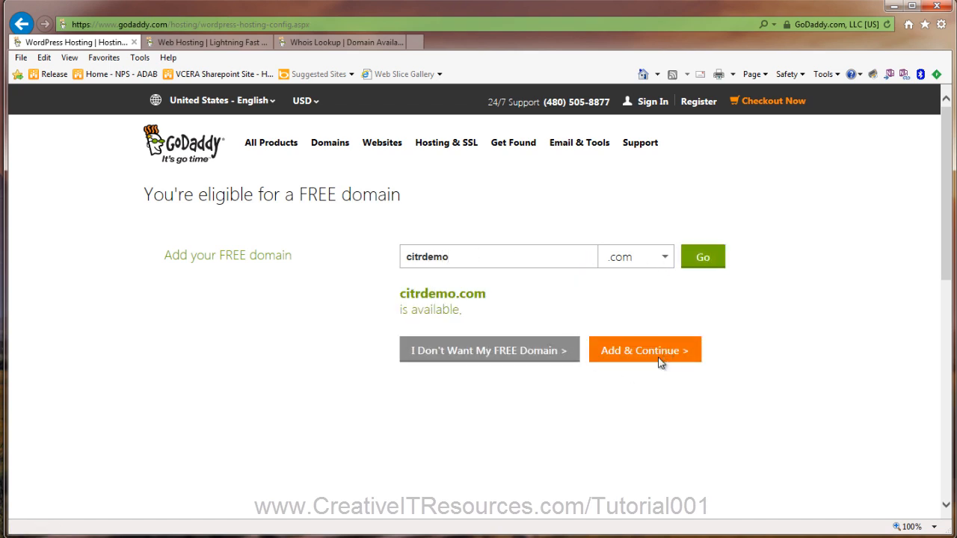
left_click(645, 350)
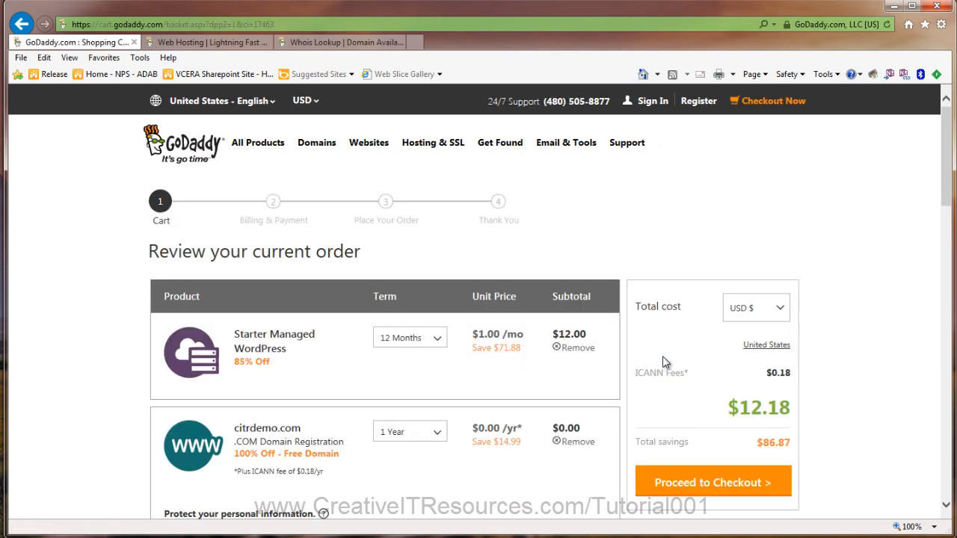
scroll("down", 3)
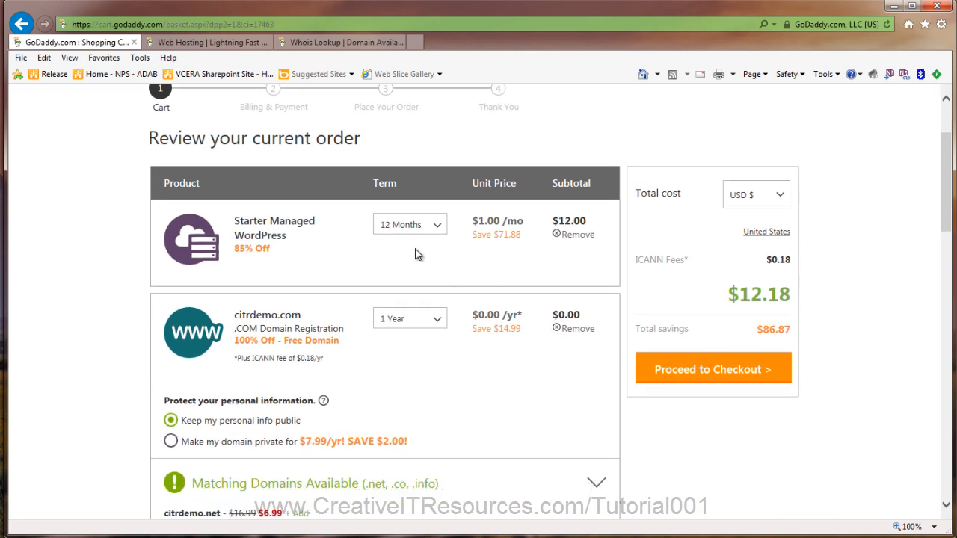
mouse_move(507, 247)
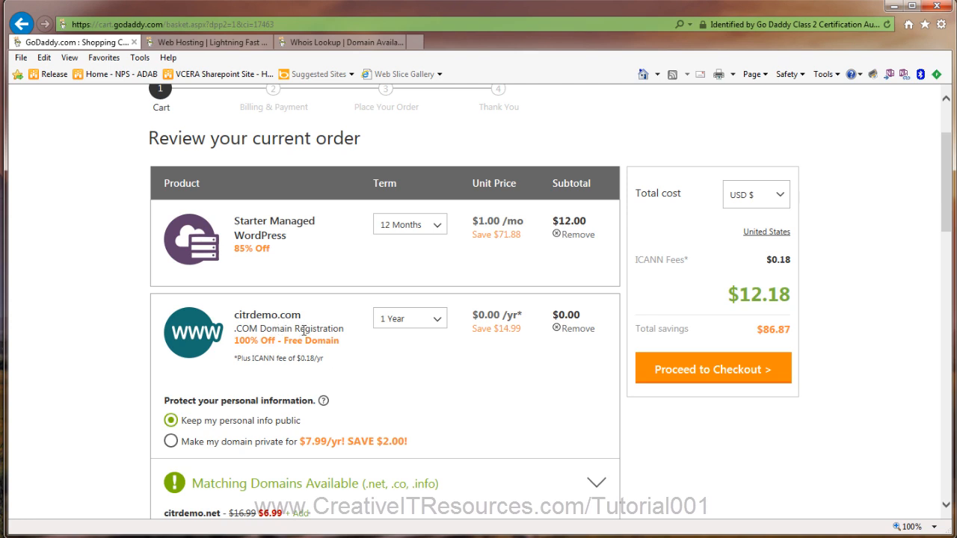
mouse_move(440, 331)
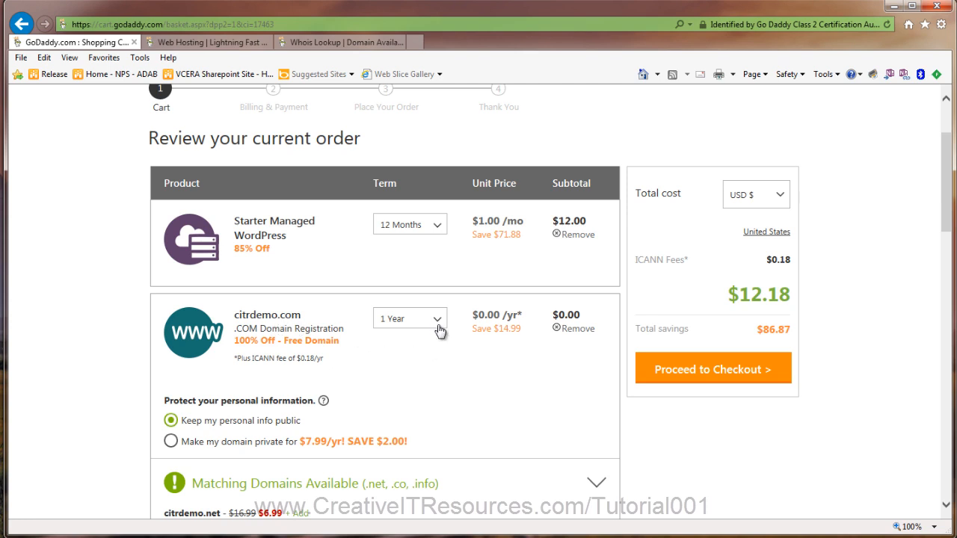
mouse_move(497, 344)
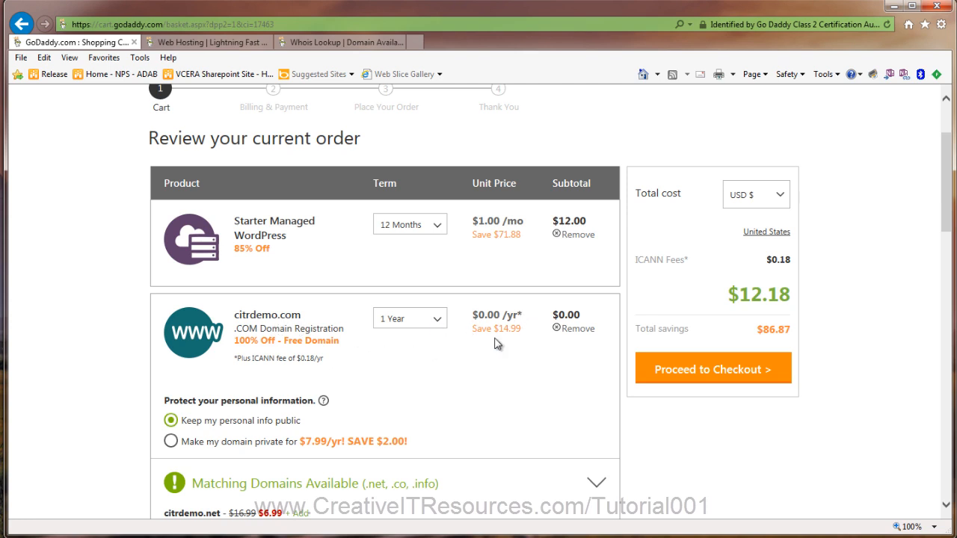
mouse_move(397, 413)
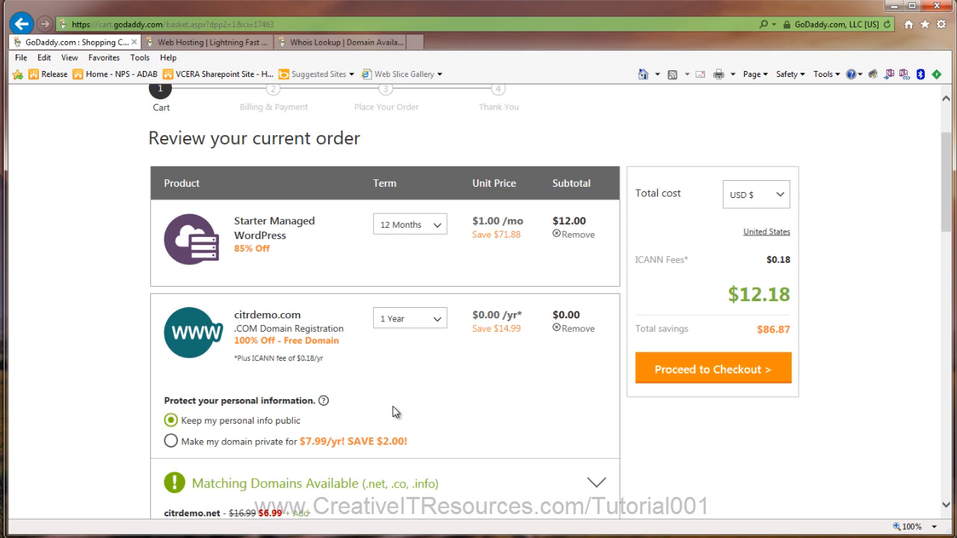
mouse_move(395, 383)
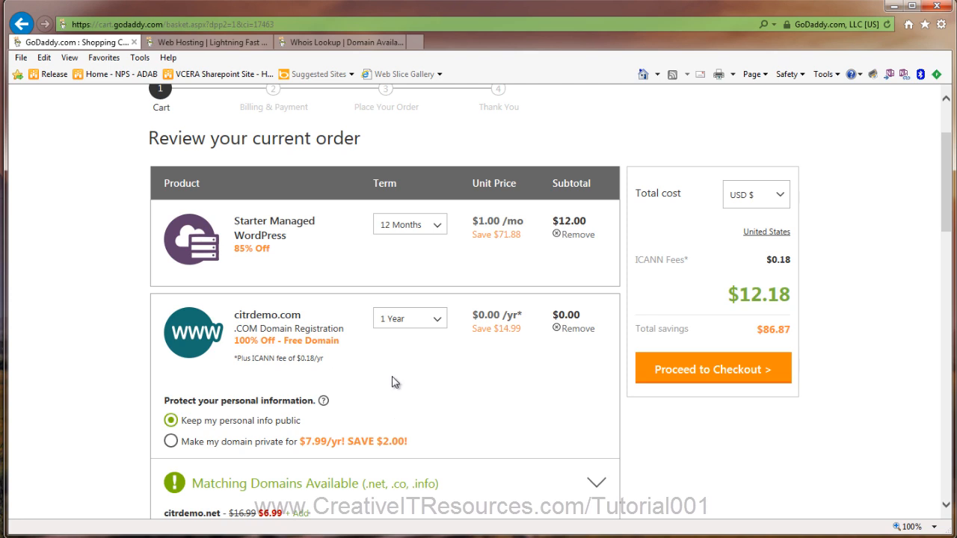
mouse_move(382, 365)
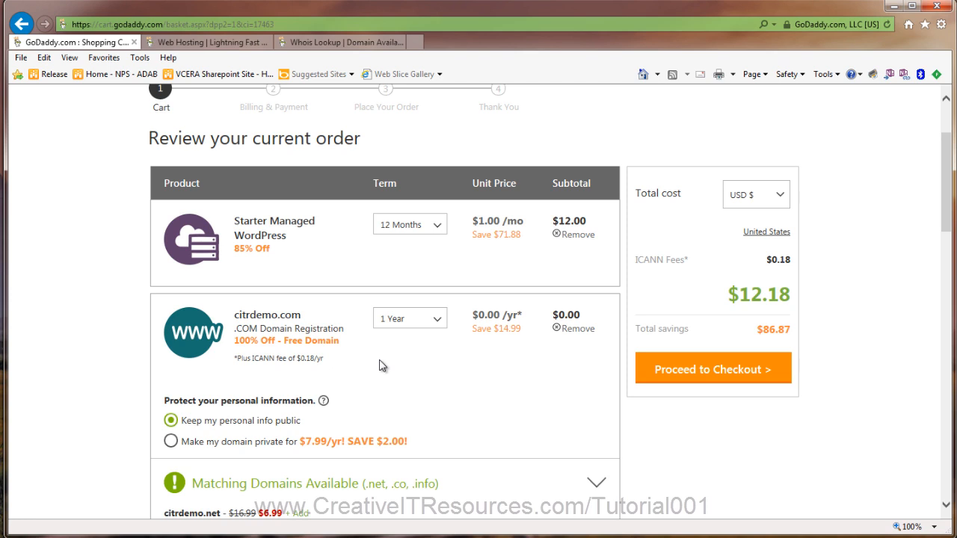
mouse_move(374, 367)
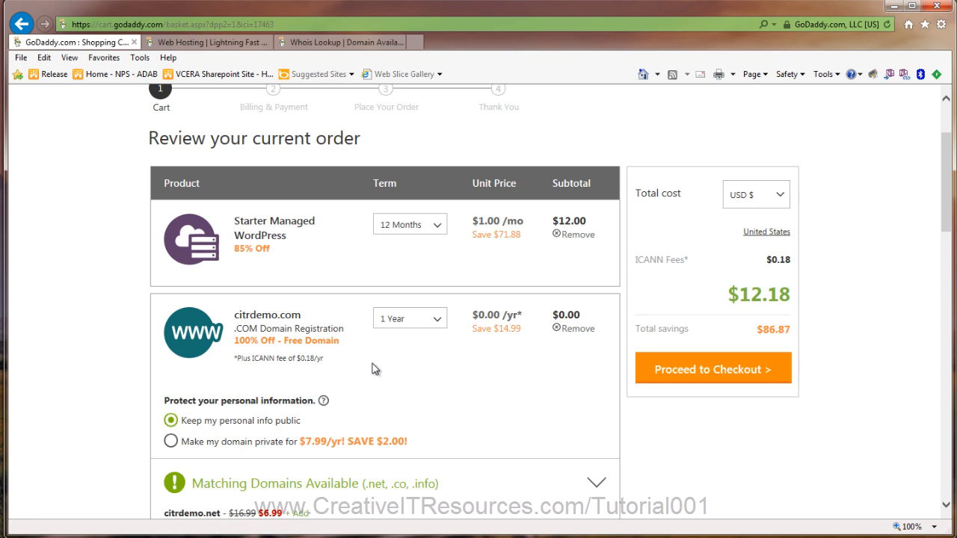
mouse_move(263, 359)
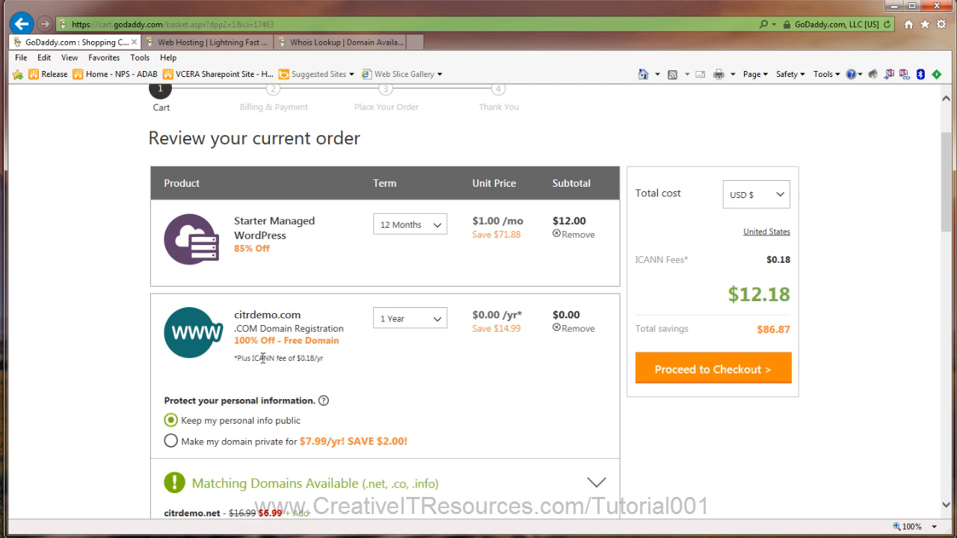
mouse_move(329, 372)
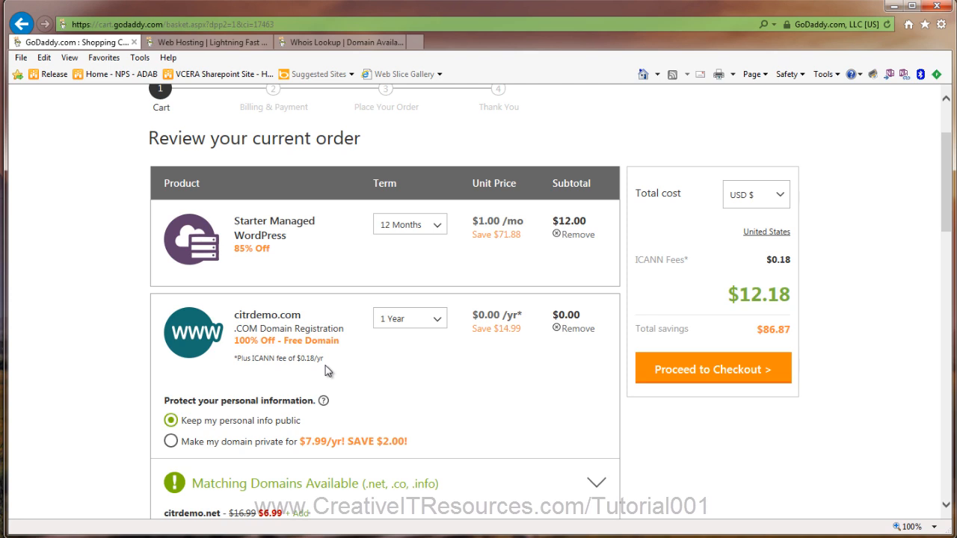
mouse_move(307, 327)
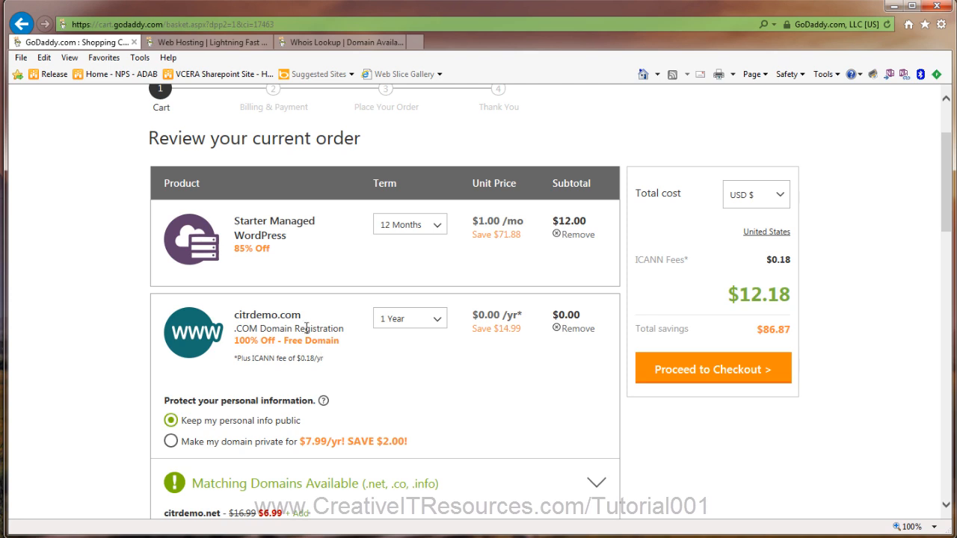
mouse_move(409, 283)
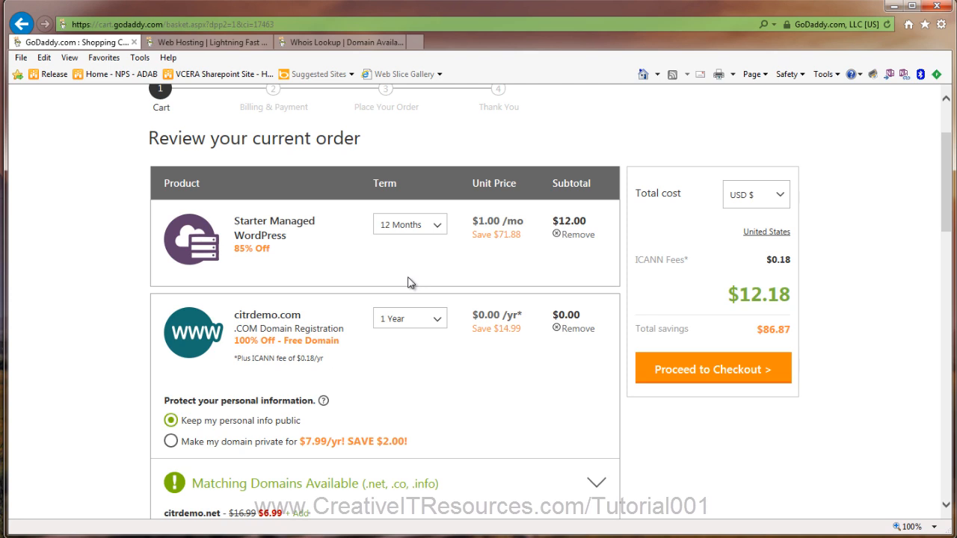
mouse_move(278, 301)
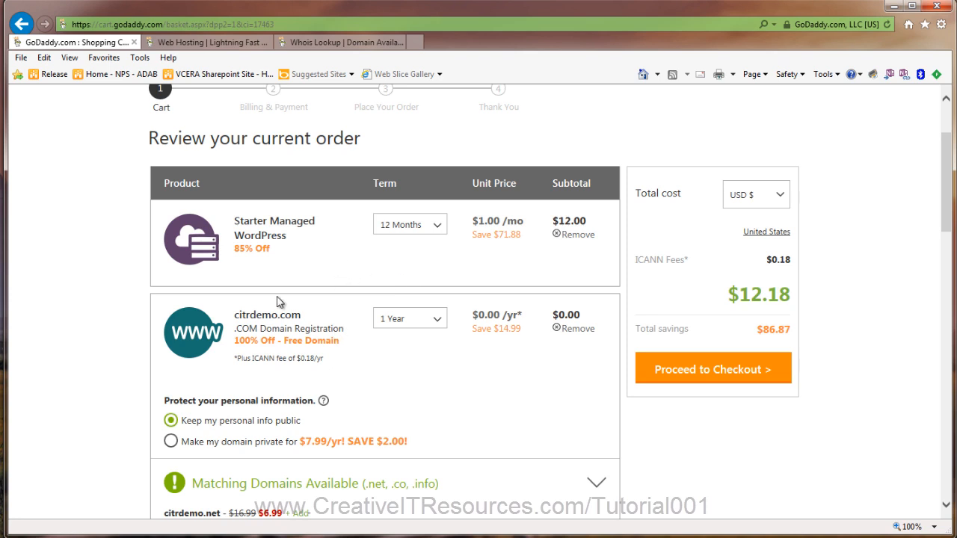
mouse_move(351, 347)
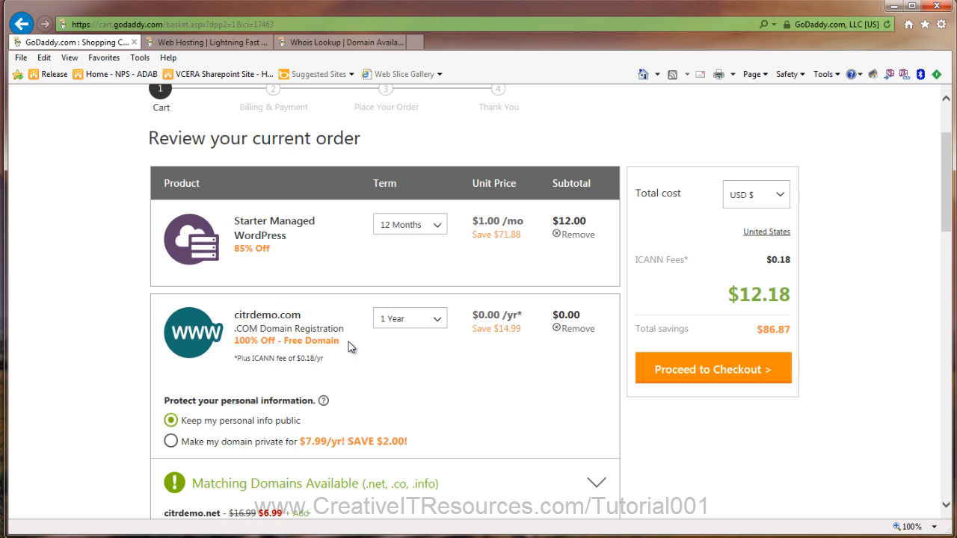
mouse_move(422, 356)
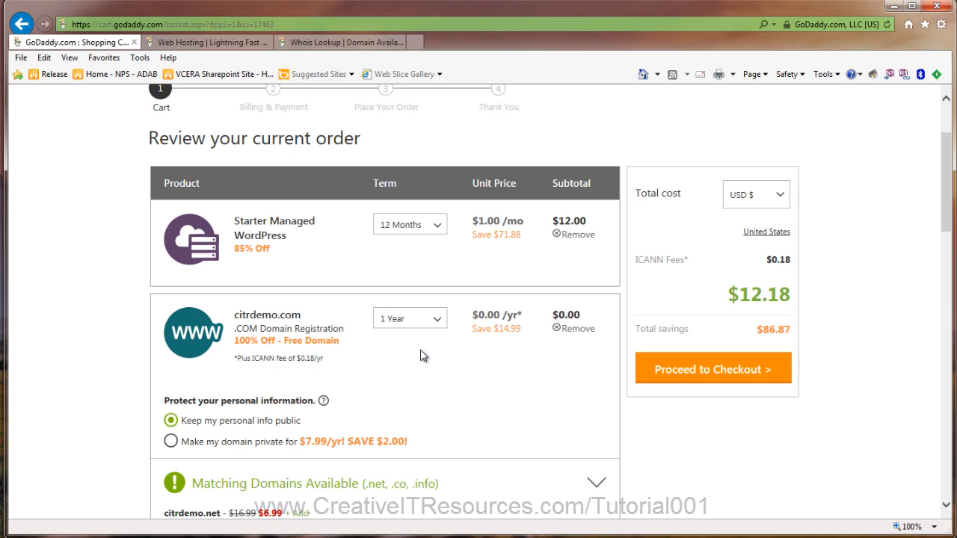
scroll("down", 3)
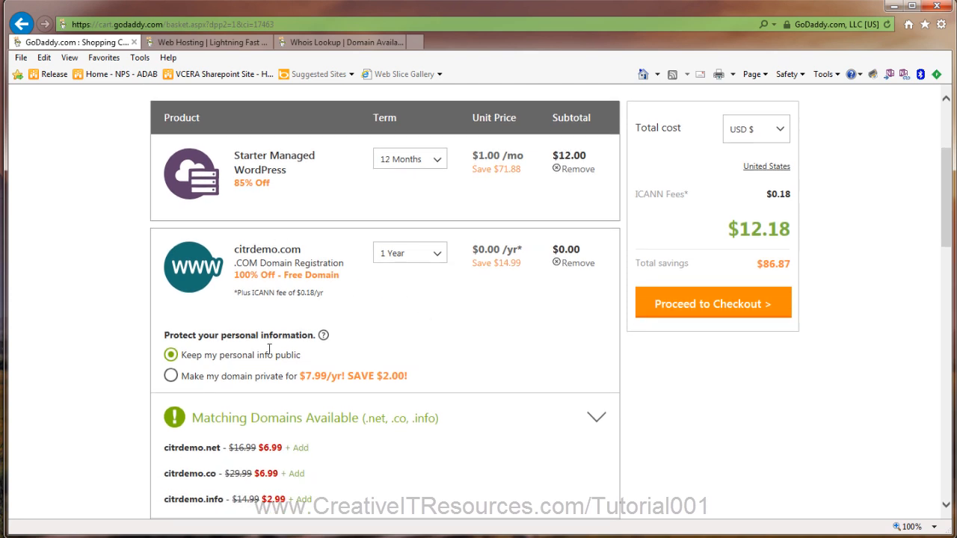
mouse_move(283, 376)
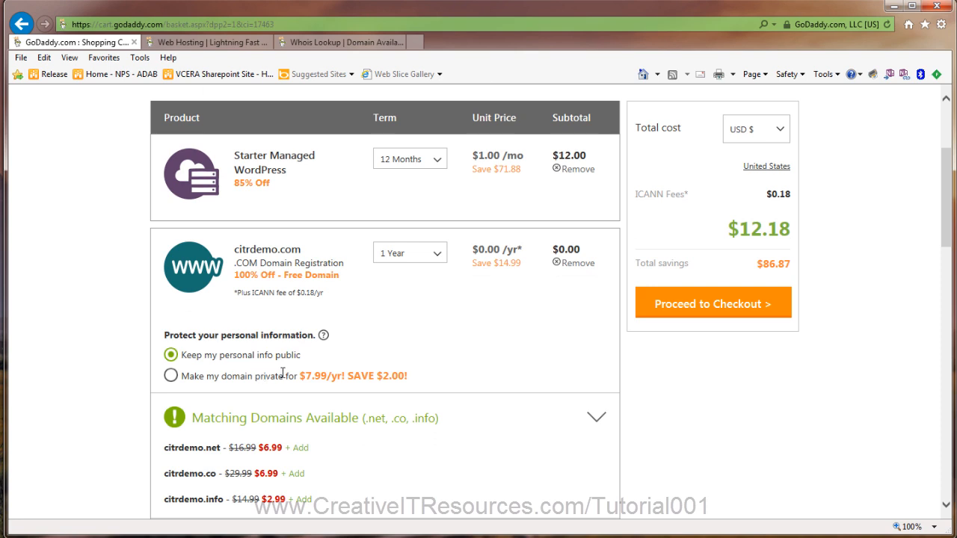
mouse_move(266, 371)
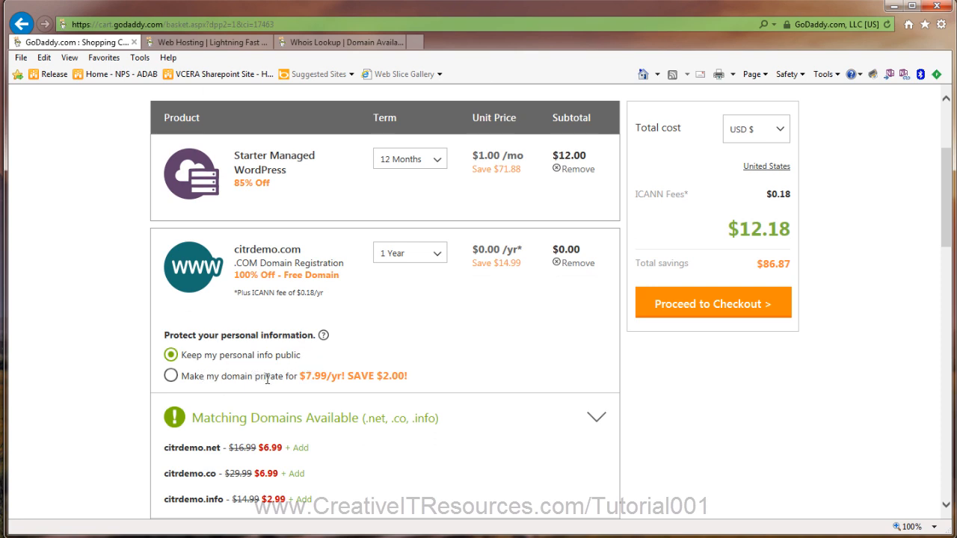
Step: Run a WHOIS lookup for aweber as a .com domain
left_click(336, 42)
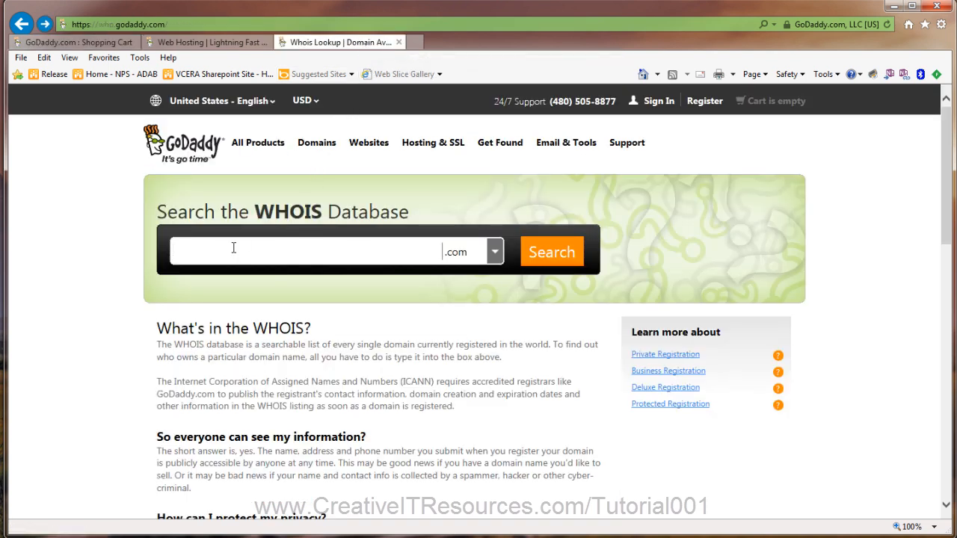
type("aweber")
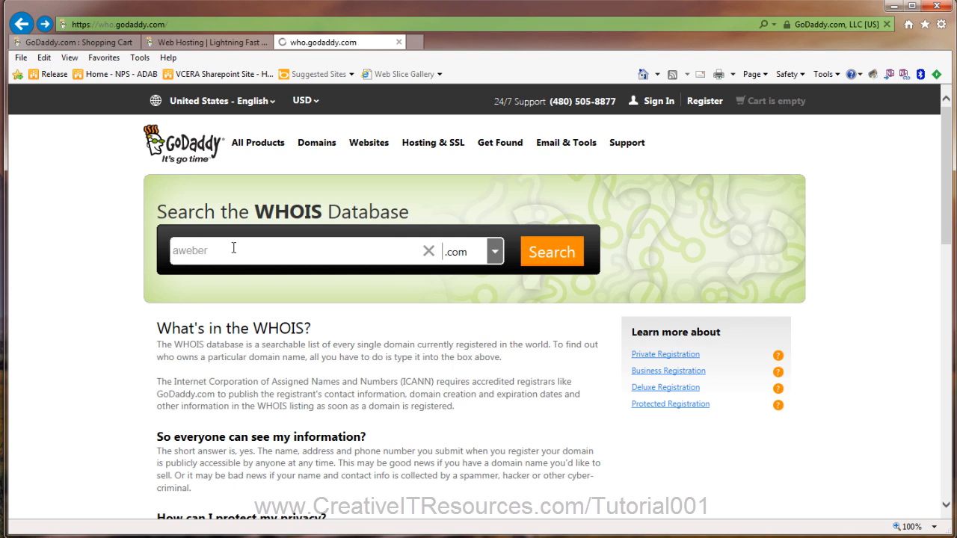
left_click(550, 251)
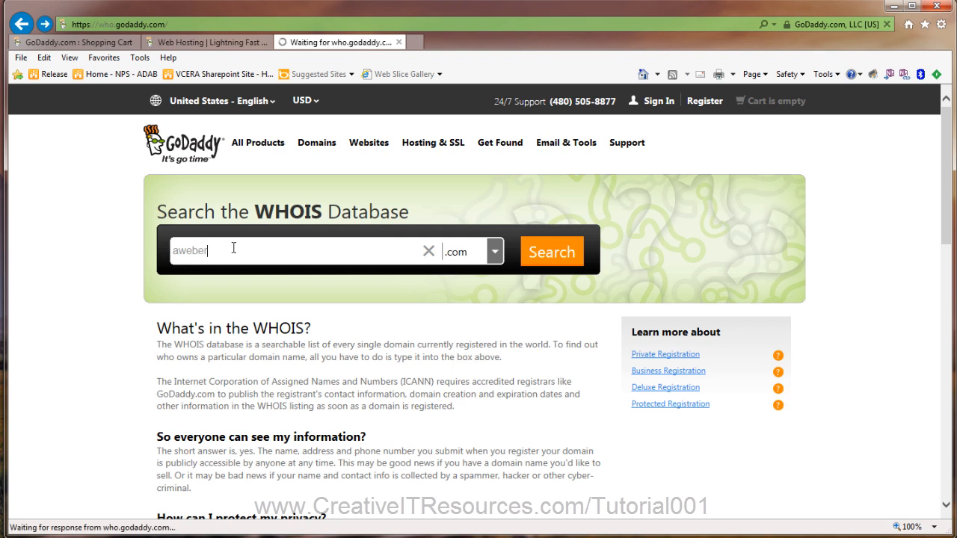
Step: Read the aweber.com WHOIS record down to the registrant contact details, selecting part of them
left_click(551, 251)
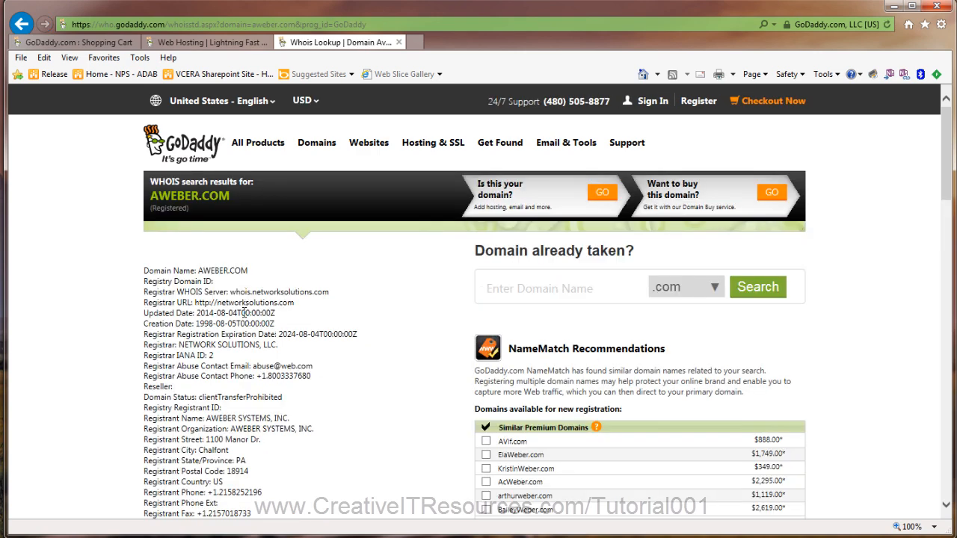
scroll("down", 3)
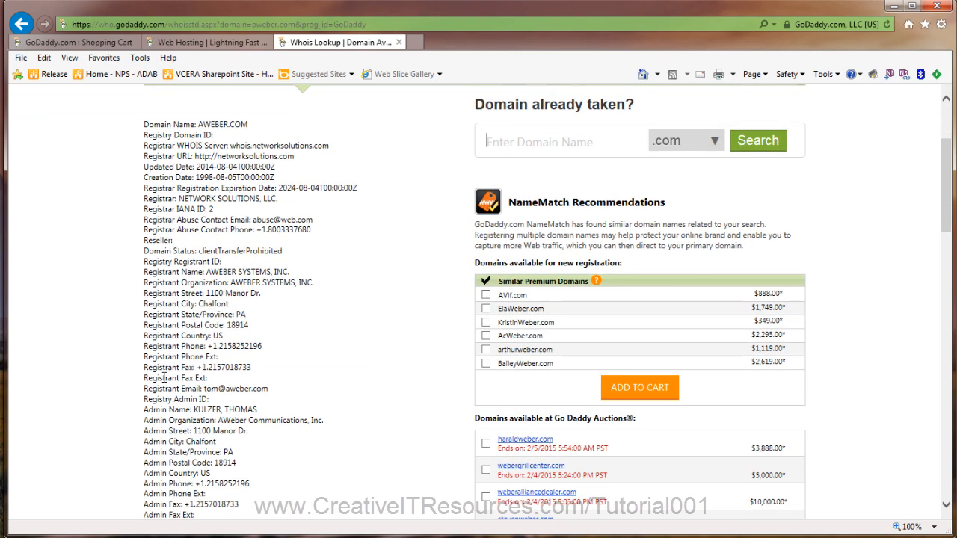
scroll("down", 3)
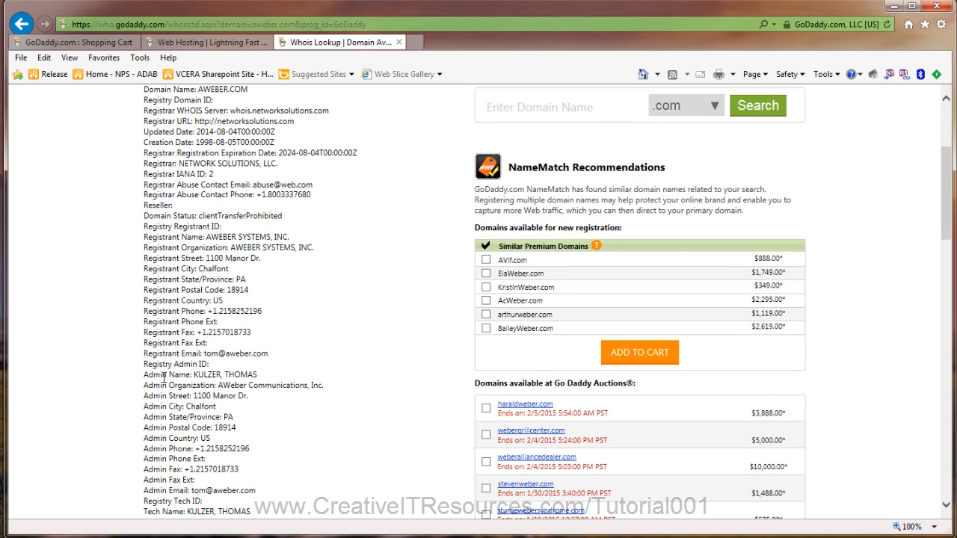
mouse_move(273, 353)
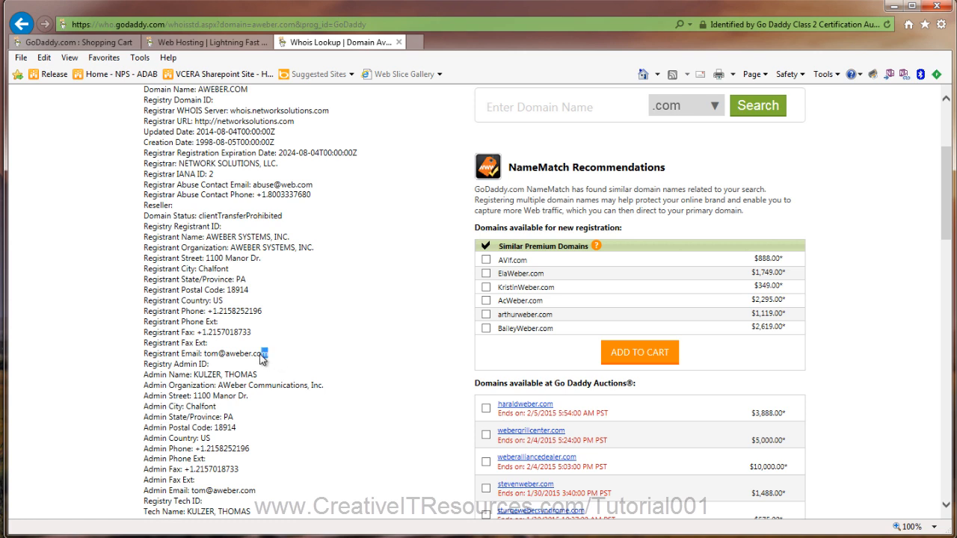
double_click(236, 353)
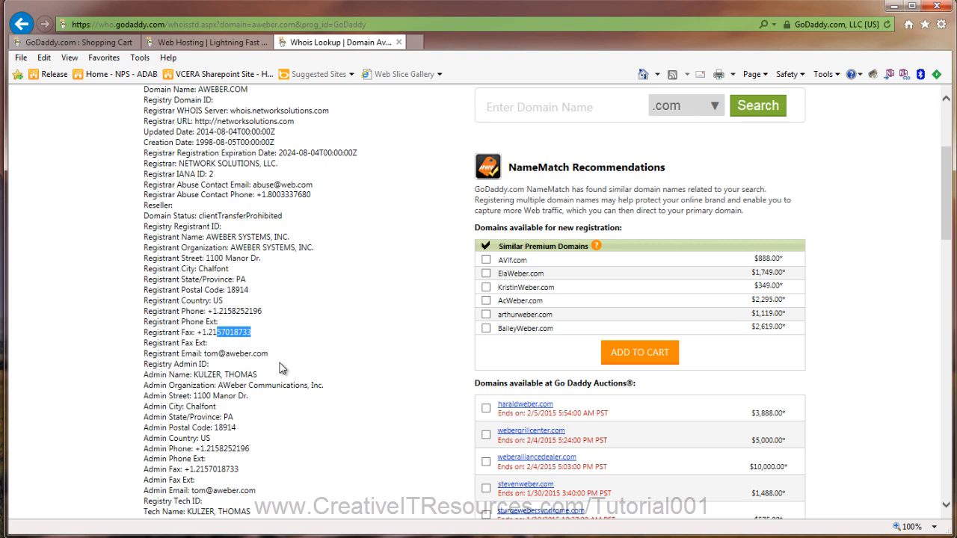
Step: Continue through the admin and tech contacts down to the name server entries
scroll("down", 3)
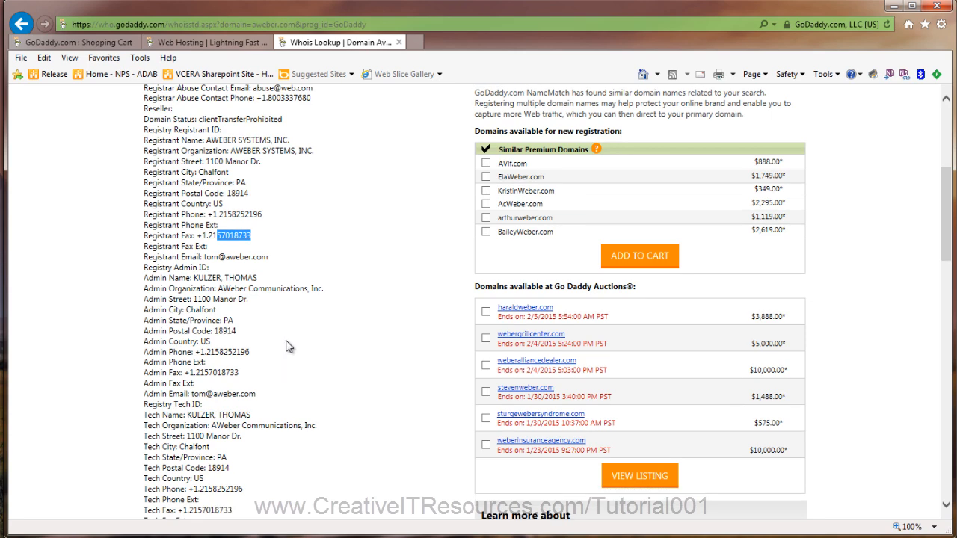
scroll("down", 3)
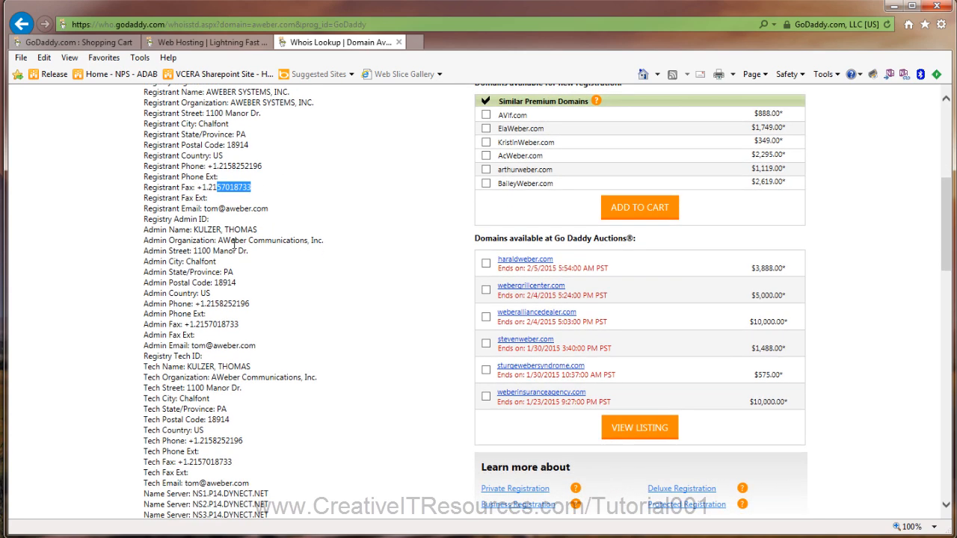
scroll("down", 3)
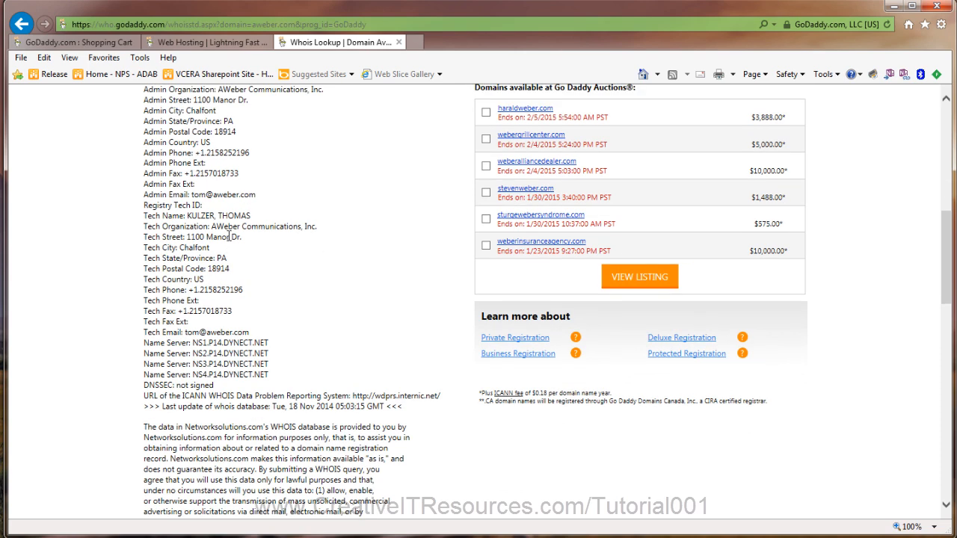
scroll("up", 3)
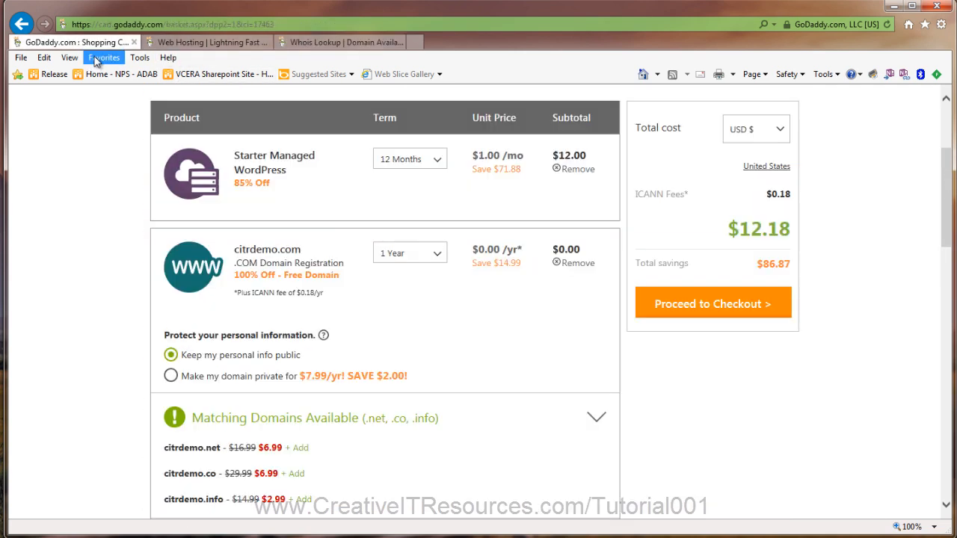
mouse_move(754, 408)
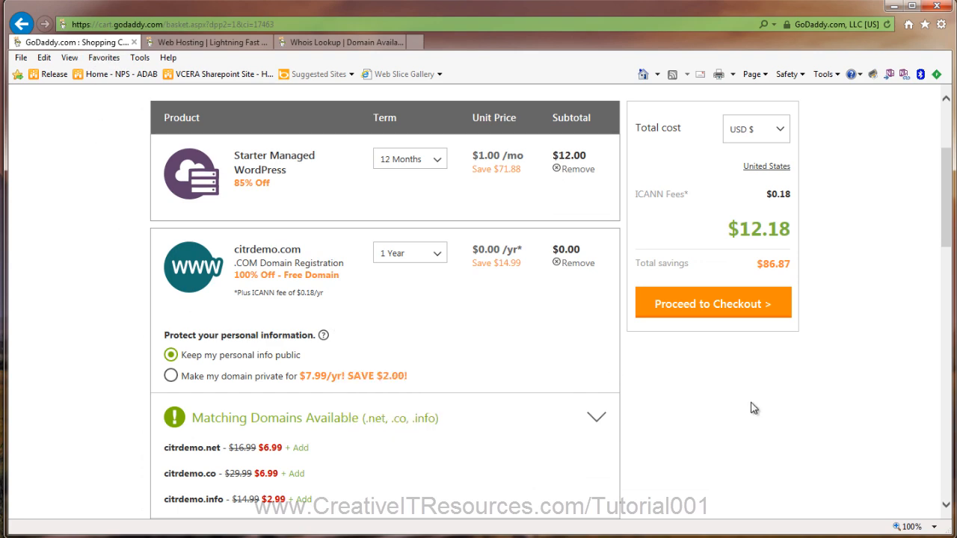
Step: Review the $12.18 cart and proceed to checkout, reaching the new-or-returning customer step
scroll("down", 3)
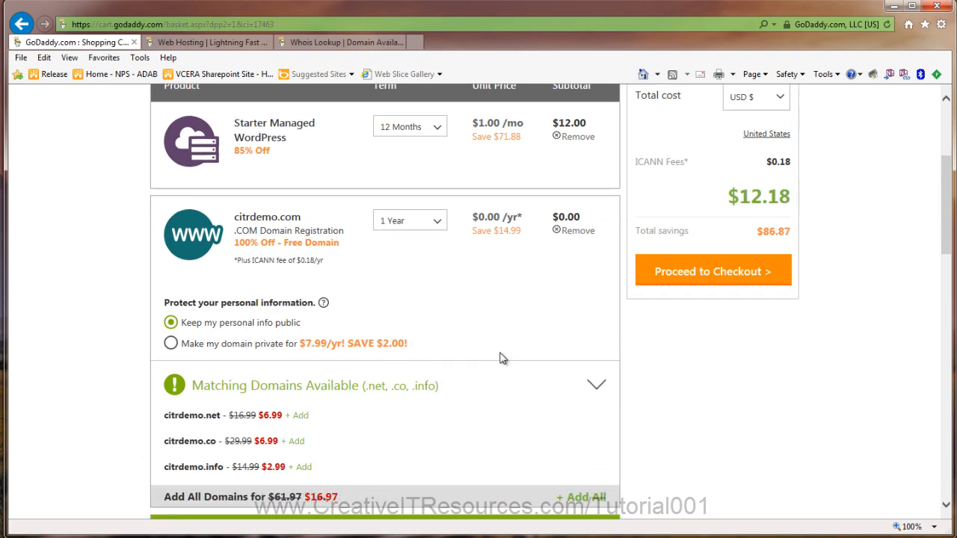
scroll("down", 3)
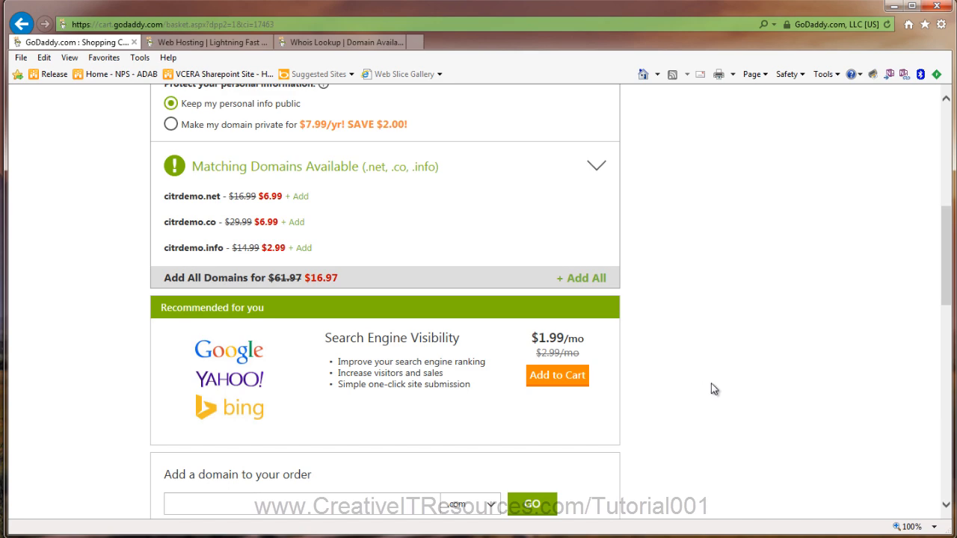
scroll("down", 3)
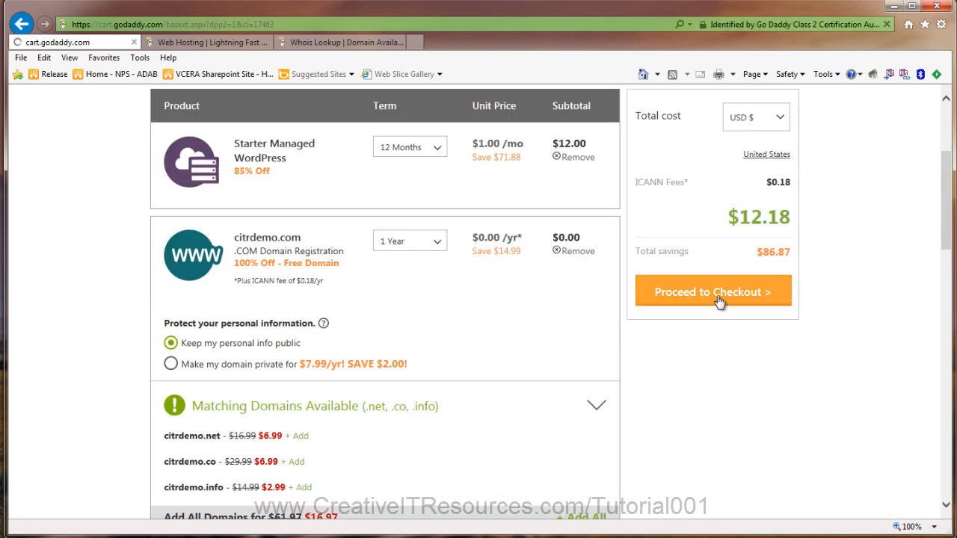
left_click(712, 291)
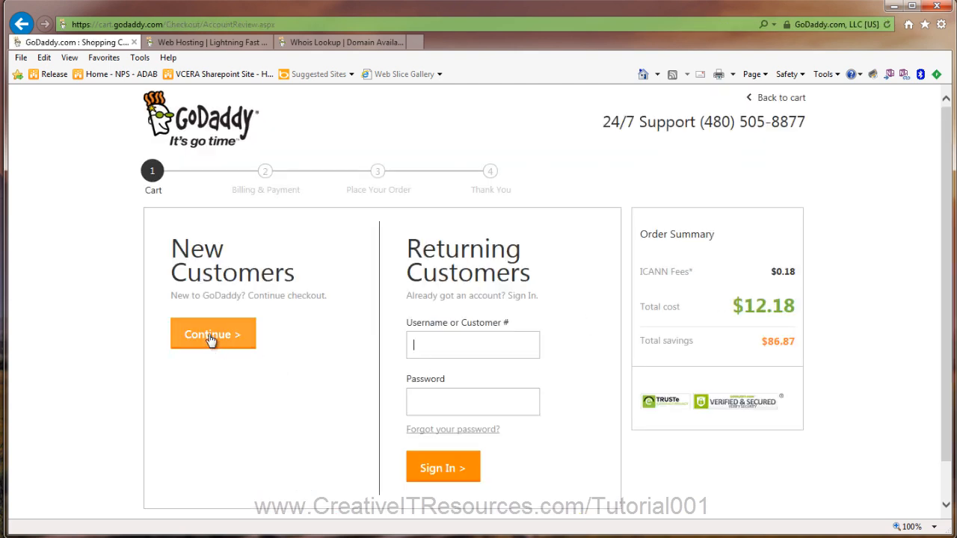
mouse_move(226, 377)
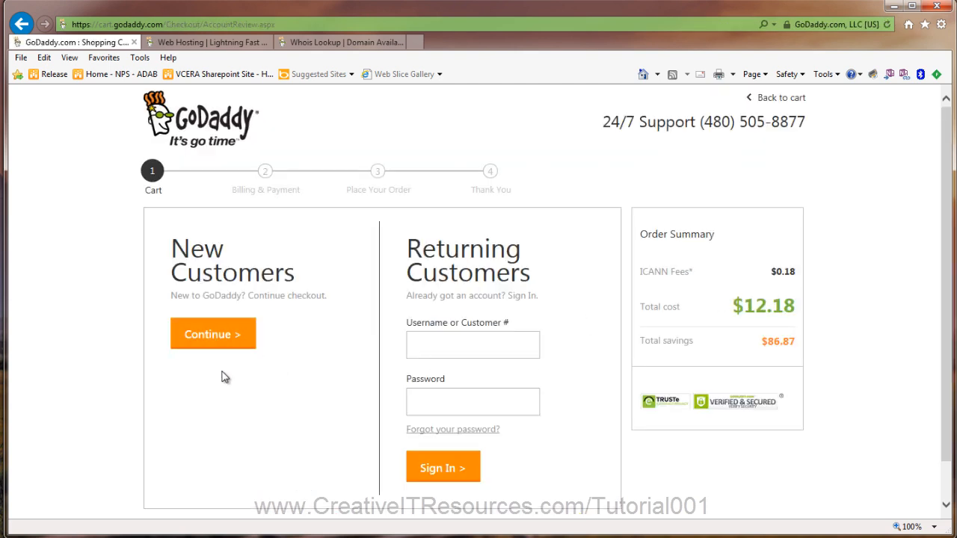
Step: Continue as a new customer and start filling in the billing information
left_click(212, 335)
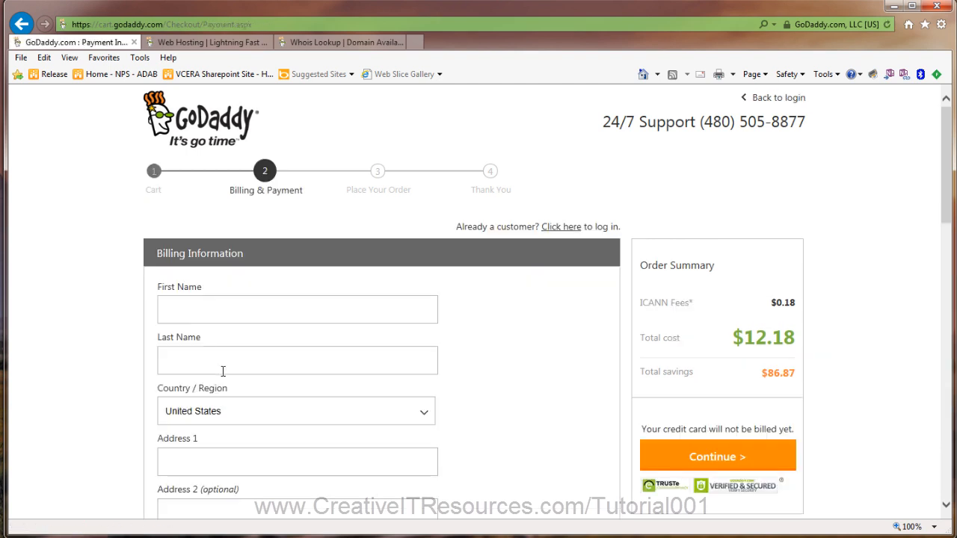
scroll("down", 3)
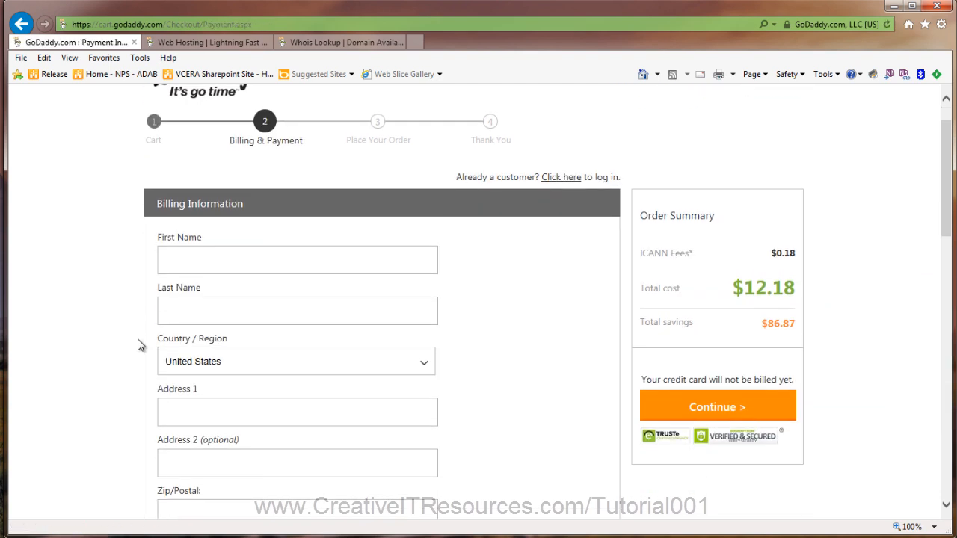
scroll("down", 3)
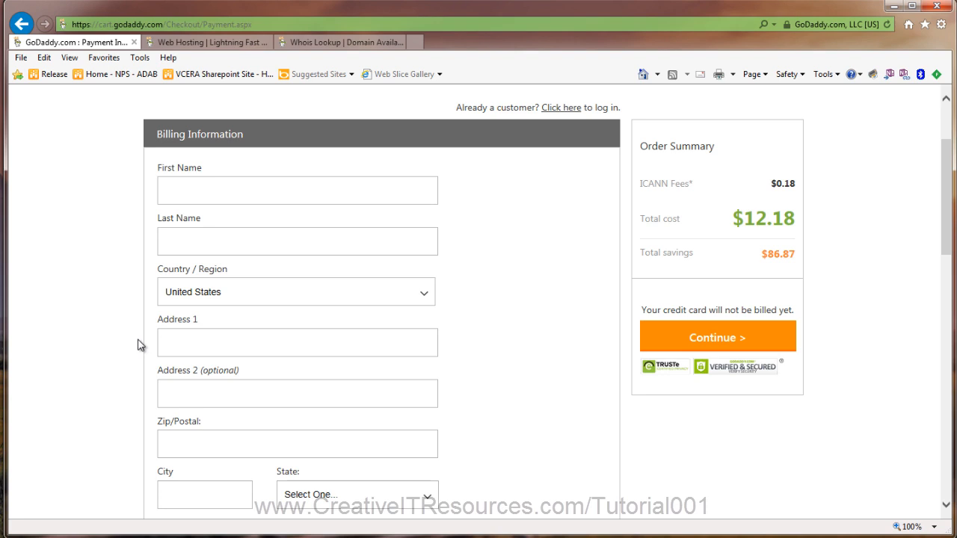
left_click(716, 338)
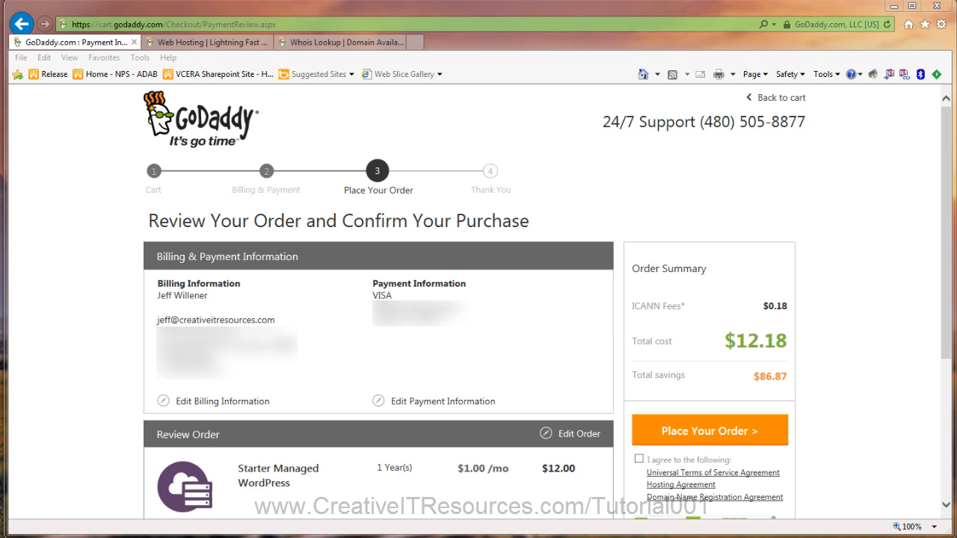
mouse_move(691, 434)
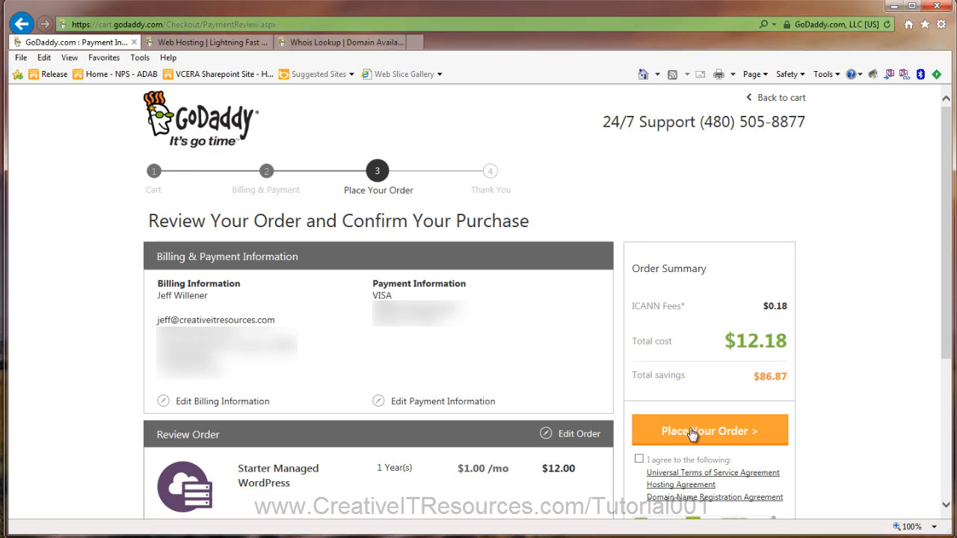
Step: Accept the terms and registration agreements and place the $12.18 order
left_click(709, 431)
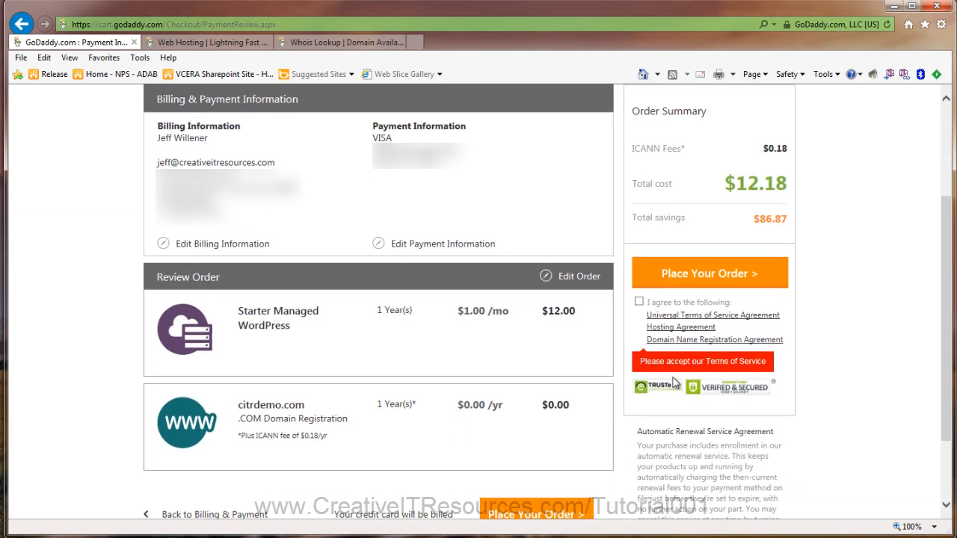
left_click(640, 303)
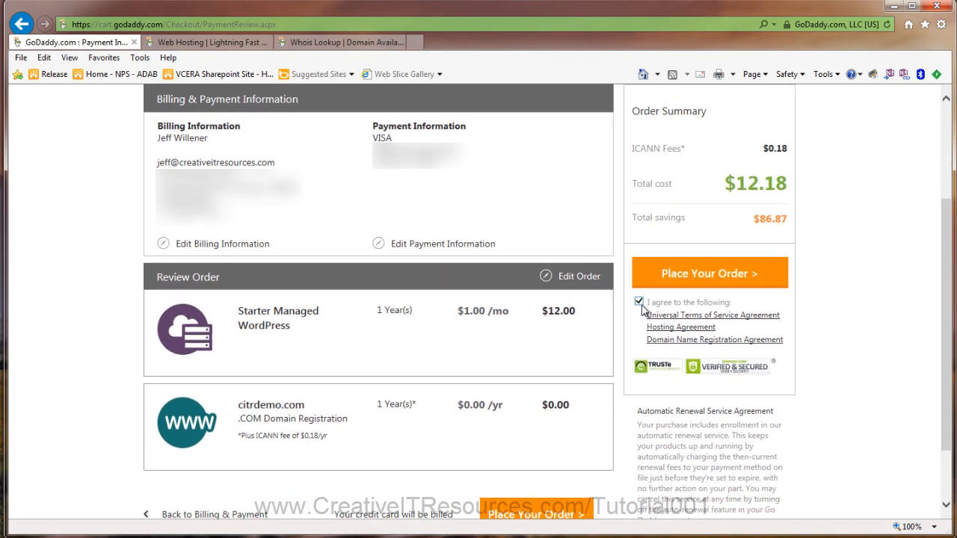
mouse_move(682, 335)
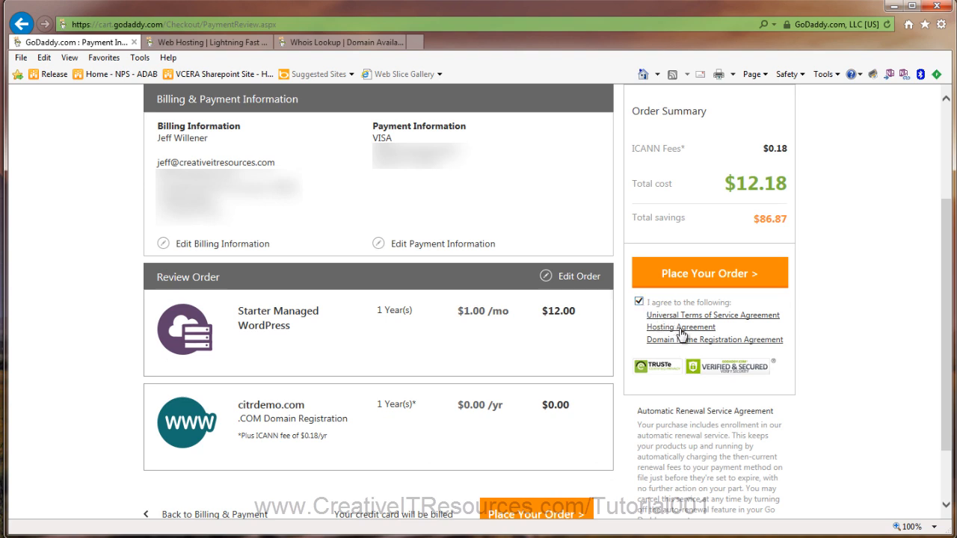
mouse_move(706, 269)
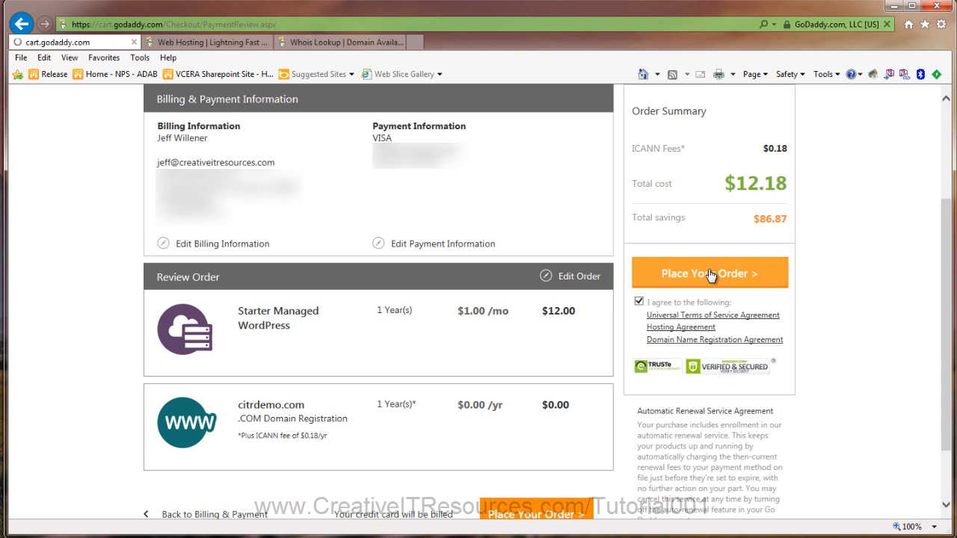
left_click(709, 272)
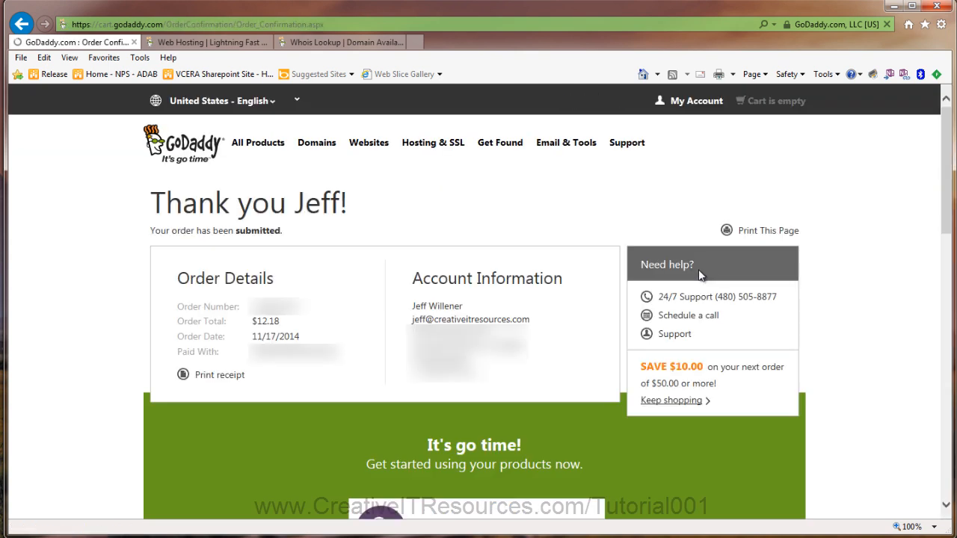
mouse_move(598, 310)
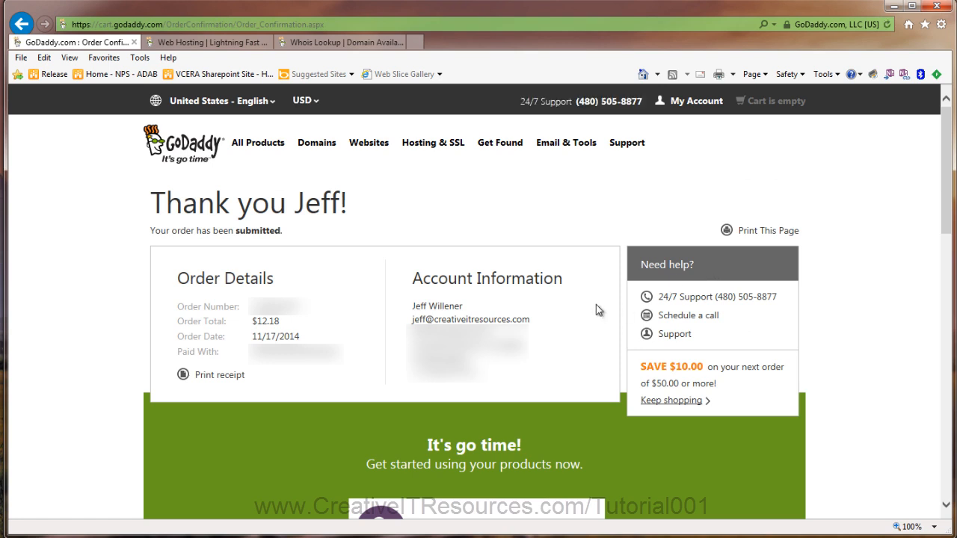
mouse_move(696, 105)
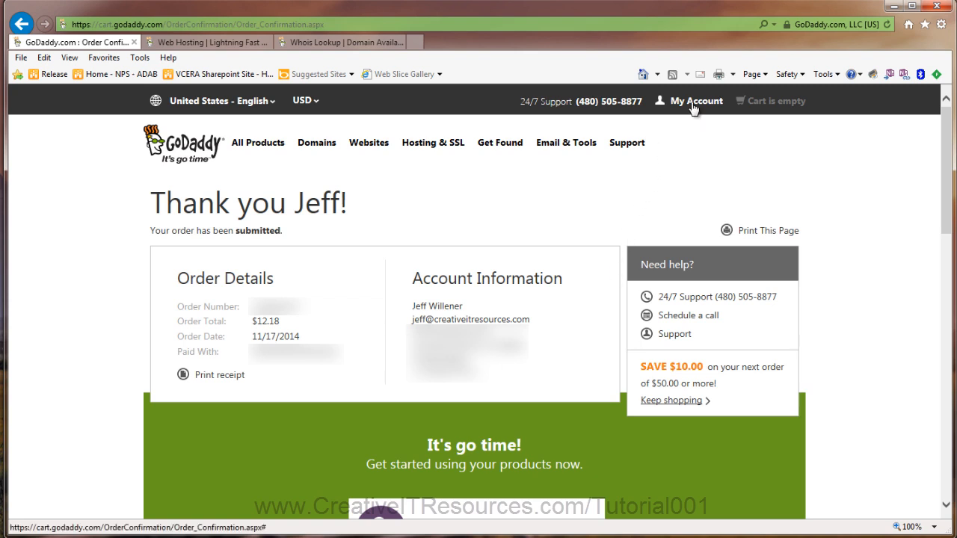
mouse_move(688, 111)
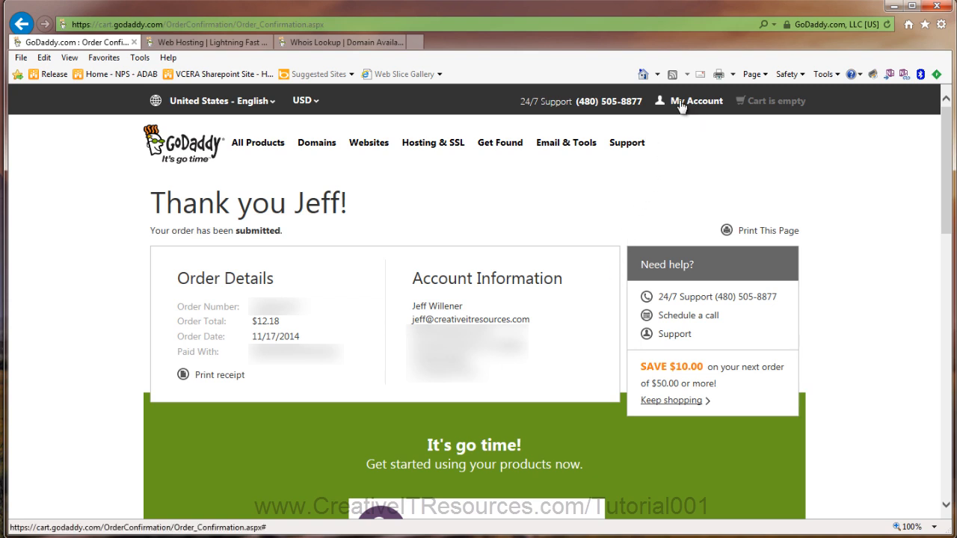
Step: Go to the My Account dashboard and dismiss the profile survey with 'None of the above'
left_click(695, 101)
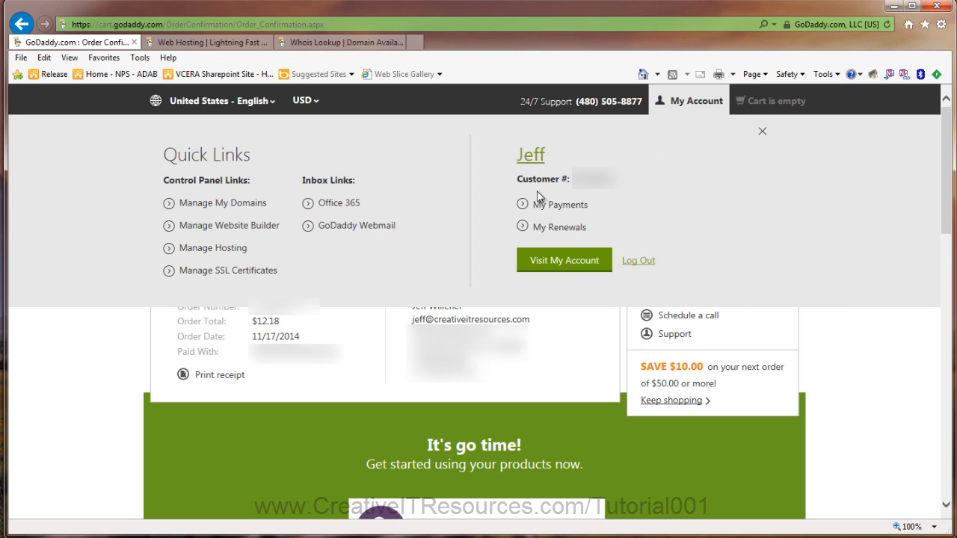
mouse_move(298, 224)
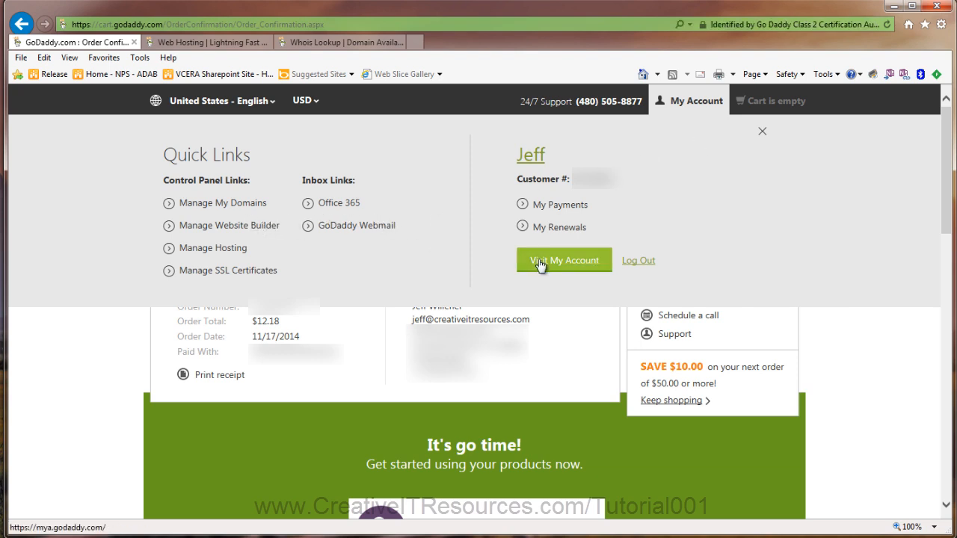
left_click(563, 260)
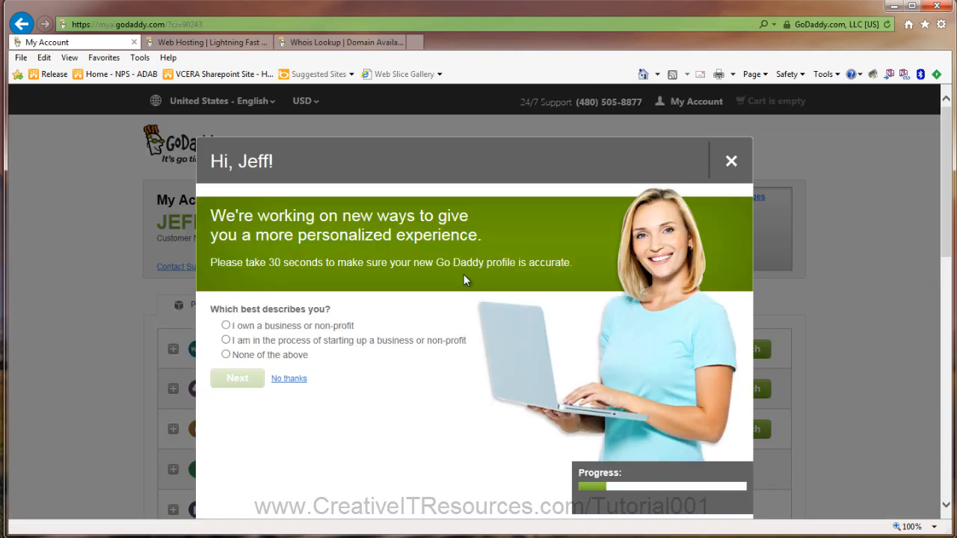
mouse_move(289, 378)
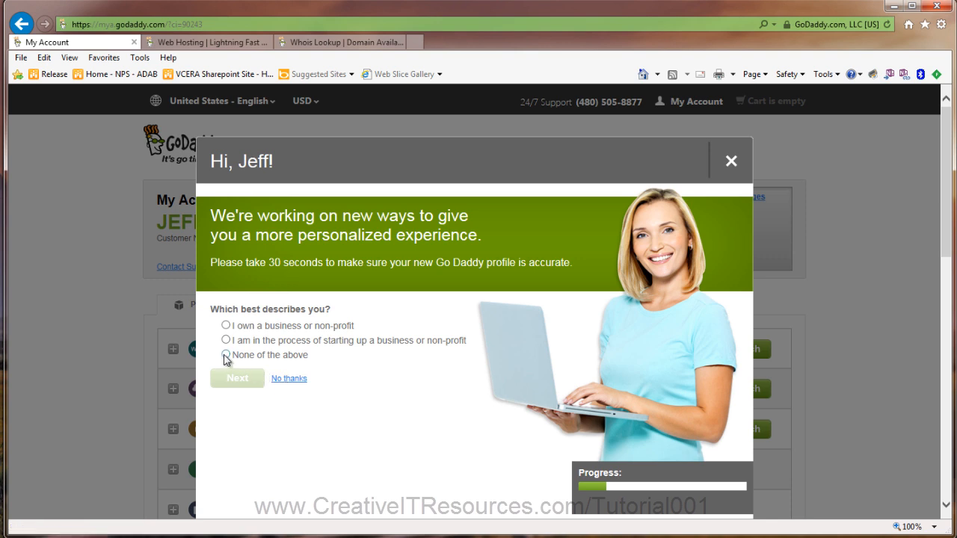
left_click(226, 354)
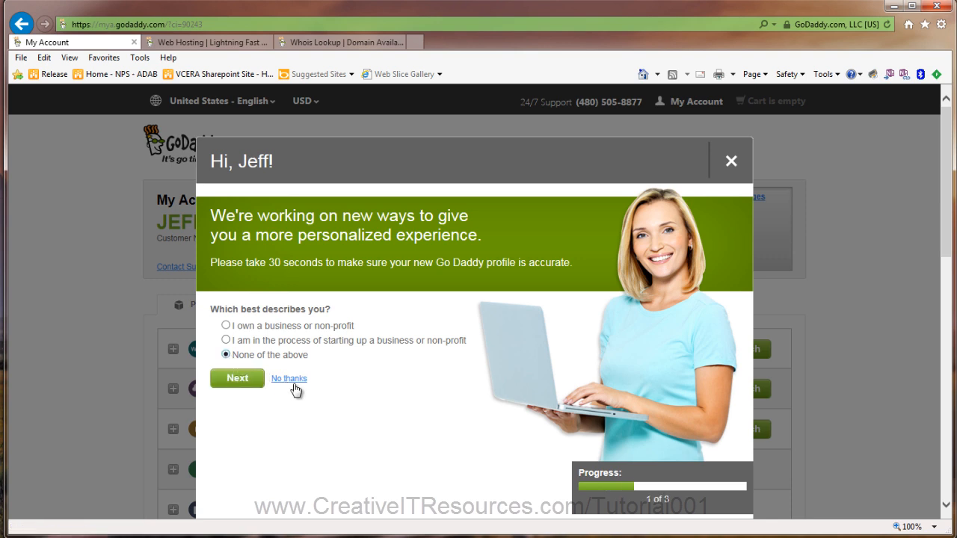
left_click(288, 378)
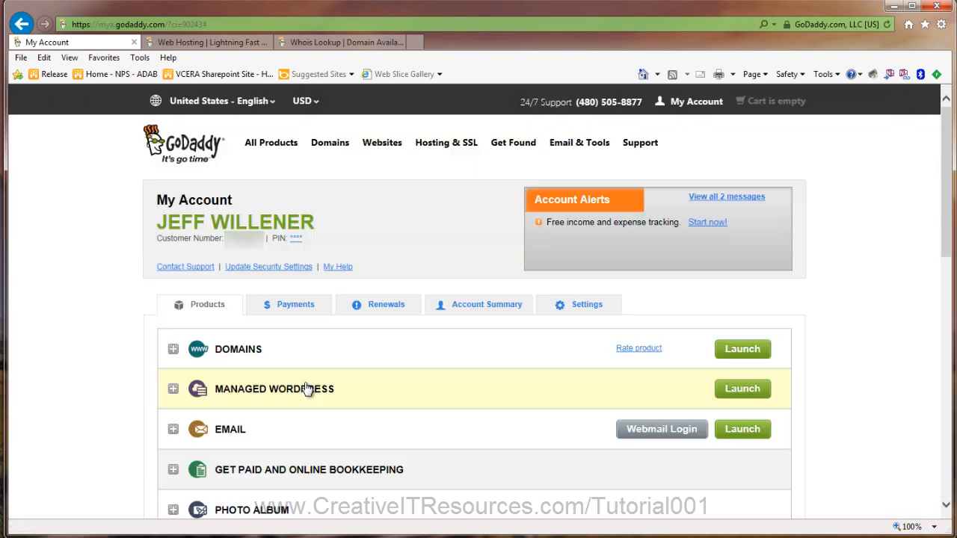
left_click(174, 348)
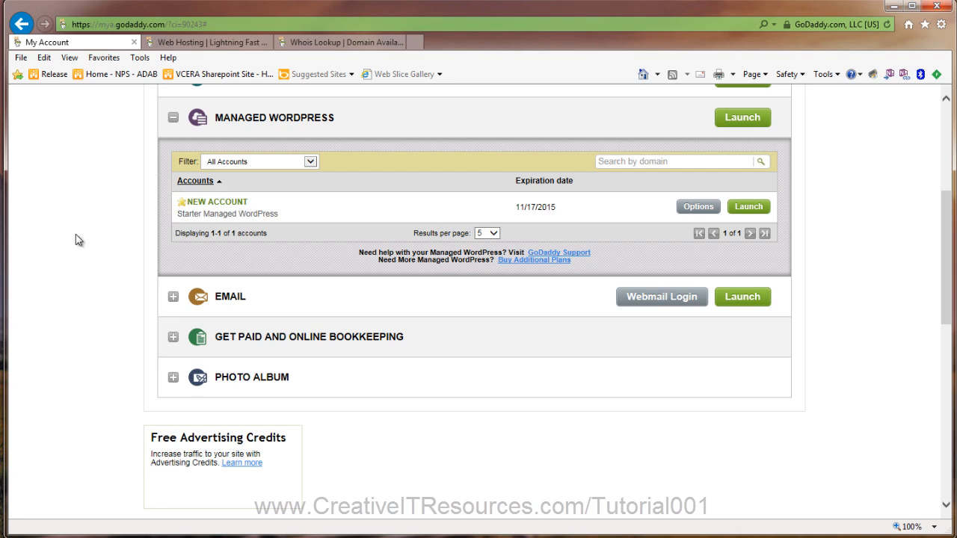
scroll("up", 3)
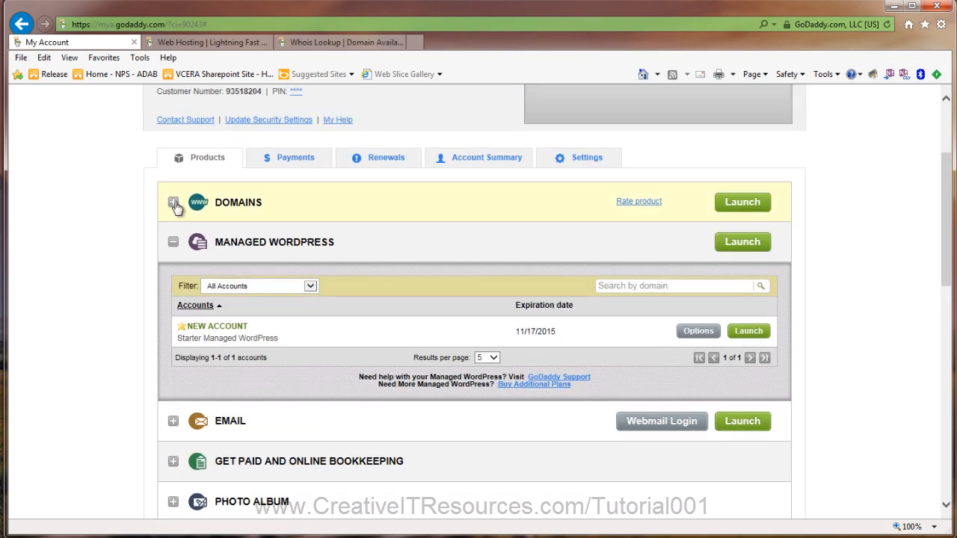
left_click(174, 202)
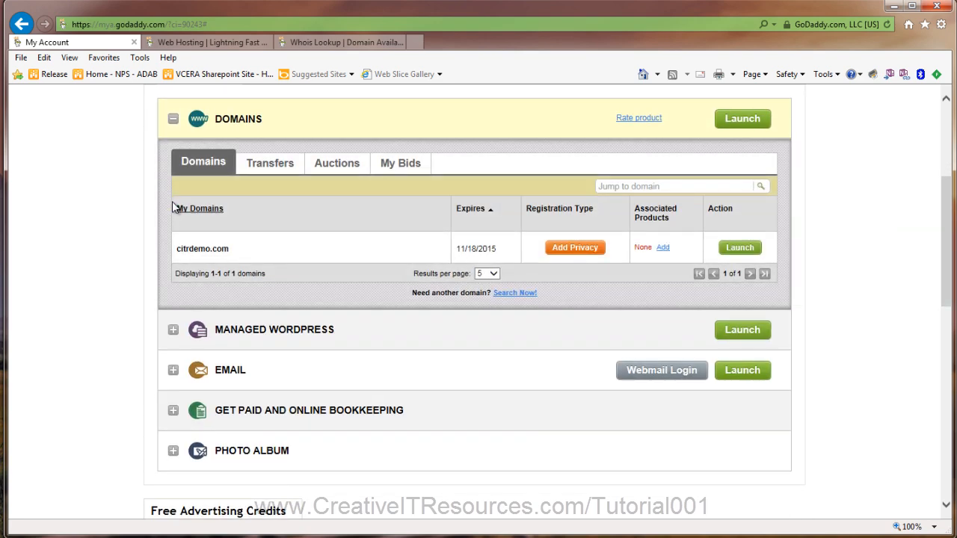
mouse_move(557, 234)
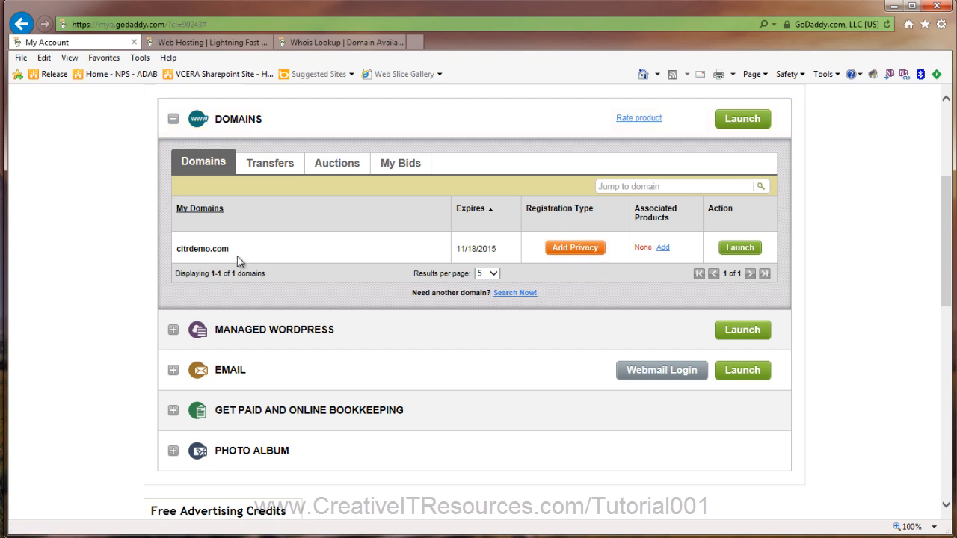
mouse_move(305, 262)
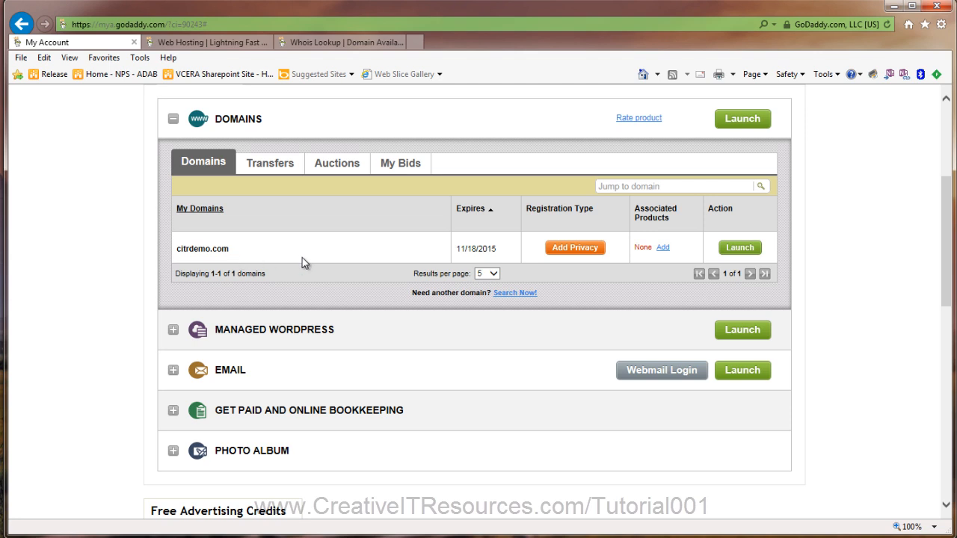
left_click(174, 120)
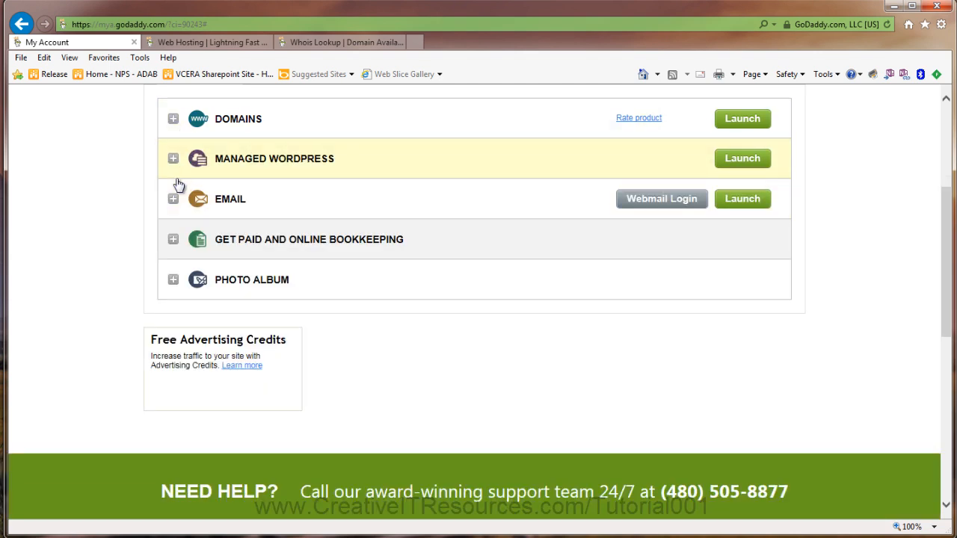
mouse_move(173, 199)
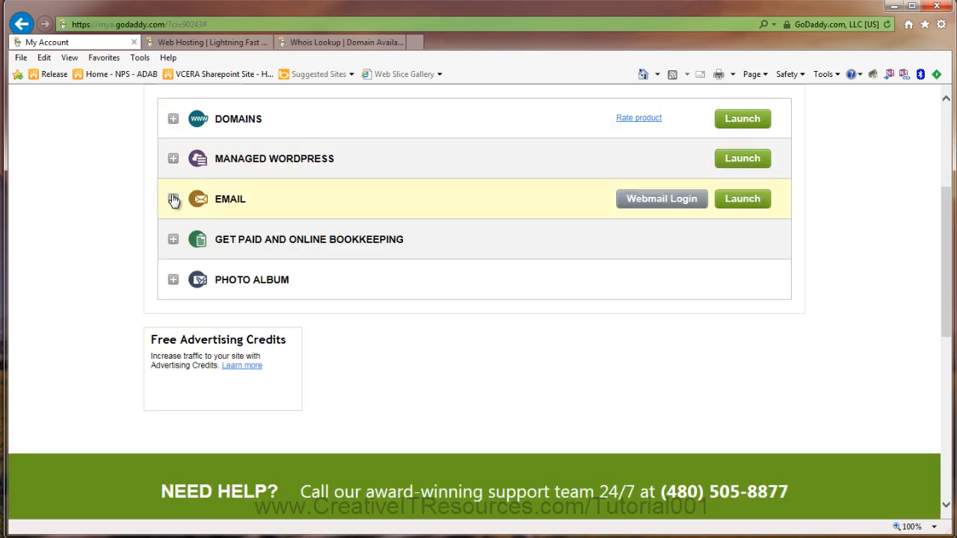
left_click(173, 199)
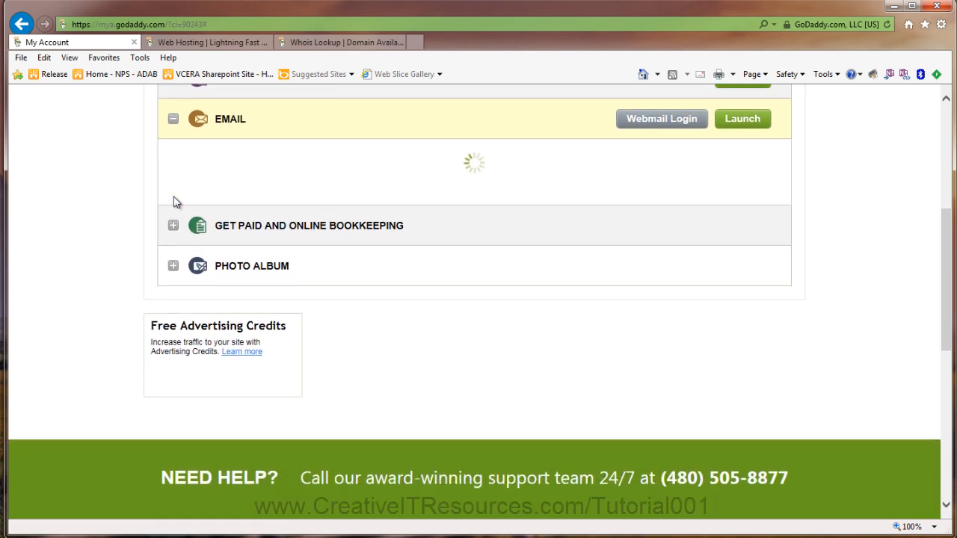
left_click(173, 118)
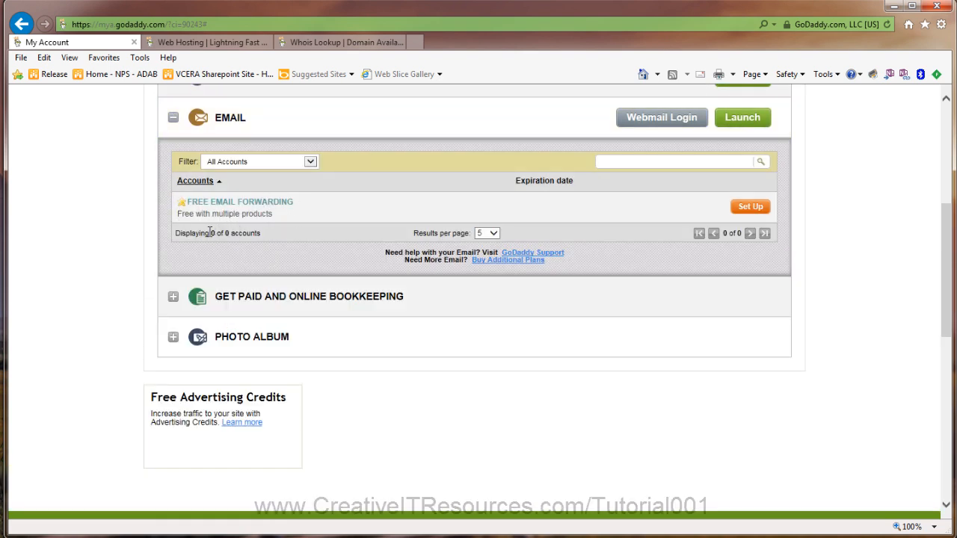
left_click(174, 117)
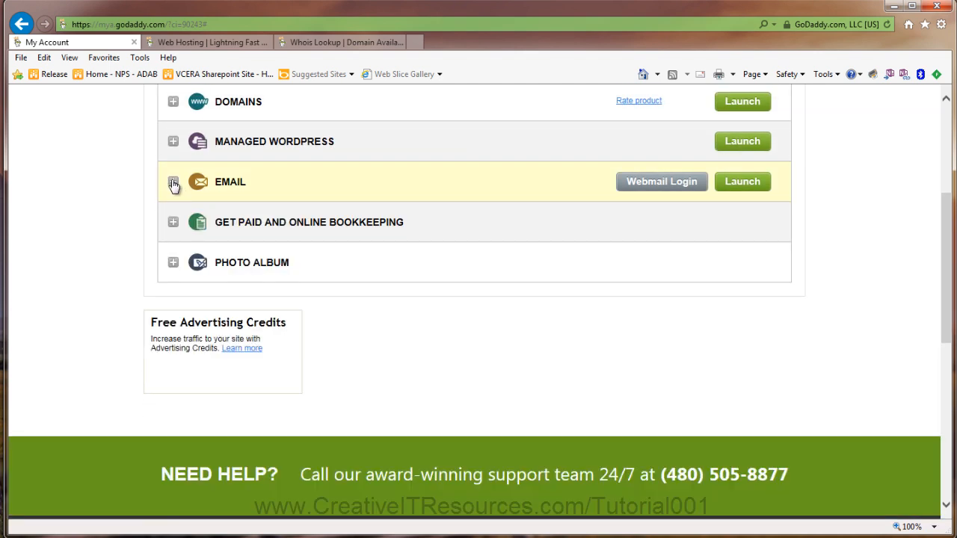
mouse_move(180, 164)
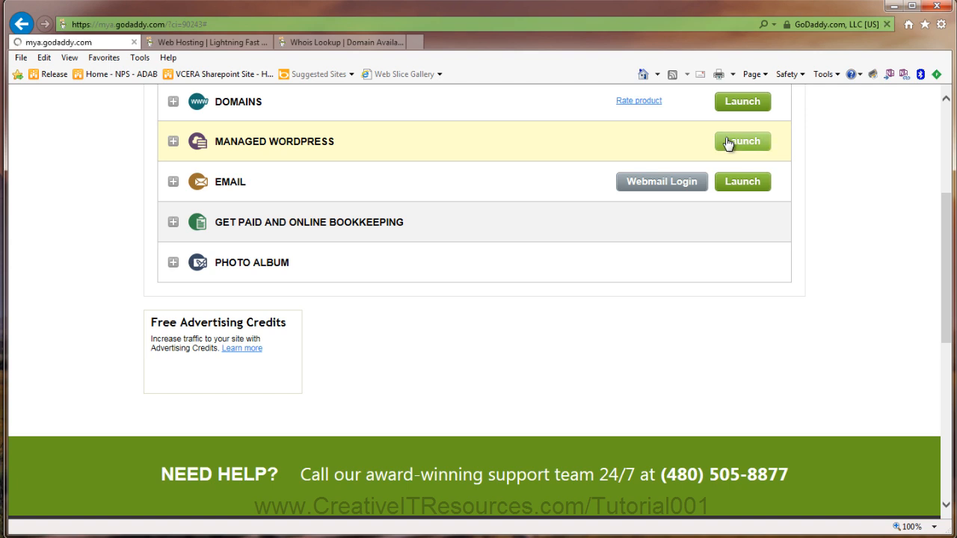
Step: Launch Managed WordPress, start the new site setup and choose 'Create a New WordPress Site'
left_click(742, 140)
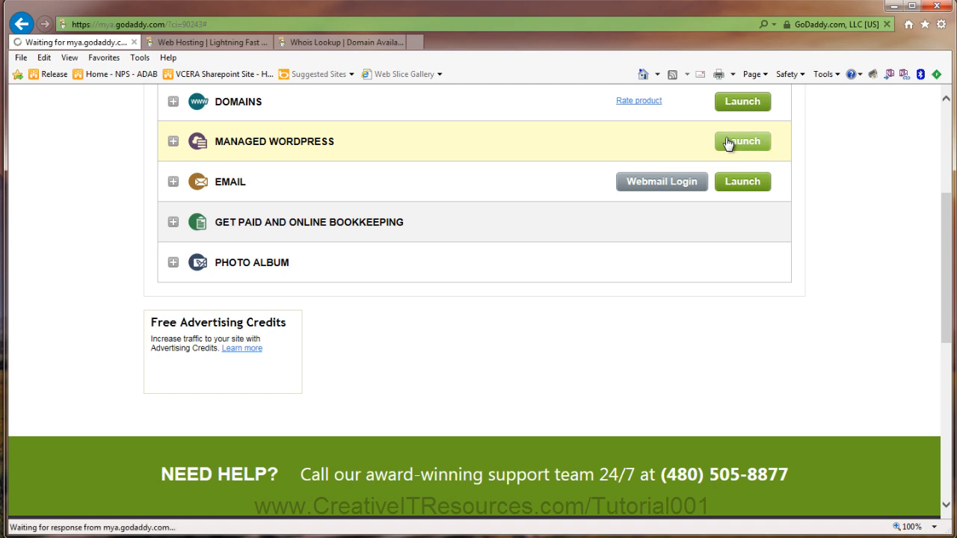
left_click(742, 141)
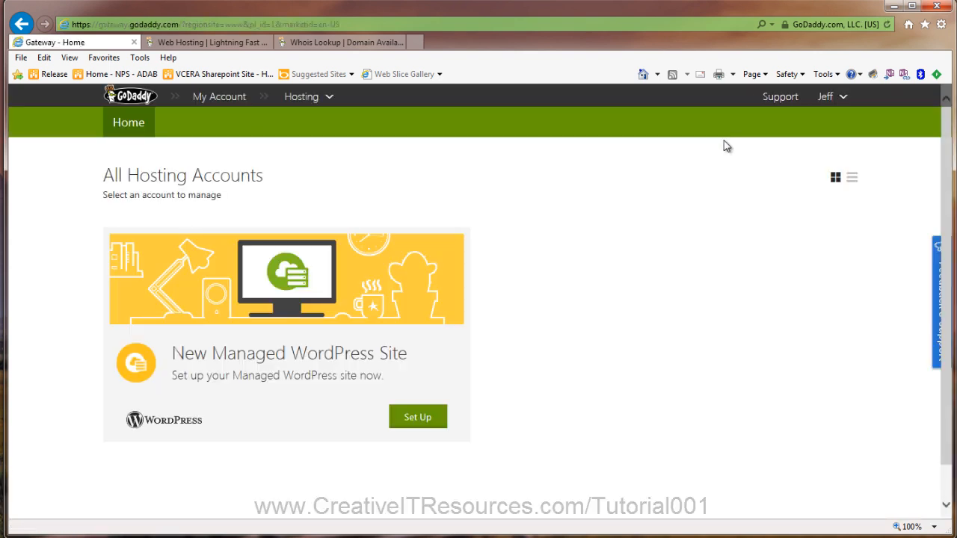
mouse_move(418, 417)
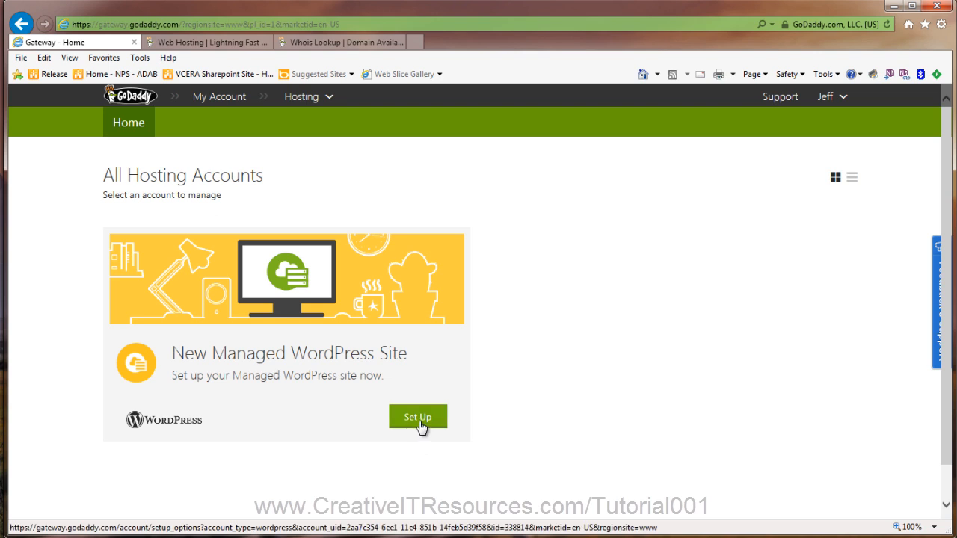
left_click(417, 416)
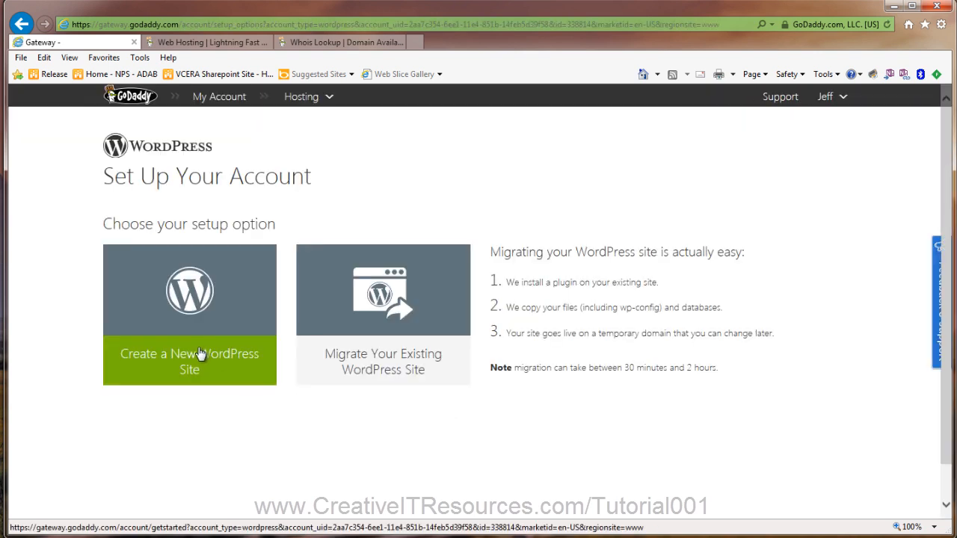
mouse_move(196, 358)
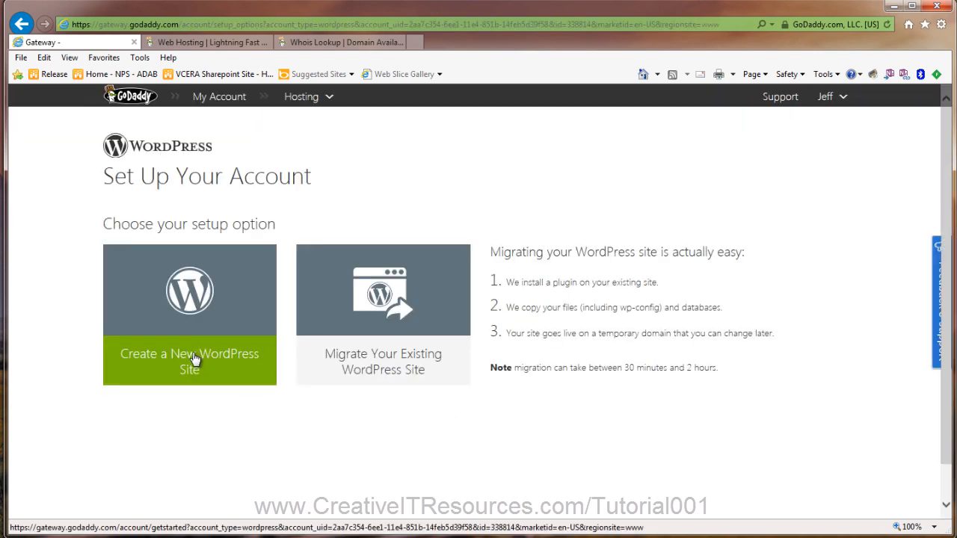
left_click(188, 360)
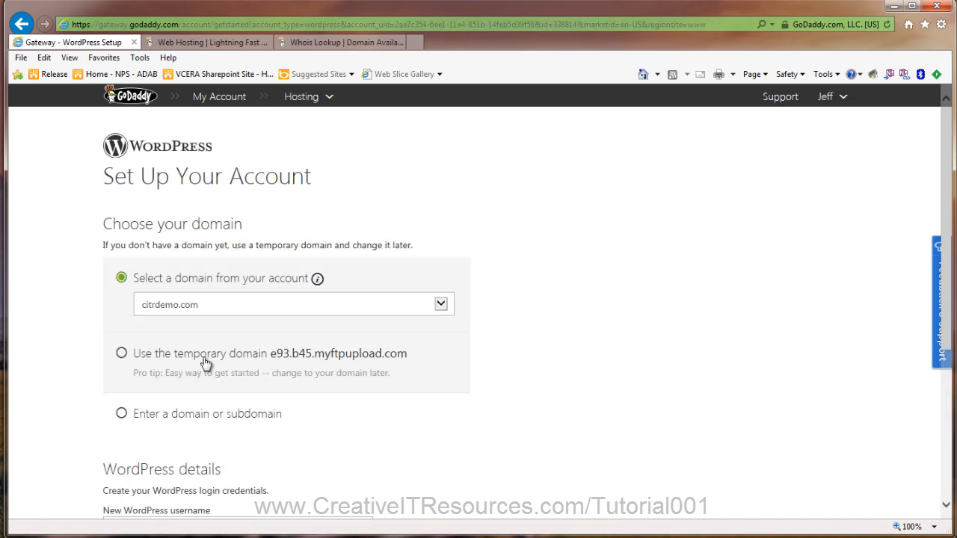
mouse_move(442, 317)
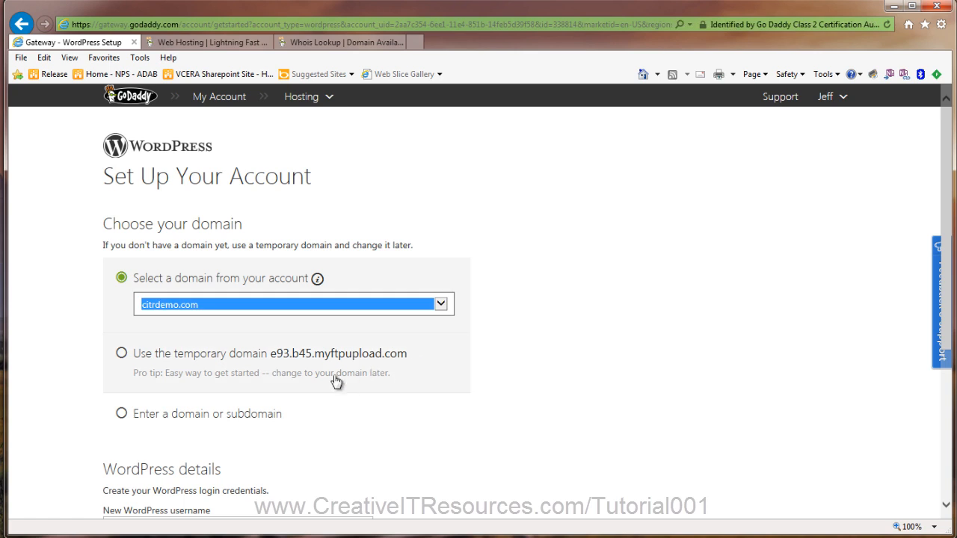
Step: Enter username citradmin and a password, then finish to start the WordPress setup
scroll("down", 3)
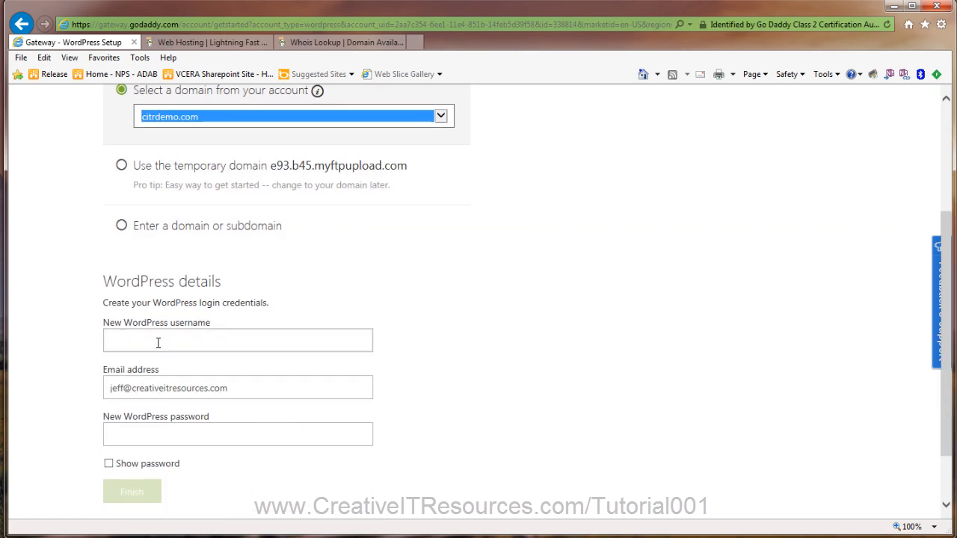
left_click(238, 341)
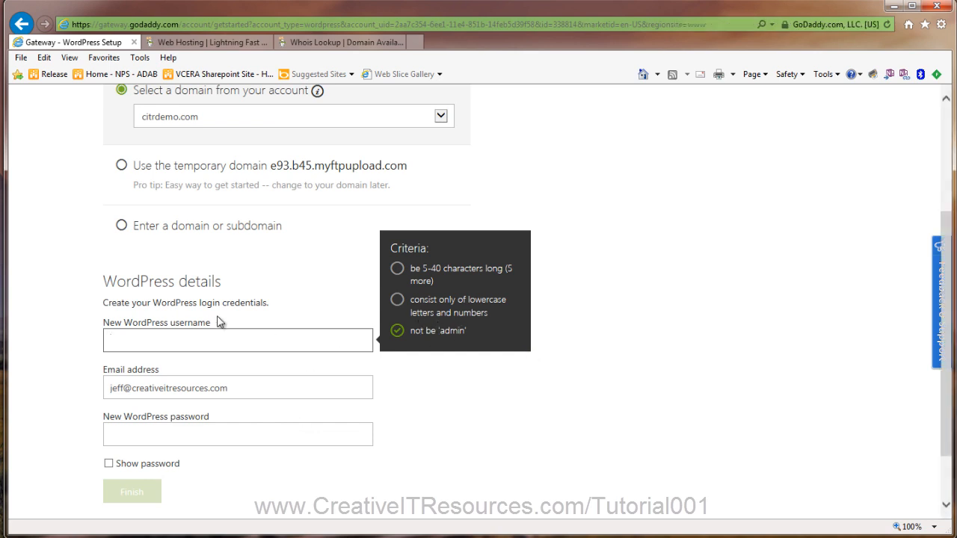
left_click(238, 339)
type("cit")
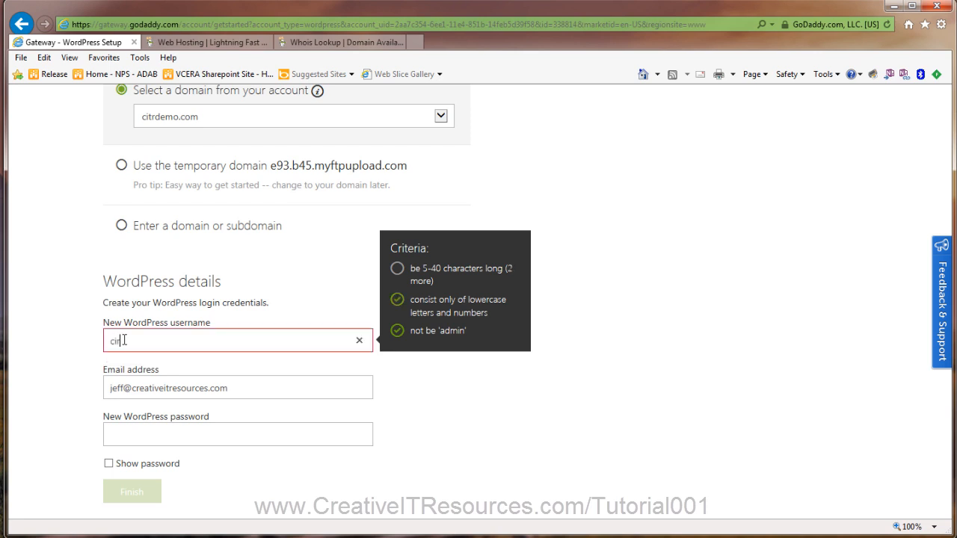
type("r")
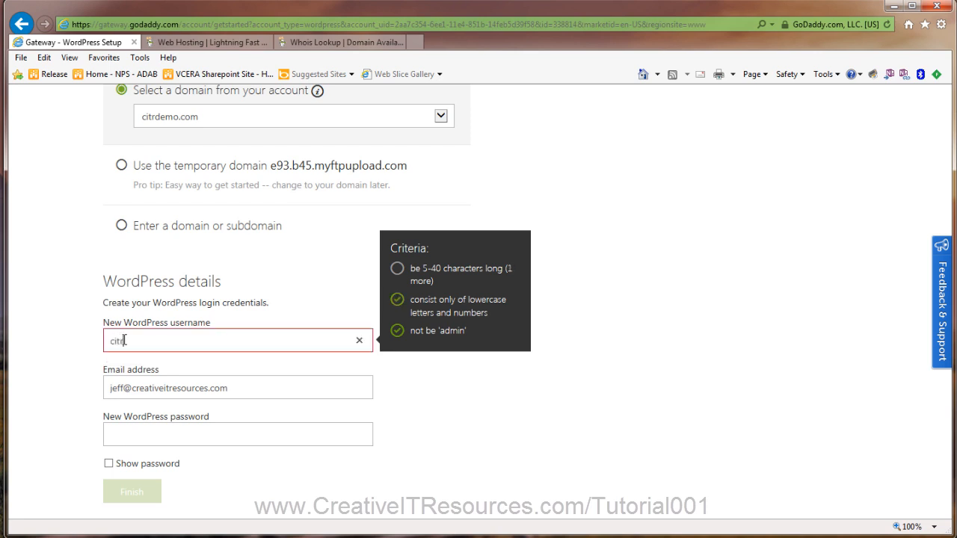
type("admin")
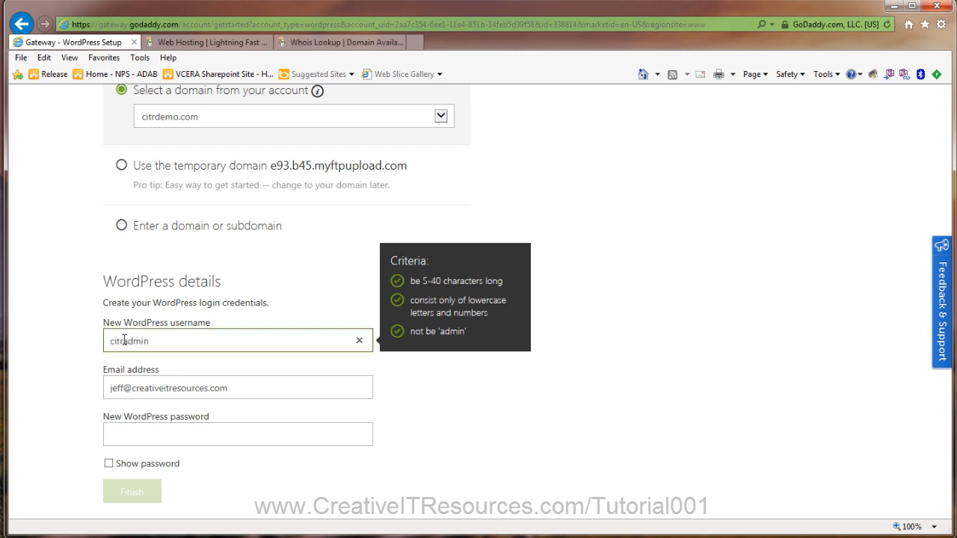
left_click(236, 433)
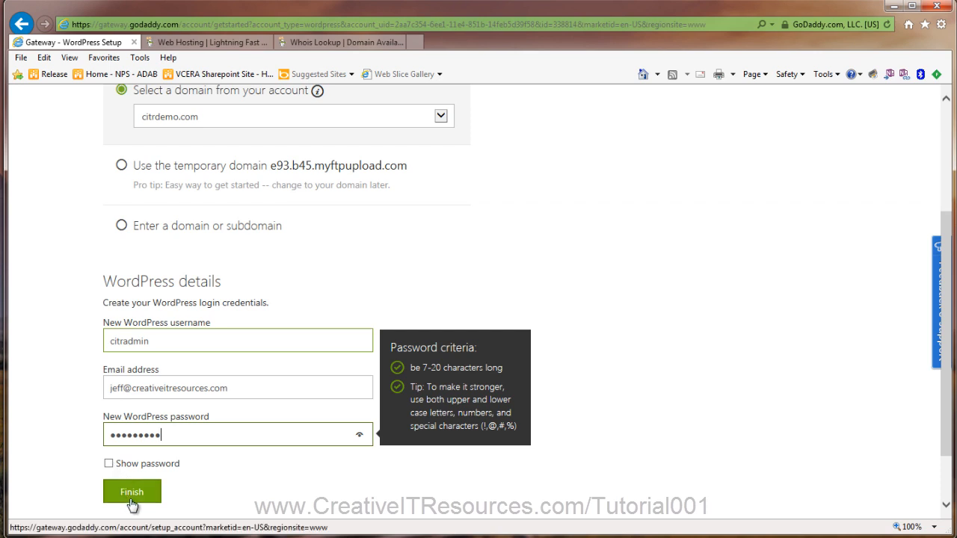
left_click(132, 492)
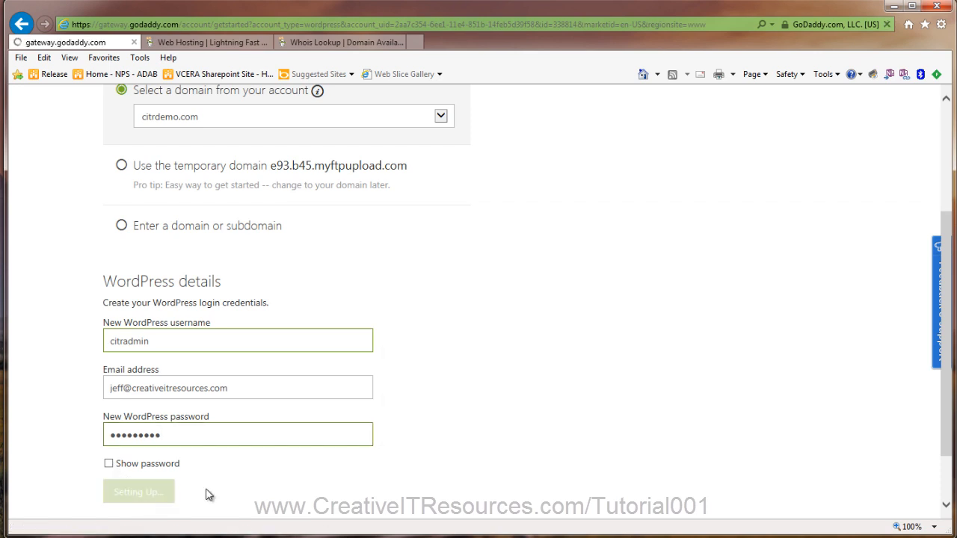
left_click(138, 492)
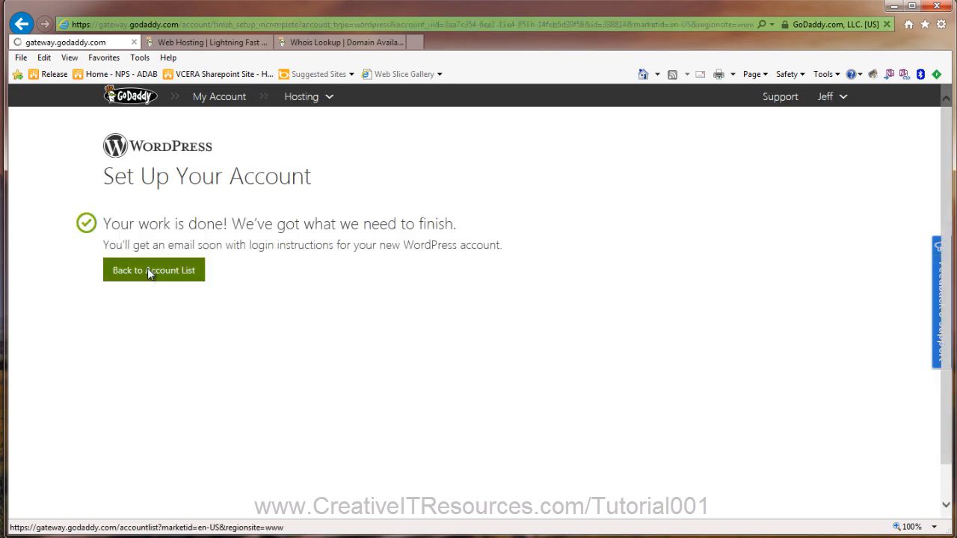
Step: Return to the hosting account list, load citrdemo.com in a new tab and switch back to the Gateway tab
left_click(152, 270)
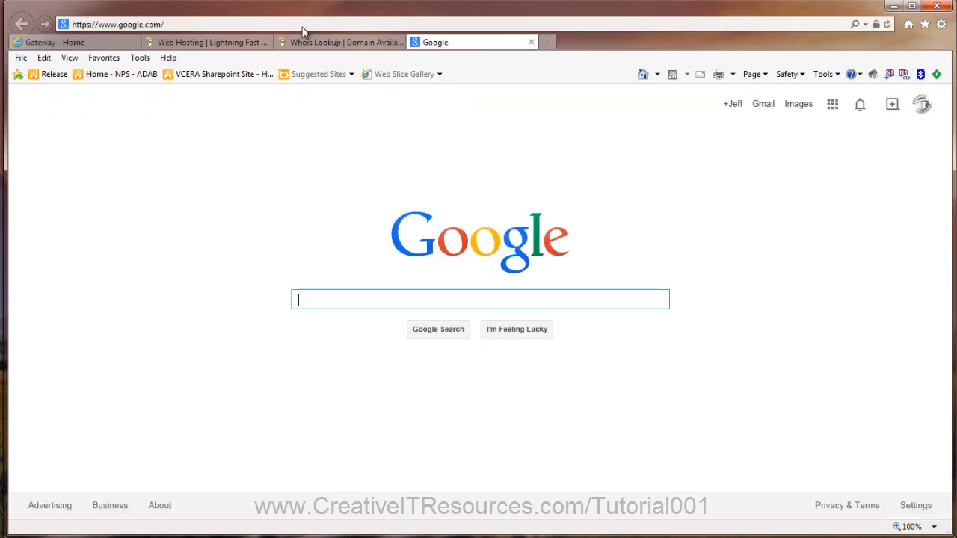
type("citi")
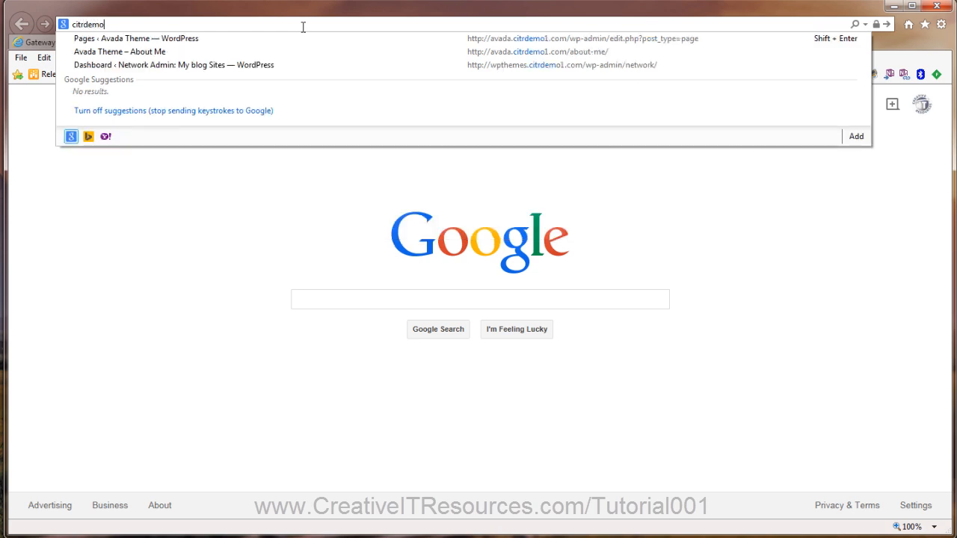
key("Return")
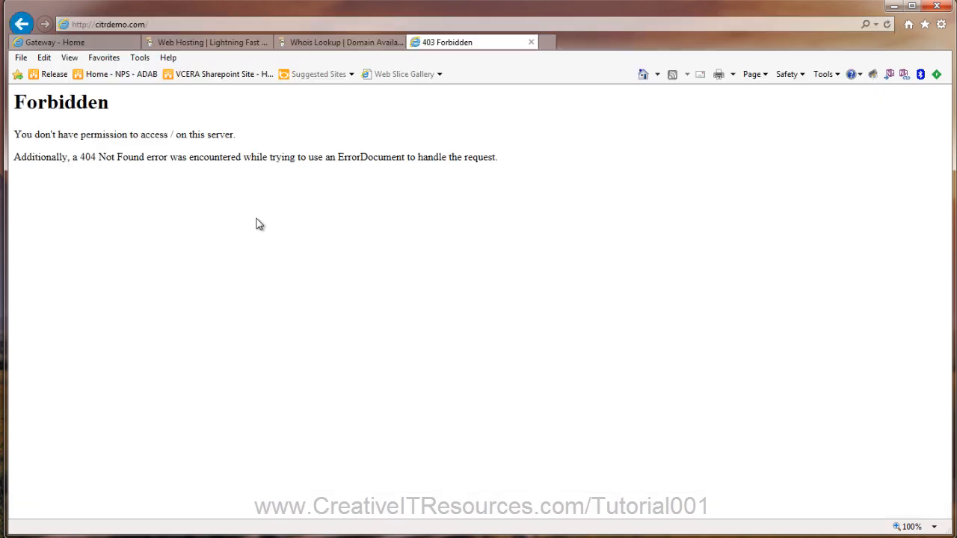
mouse_move(386, 57)
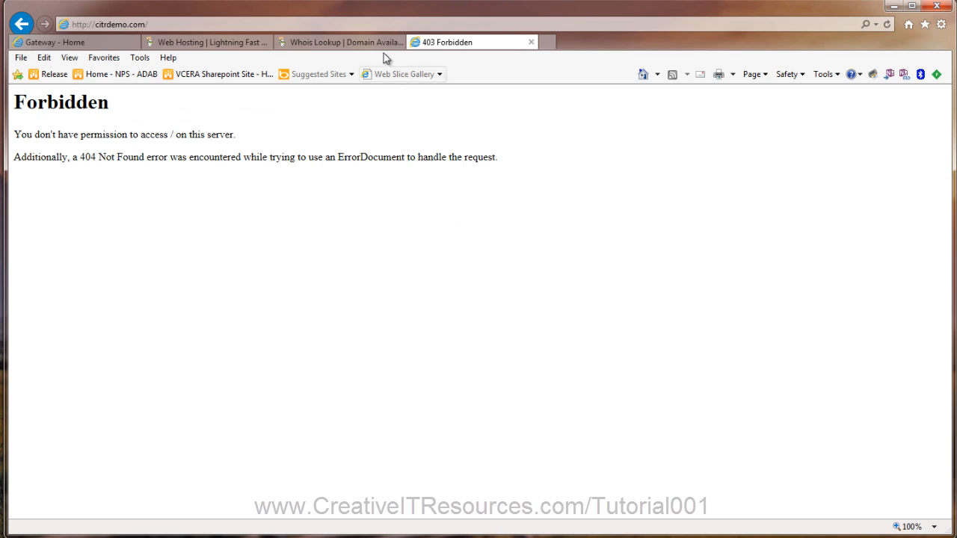
mouse_move(341, 42)
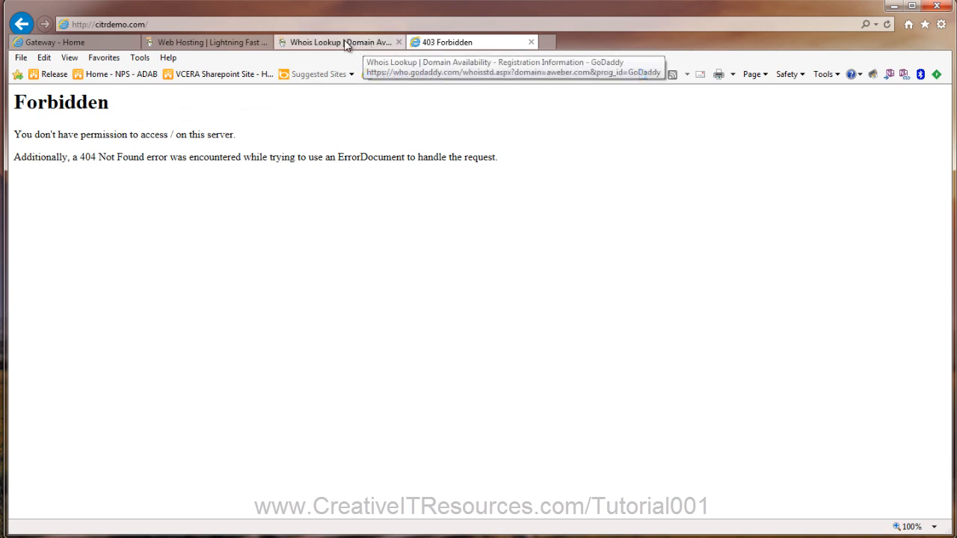
left_click(52, 42)
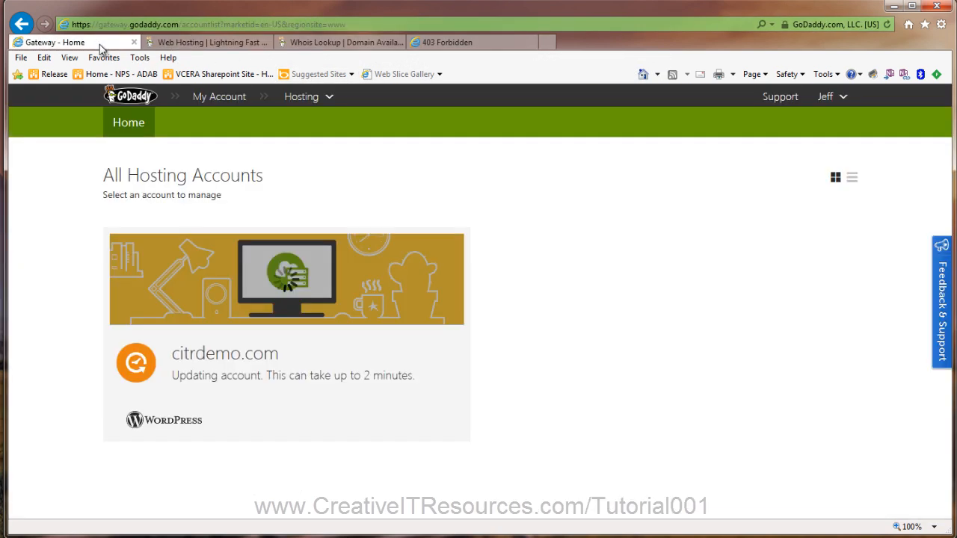
mouse_move(664, 326)
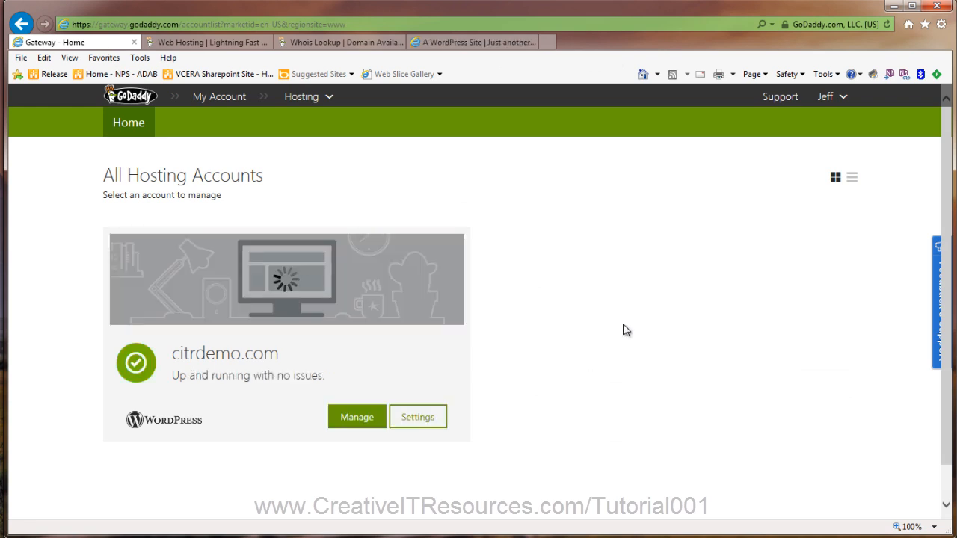
mouse_move(615, 322)
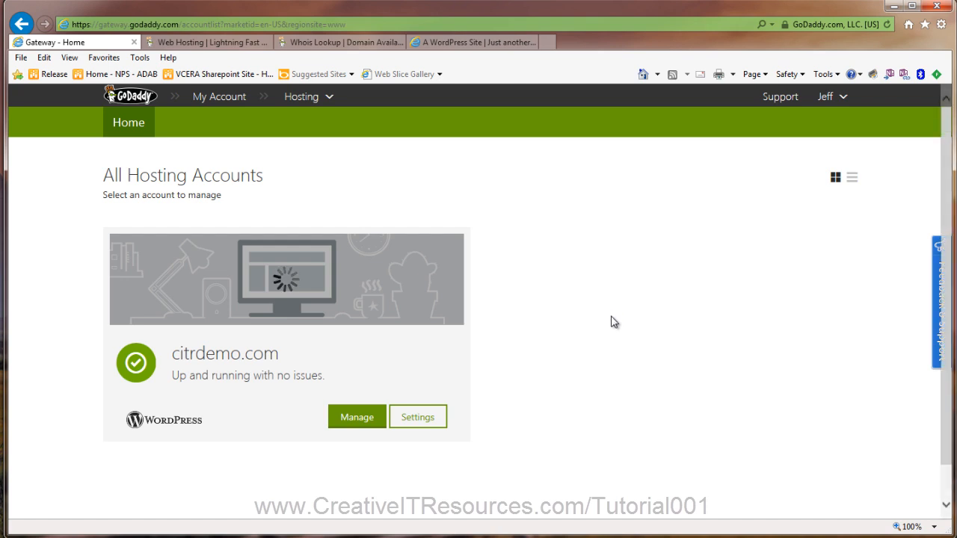
mouse_move(569, 229)
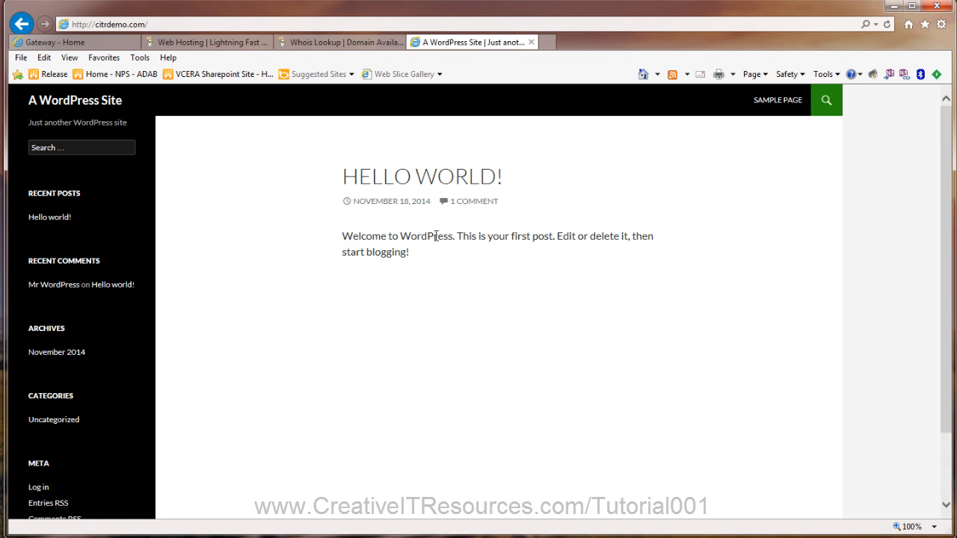
mouse_move(314, 304)
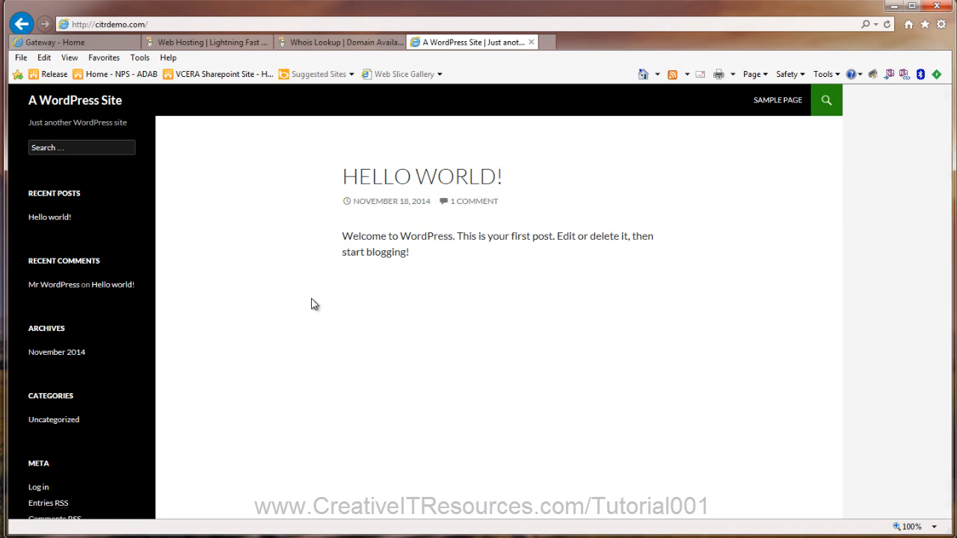
mouse_move(551, 290)
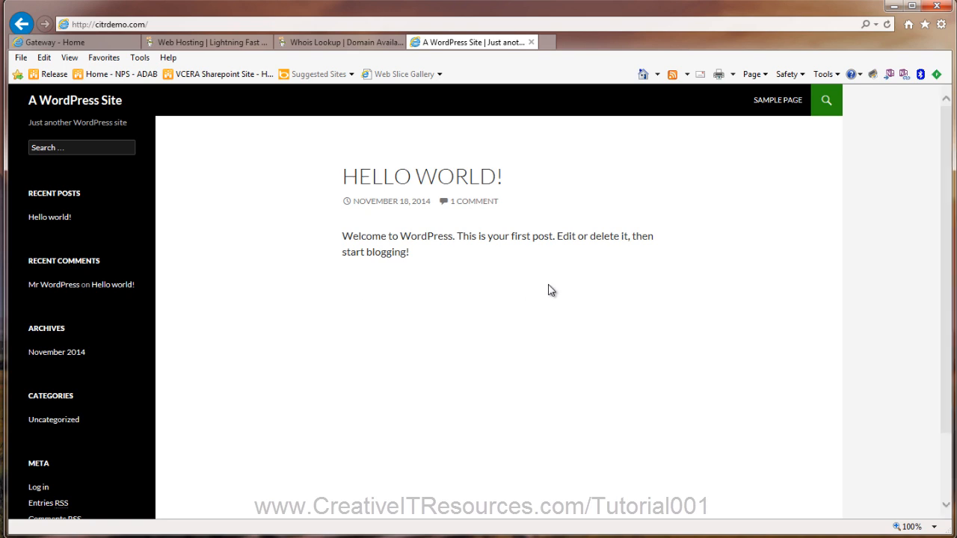
mouse_move(373, 344)
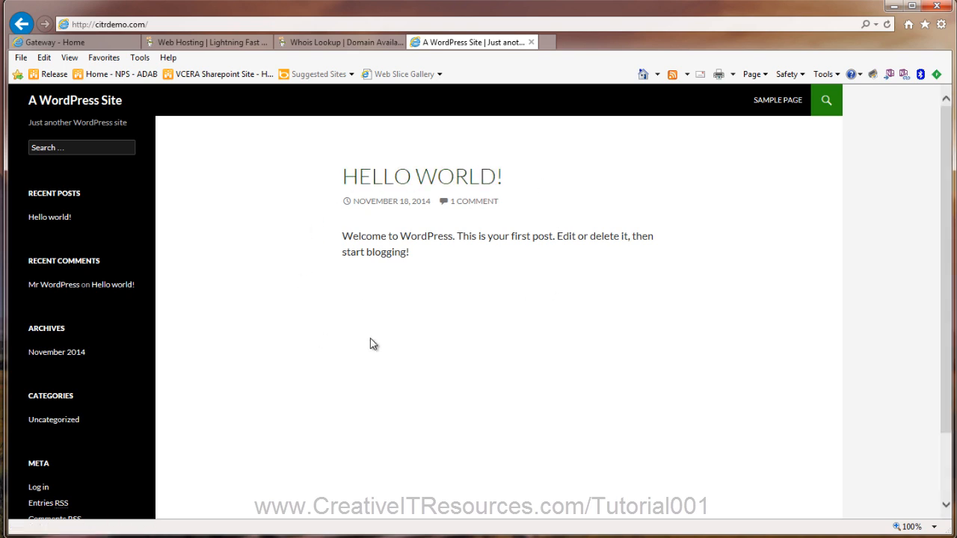
mouse_move(338, 314)
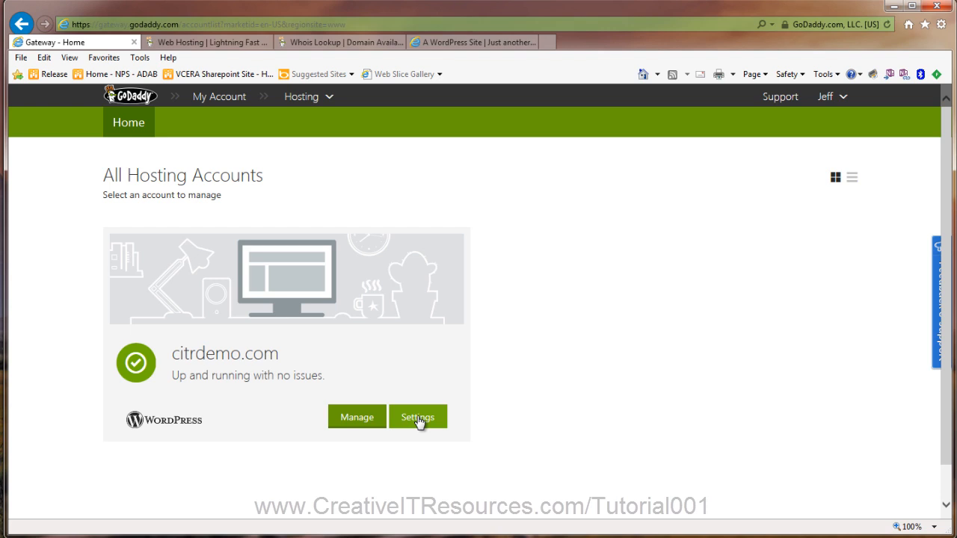
Step: Review the citrdemo.com hosting settings' Domain tab, close with OK and reopen the settings
left_click(417, 418)
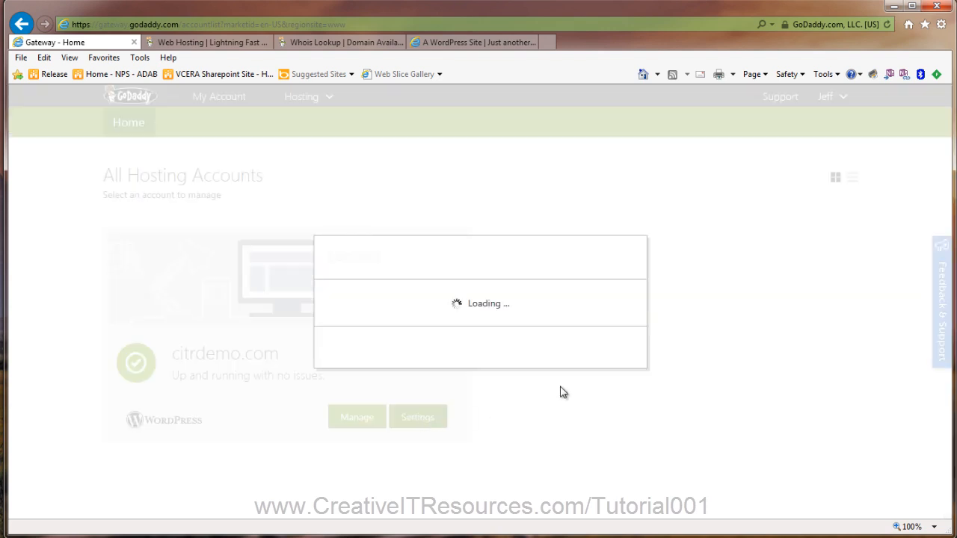
left_click(640, 311)
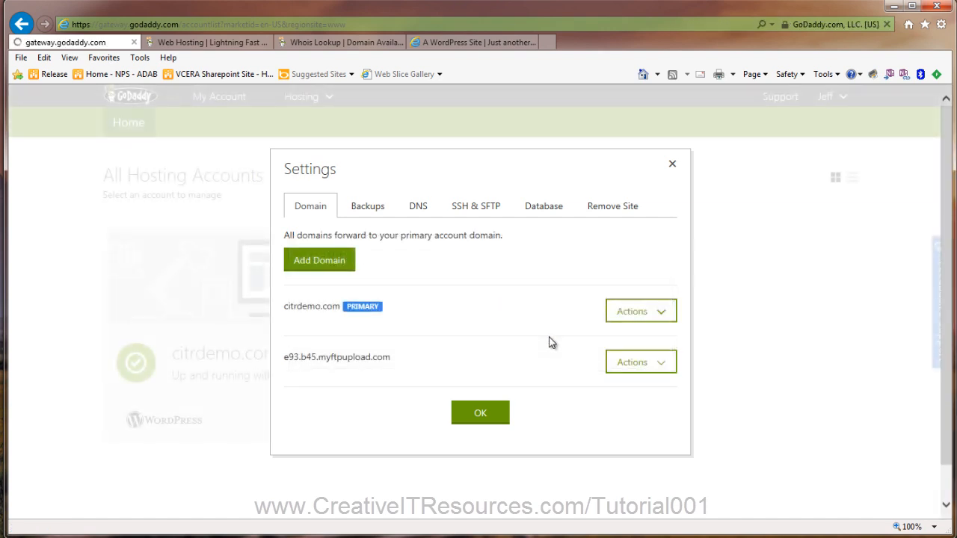
left_click(480, 412)
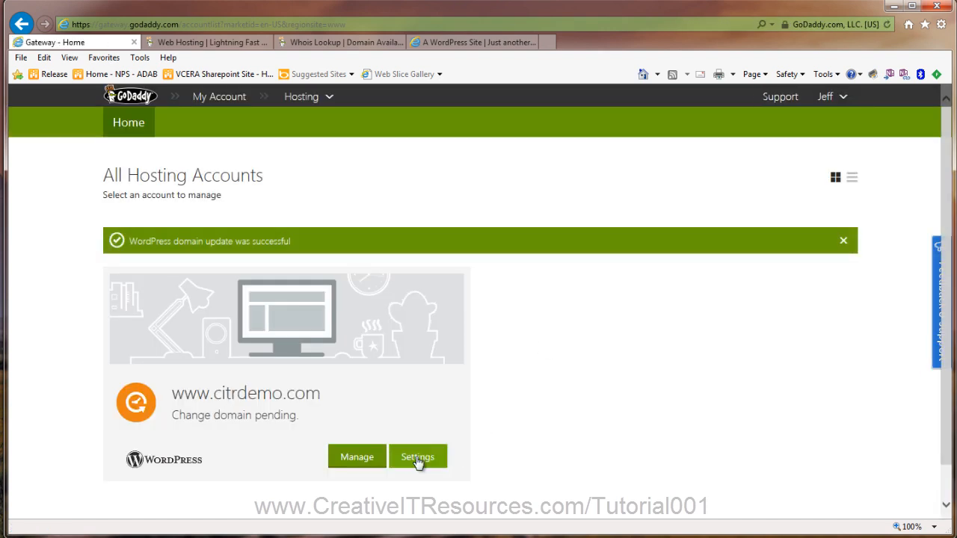
left_click(418, 458)
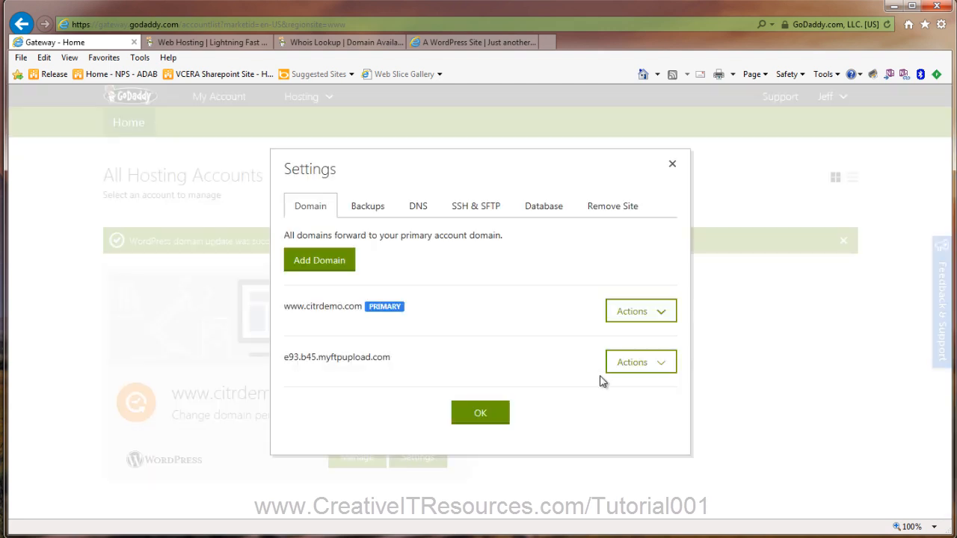
mouse_move(296, 320)
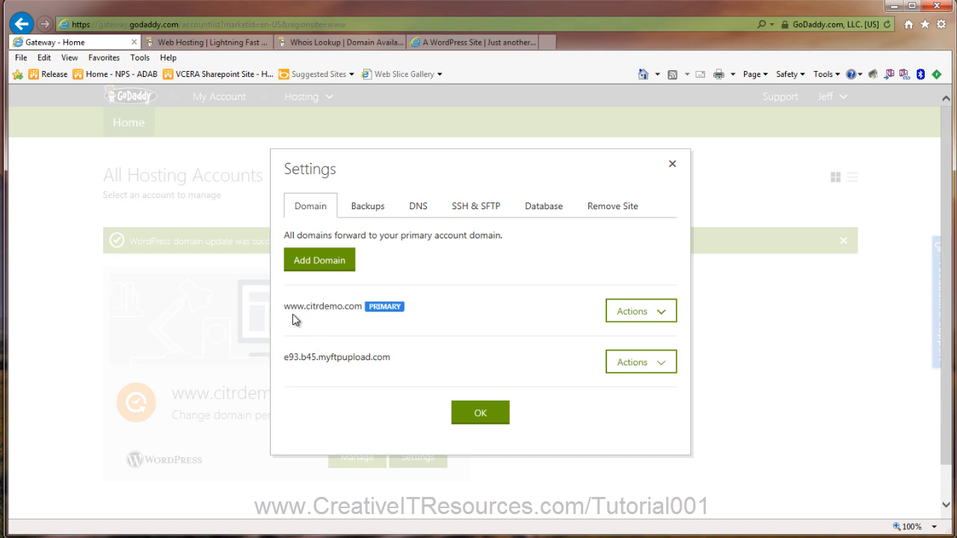
mouse_move(320, 320)
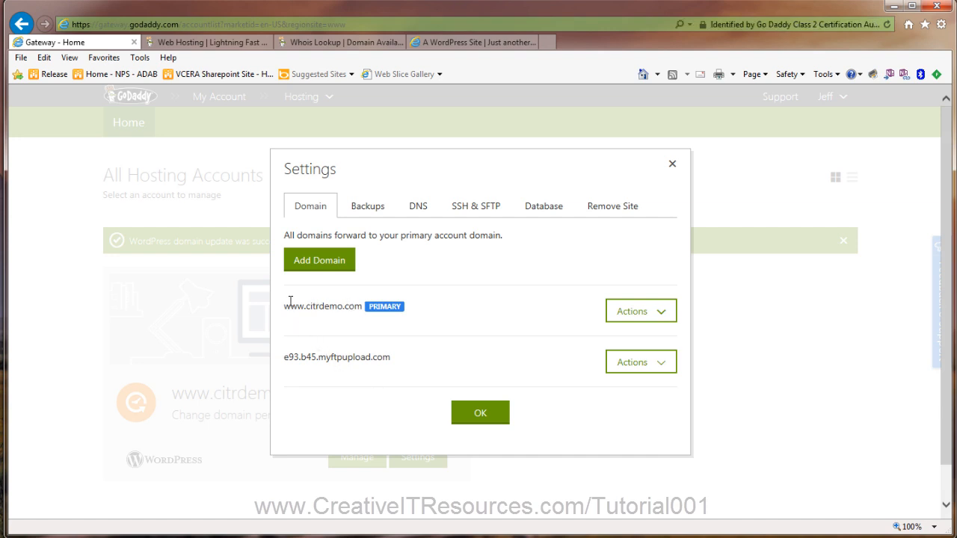
mouse_move(311, 321)
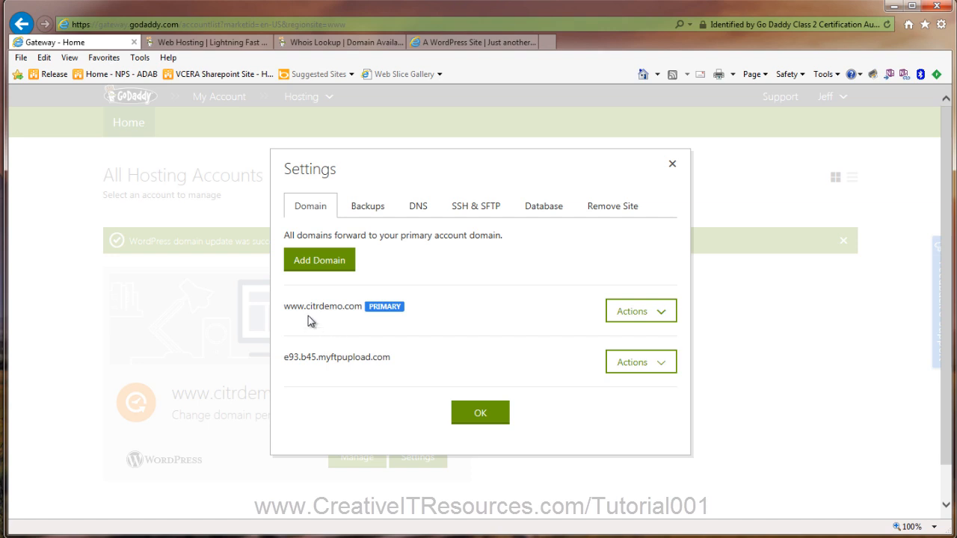
mouse_move(293, 308)
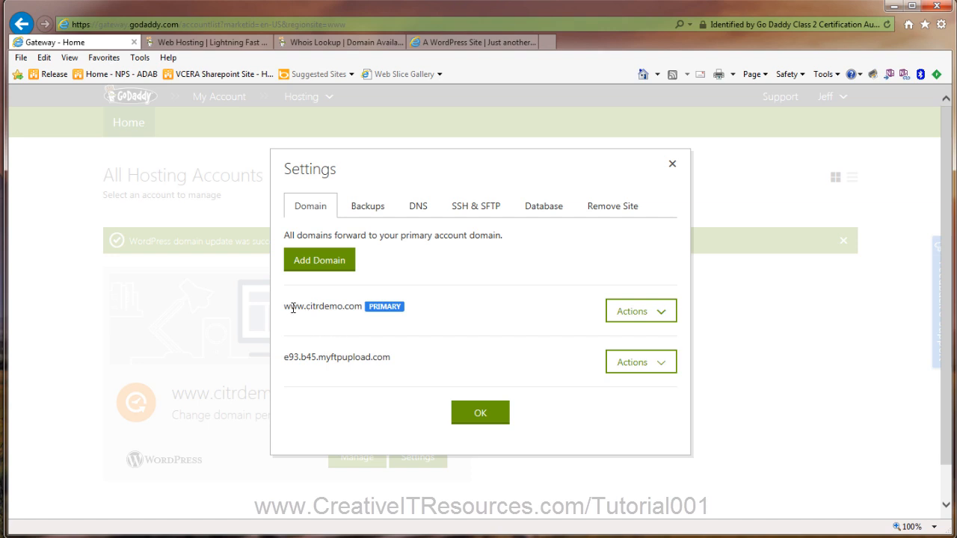
mouse_move(300, 320)
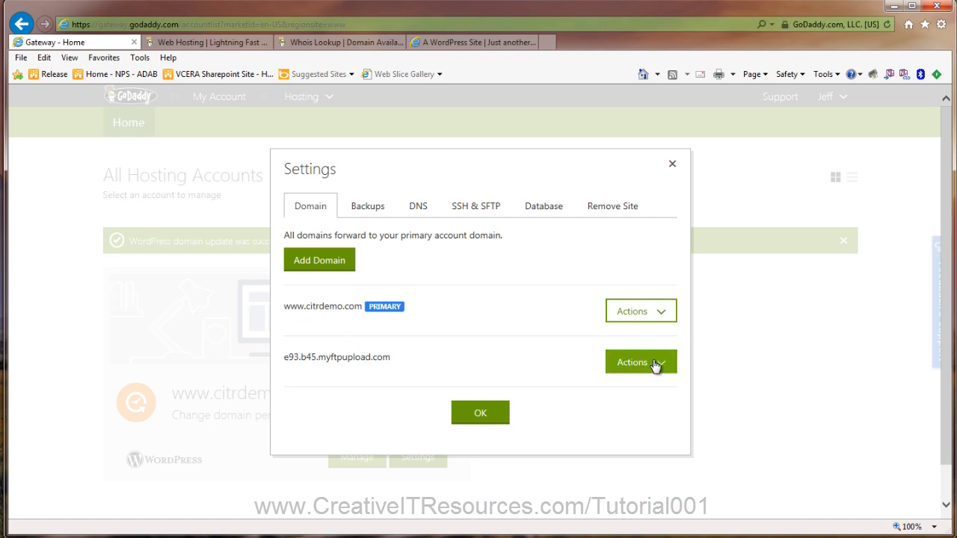
Step: Check the temporary domain's options and the Backups tab, then close the hosting settings
left_click(635, 362)
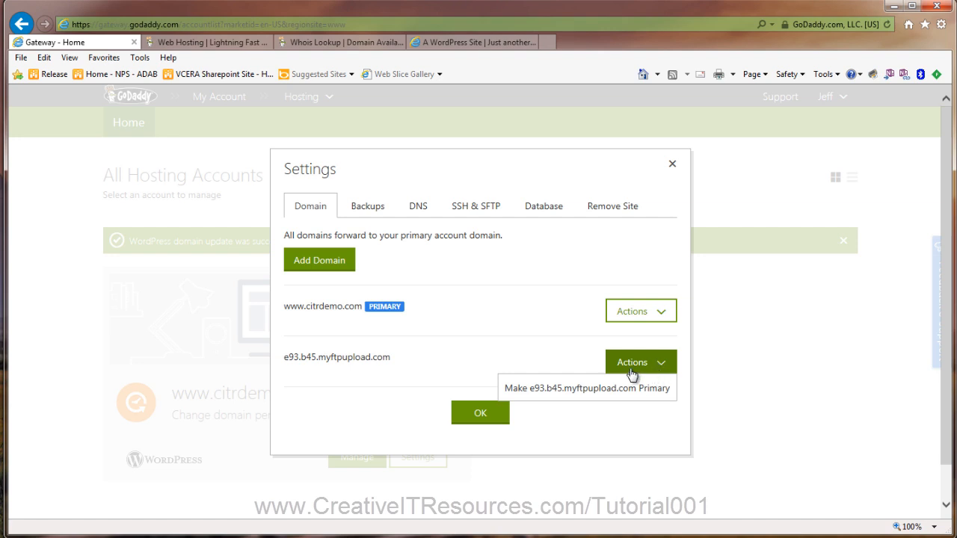
mouse_move(531, 371)
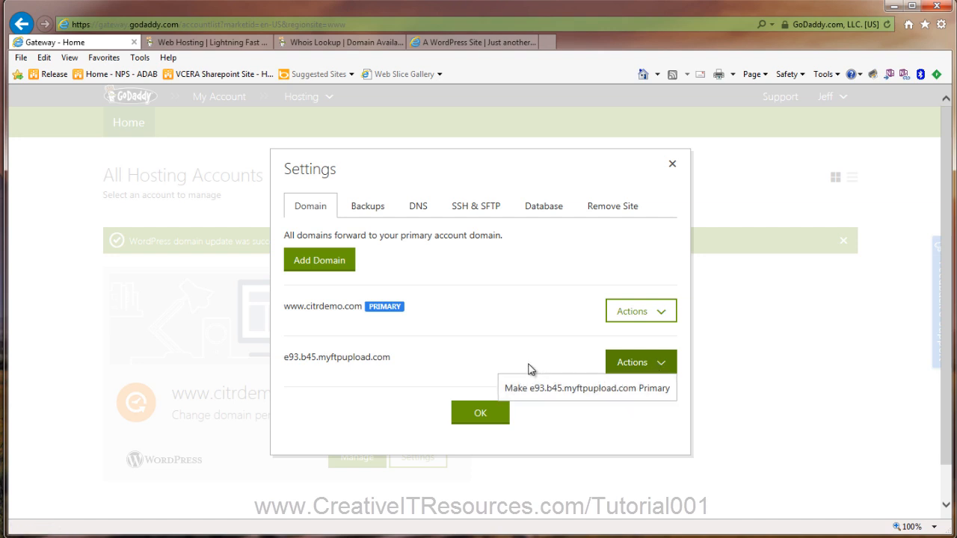
mouse_move(467, 356)
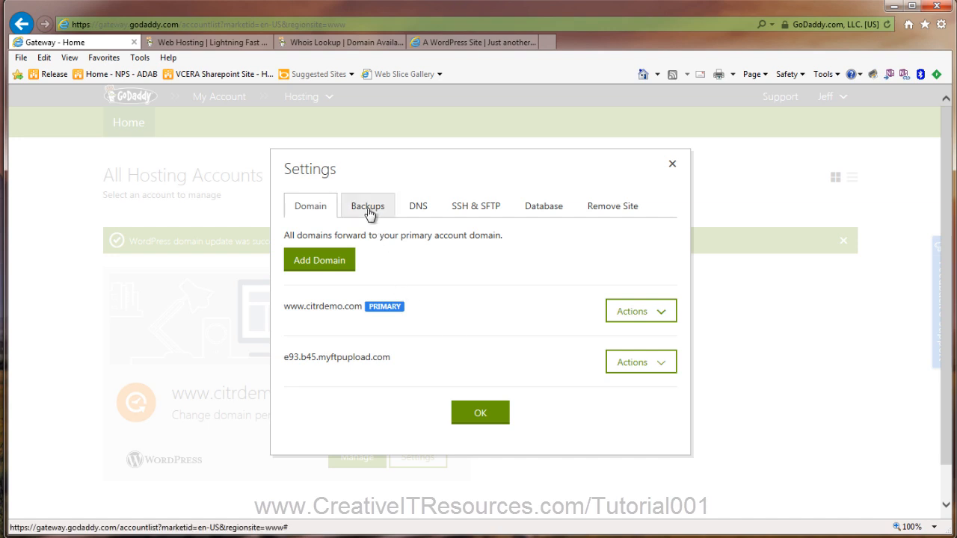
left_click(368, 206)
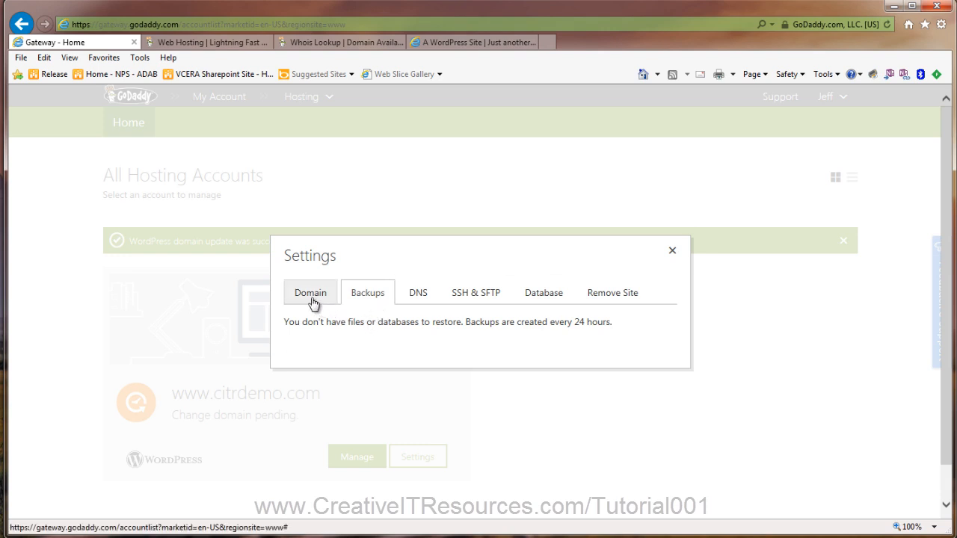
left_click(310, 291)
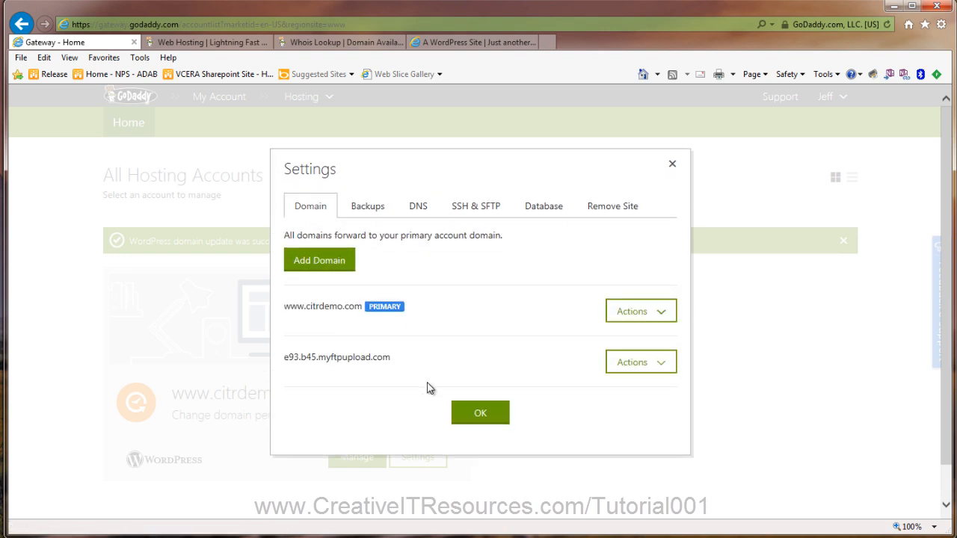
left_click(480, 413)
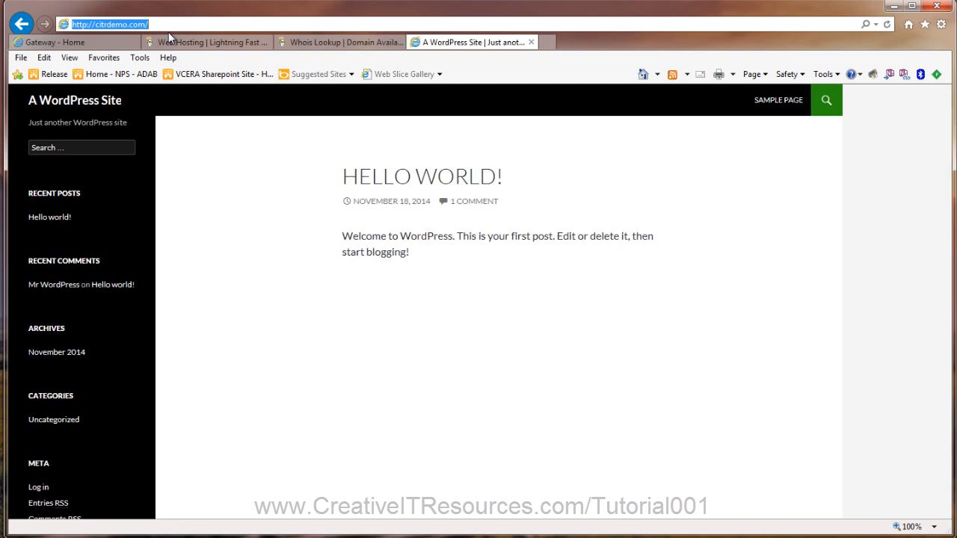
Step: Go to citrdemo.com/wp-admin and log in, re-entering citradmin credentials after the first attempt fails
type("wp")
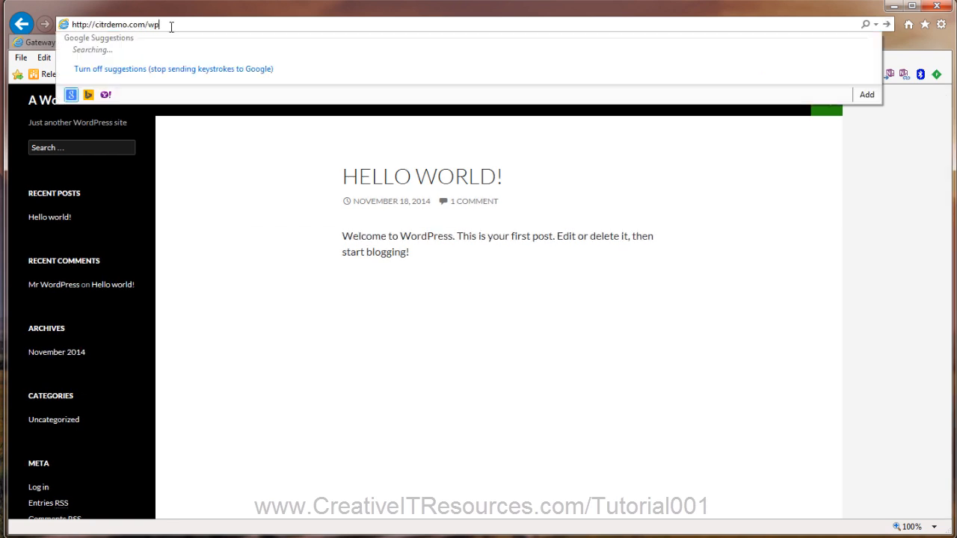
type("-admin%2F&reauth=1")
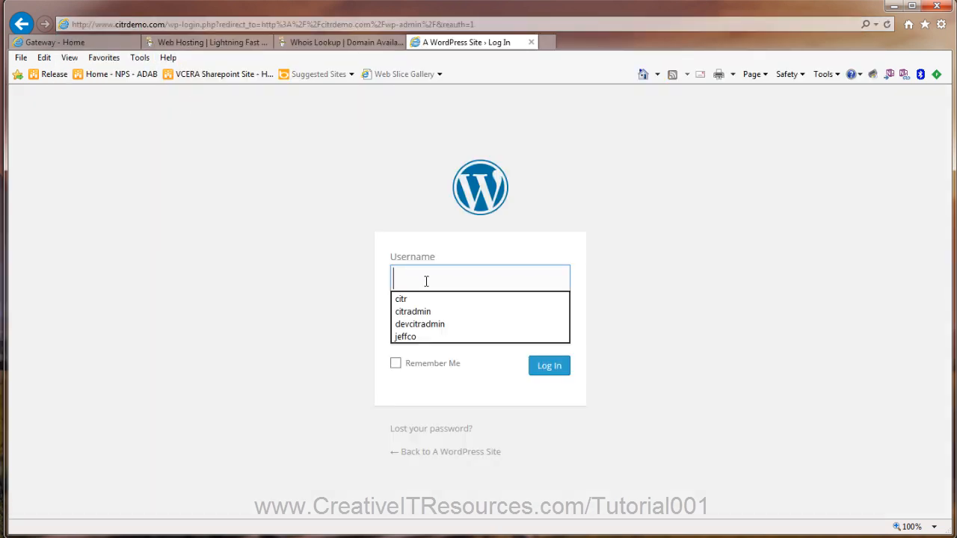
type("citrdemo")
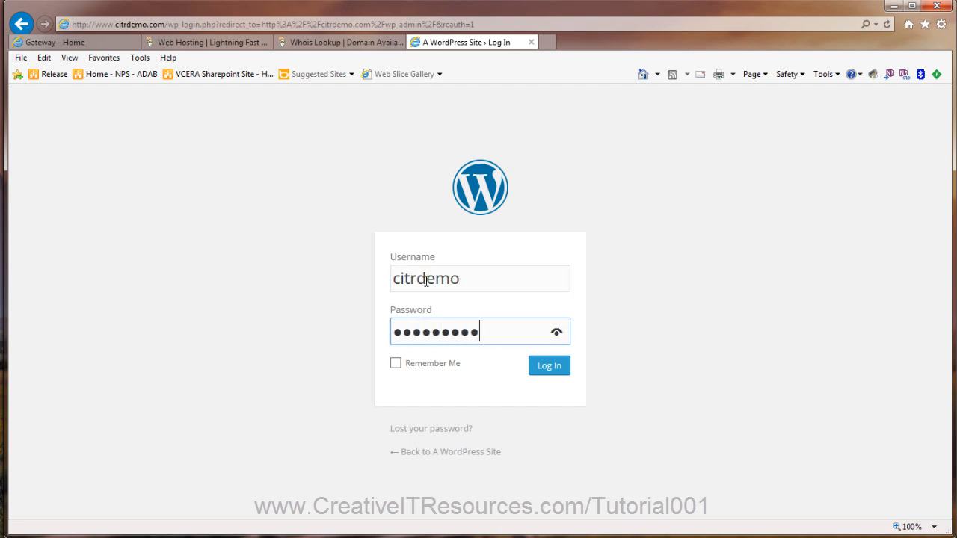
left_click(549, 365)
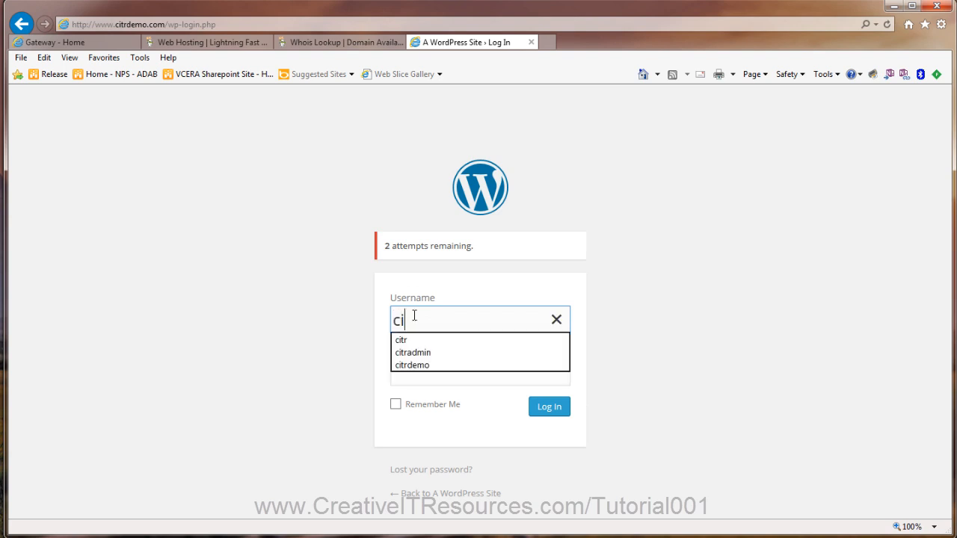
left_click(413, 353)
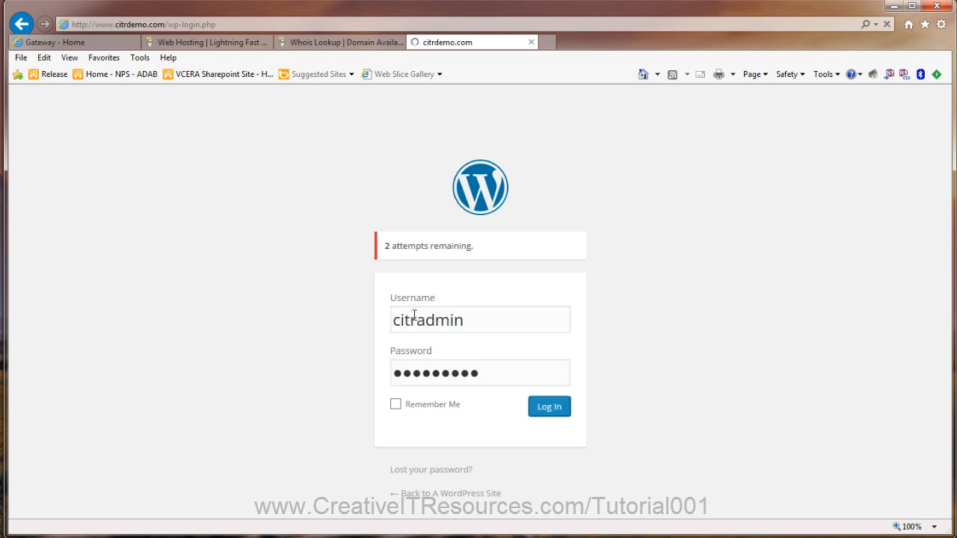
left_click(549, 406)
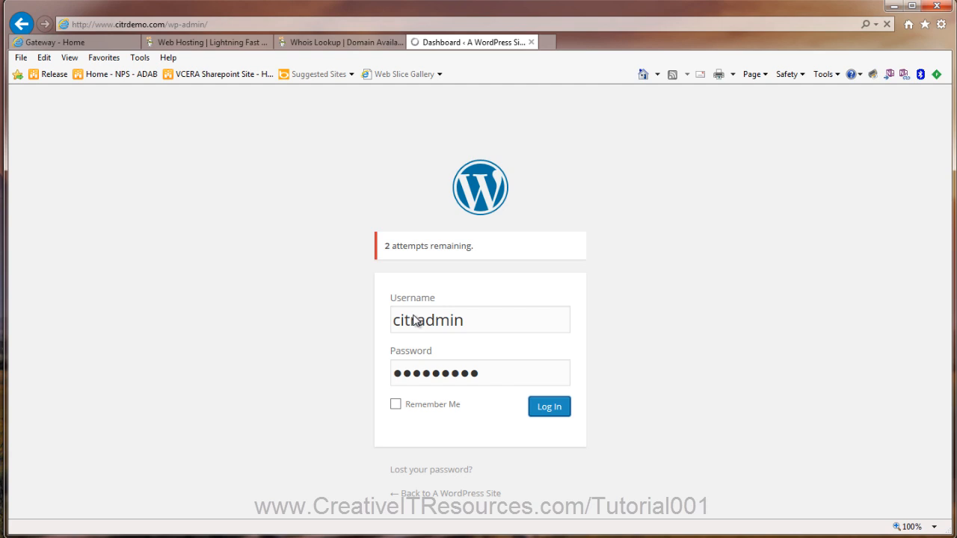
Step: From the dashboard, go to Appearance > Themes listing Twenty Fourteen, Thirteen and Twelve
left_click(549, 407)
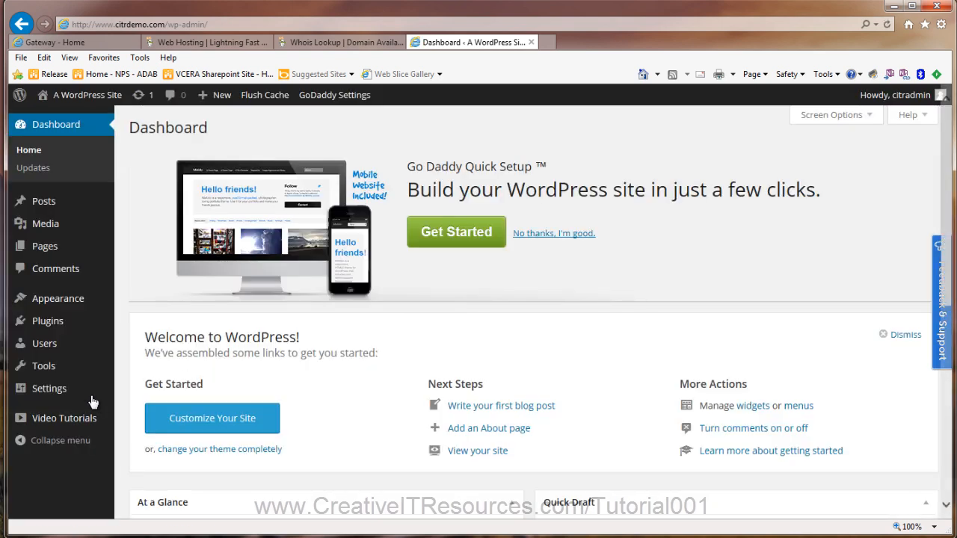
mouse_move(58, 298)
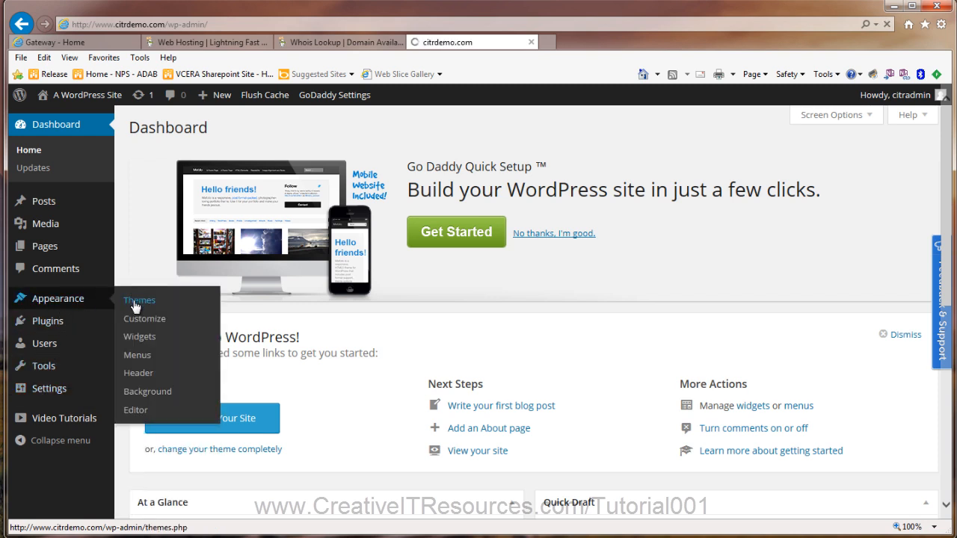
left_click(140, 299)
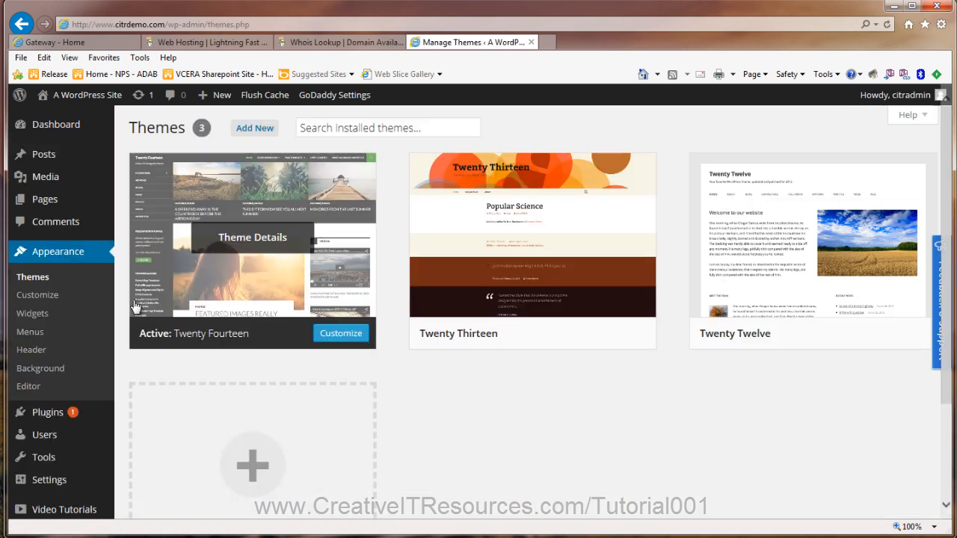
mouse_move(541, 401)
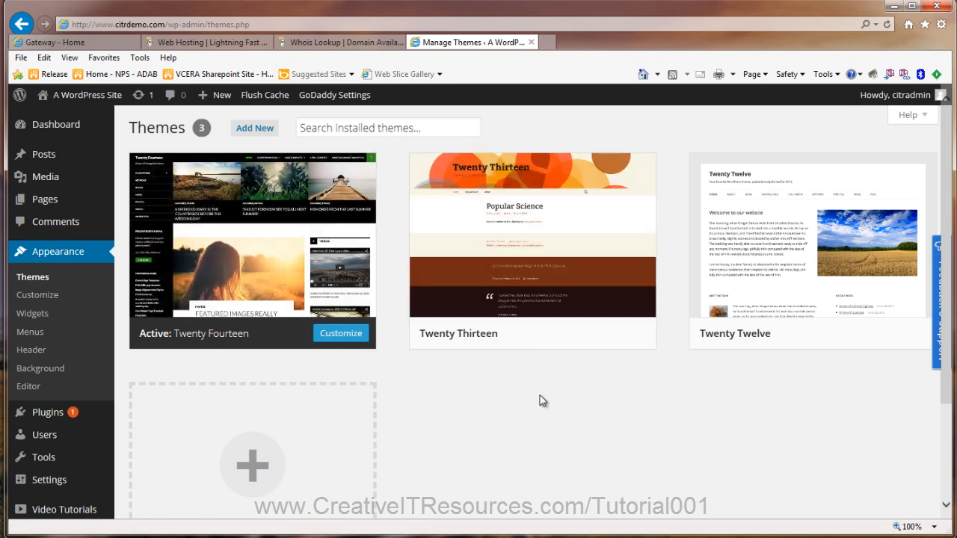
mouse_move(451, 379)
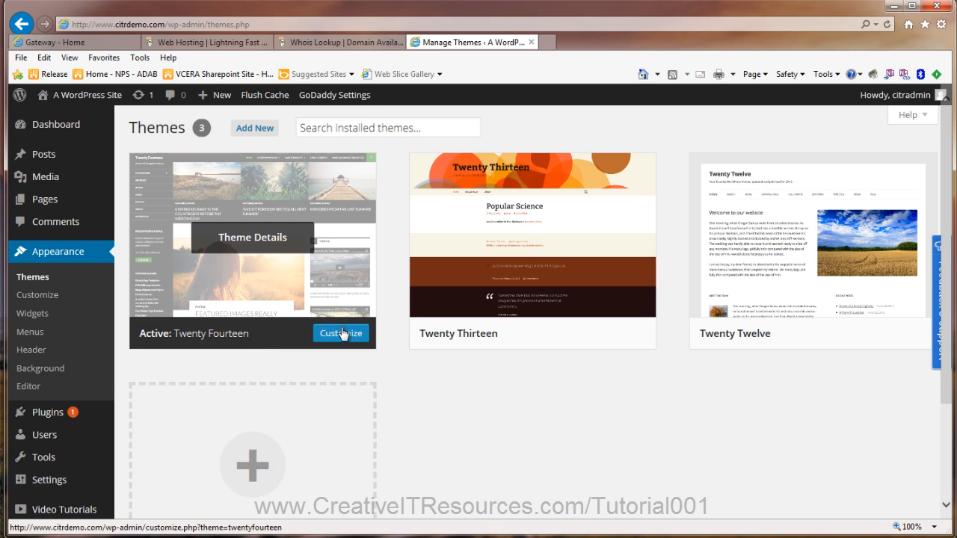
mouse_move(613, 434)
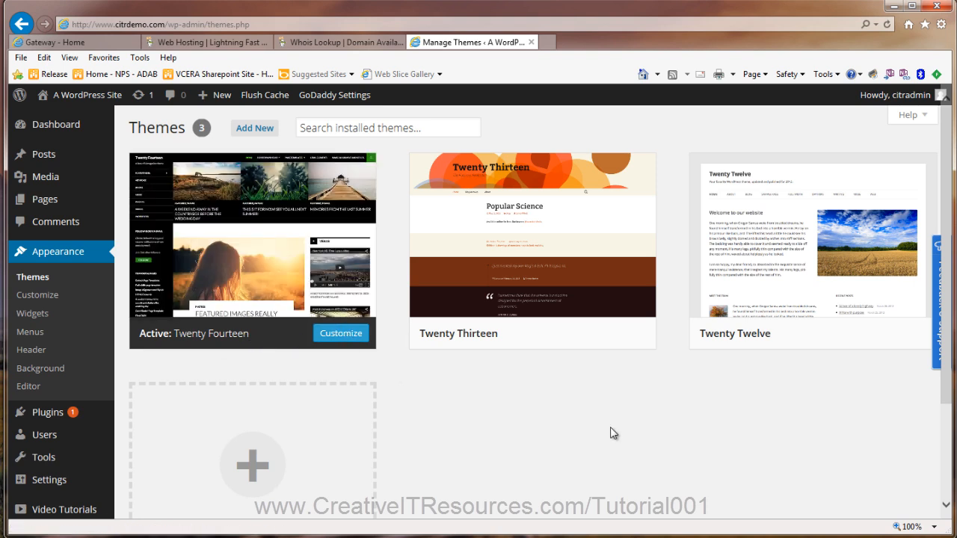
mouse_move(811, 239)
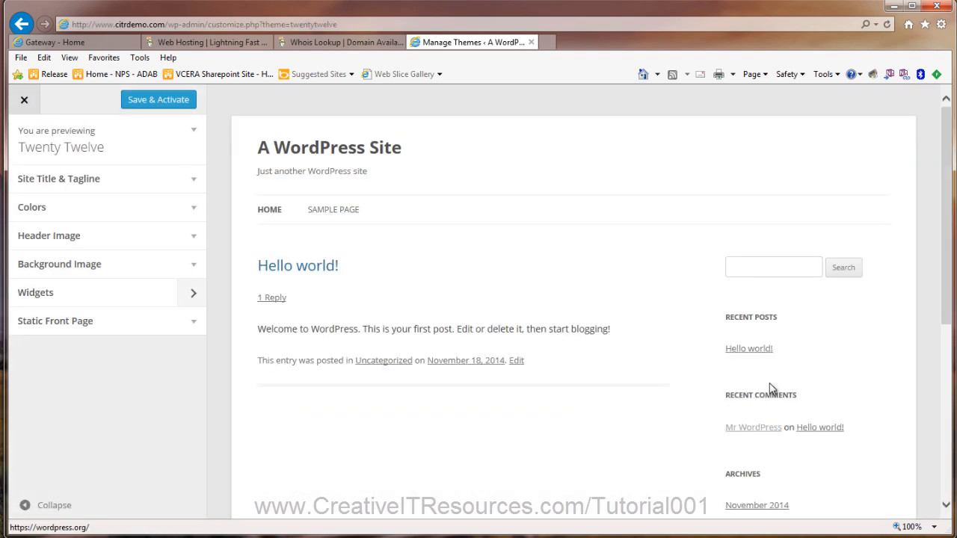
mouse_move(362, 425)
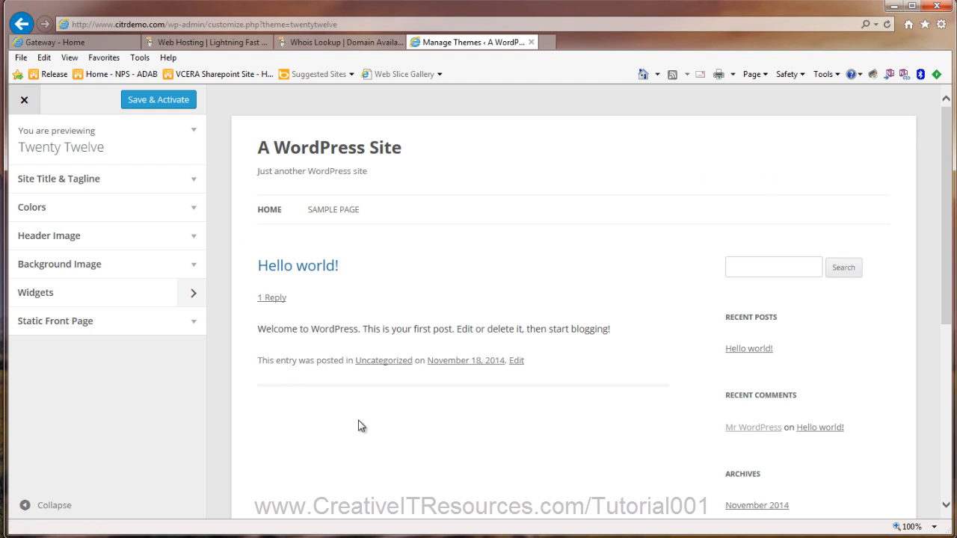
mouse_move(158, 99)
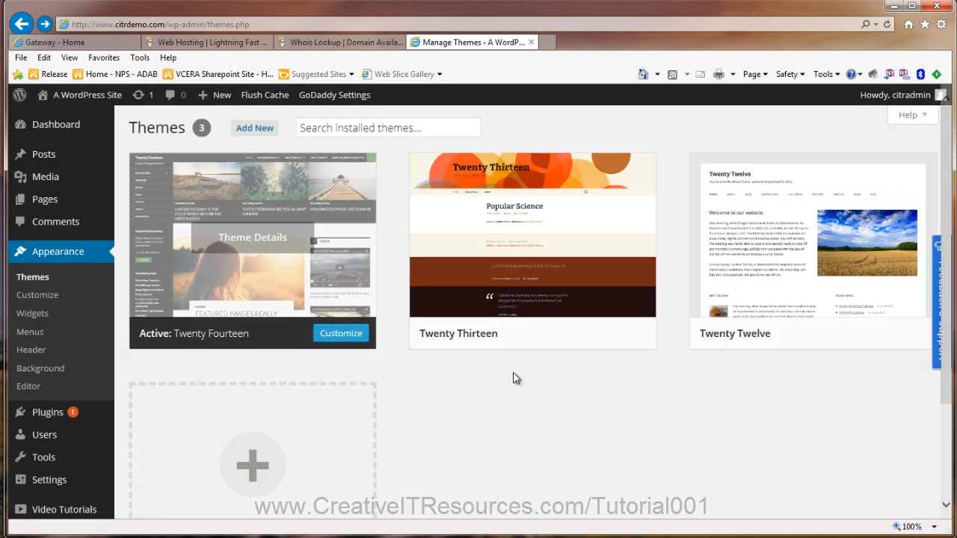
mouse_move(812, 251)
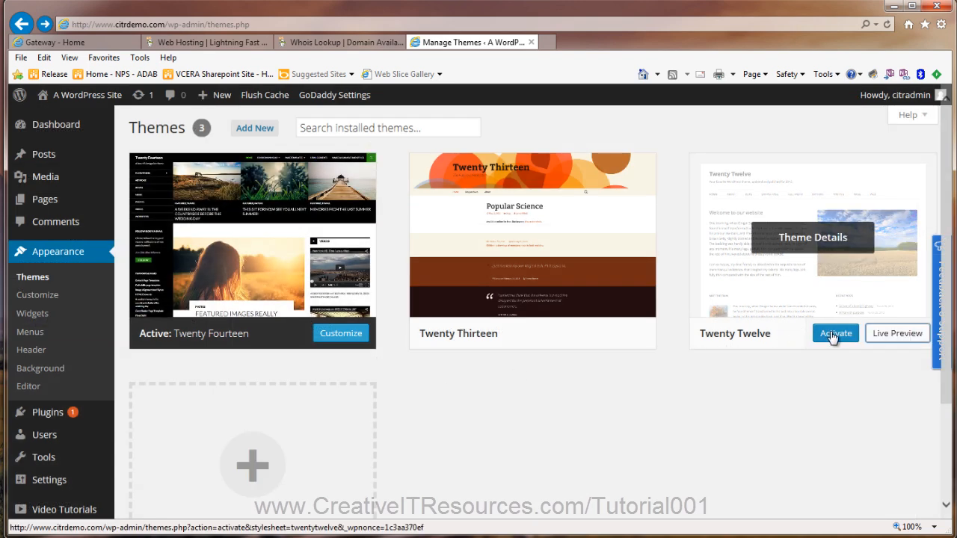
Step: Activate the Twenty Twelve theme and open its customizer
left_click(834, 332)
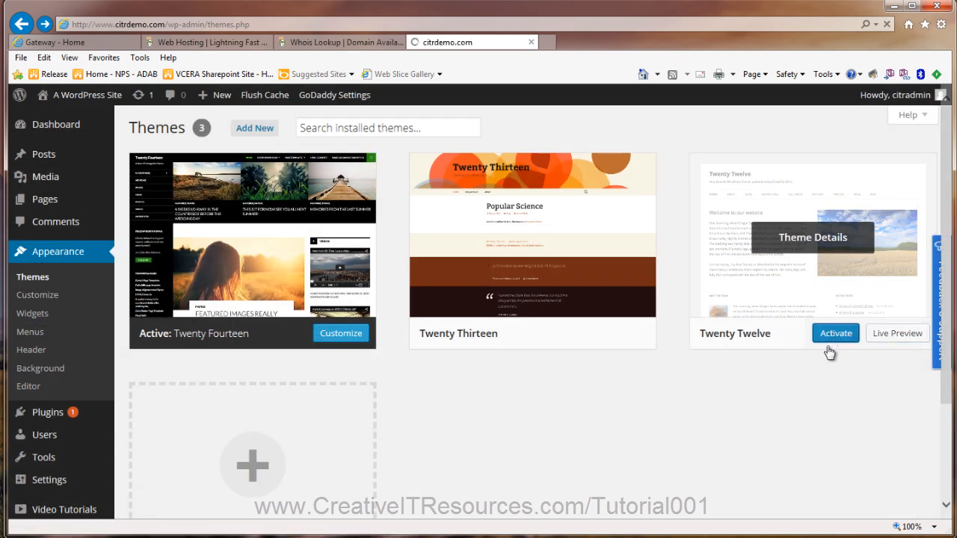
left_click(835, 332)
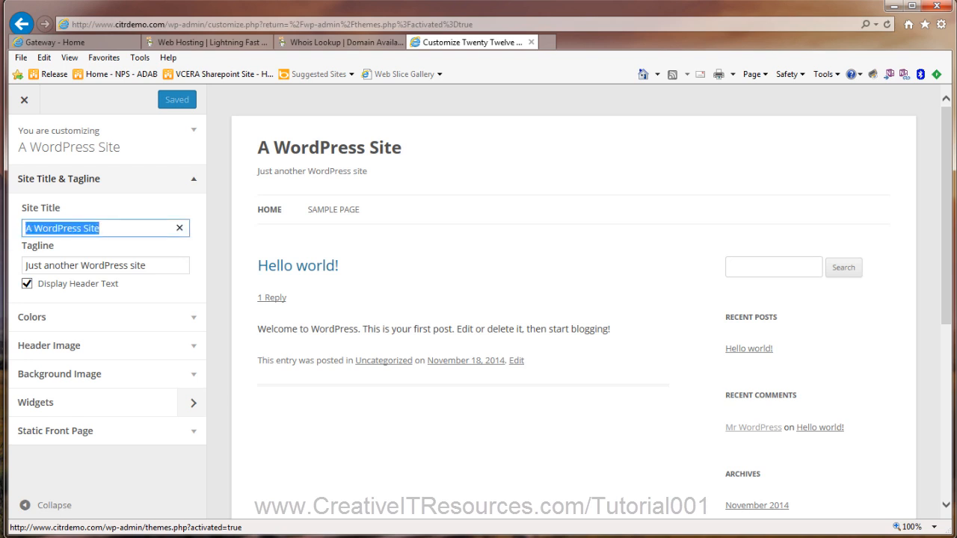
Step: Change the Site Title to 'CITR Demo', save and publish, and leave the customizer
type("Ci")
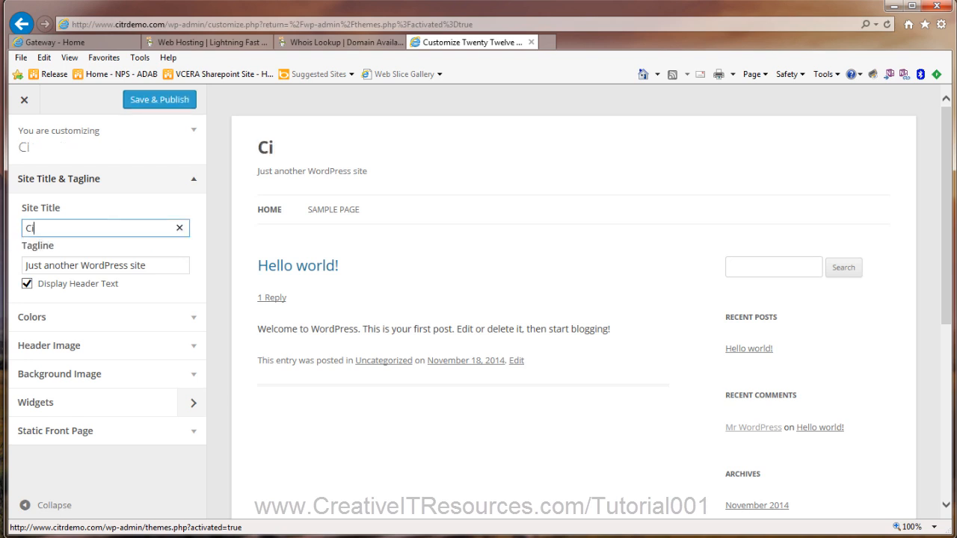
type("TR D")
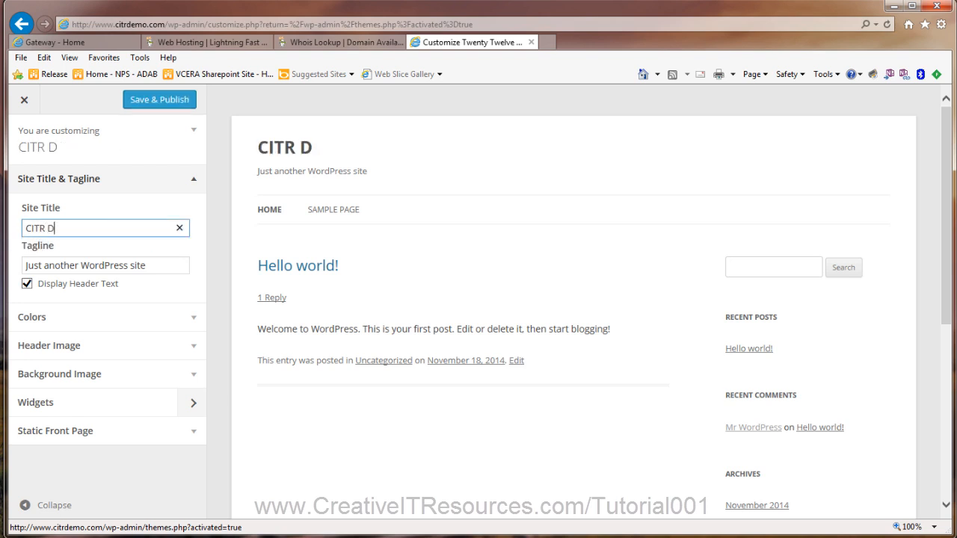
type("emo")
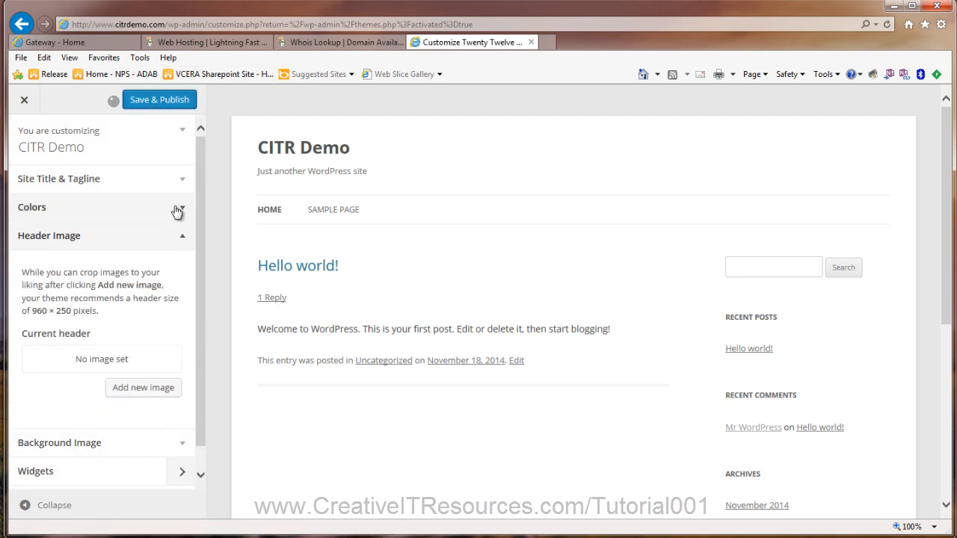
left_click(158, 99)
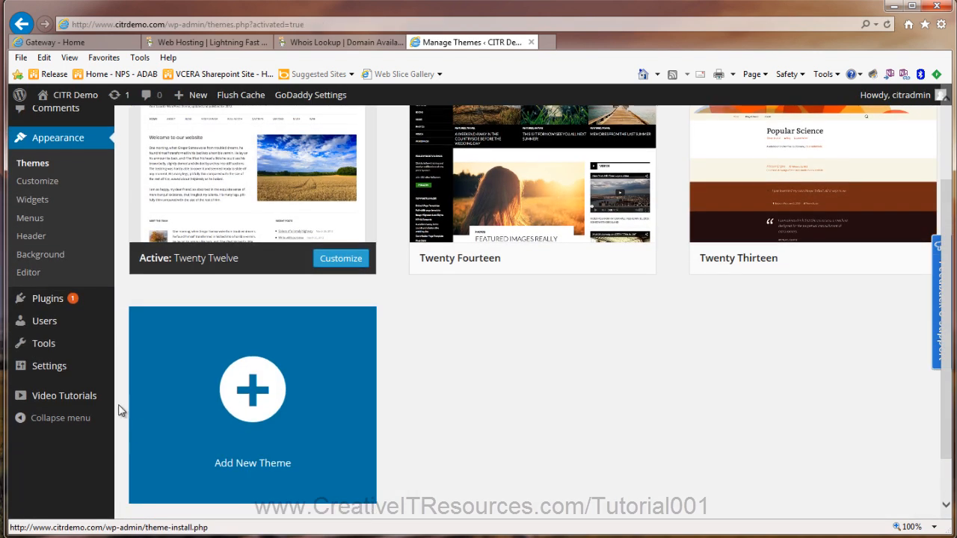
Step: Deactivate the Go Daddy Quick Setup plugin from the installed plugins list
left_click(47, 297)
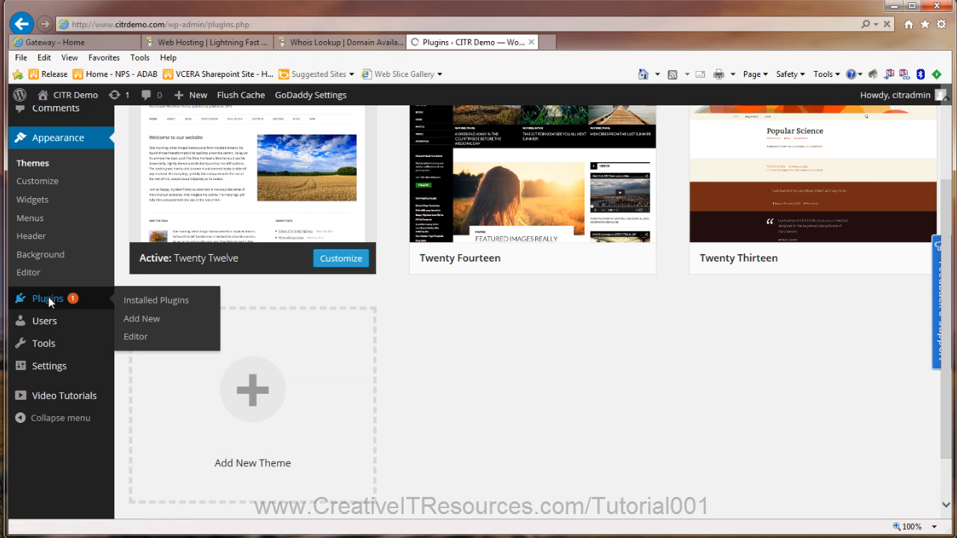
left_click(155, 299)
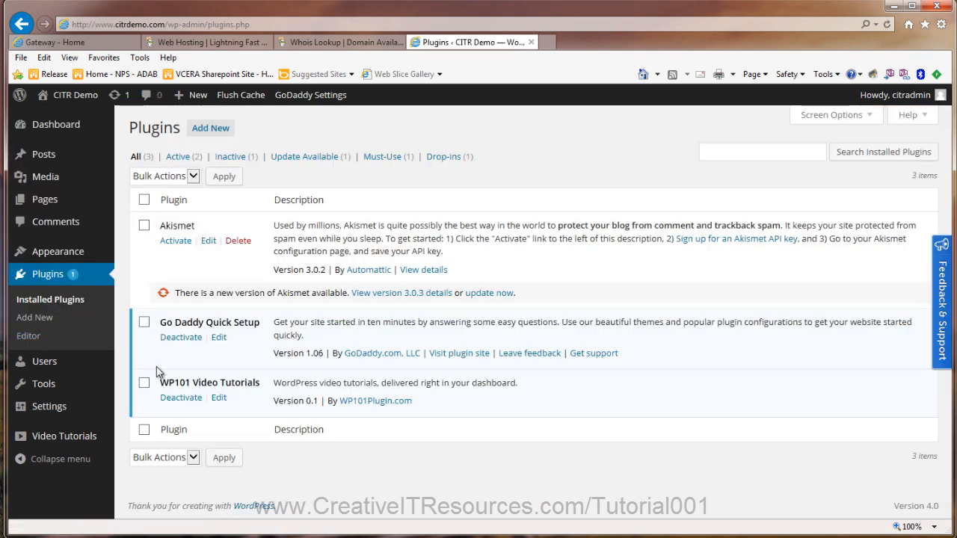
mouse_move(305, 397)
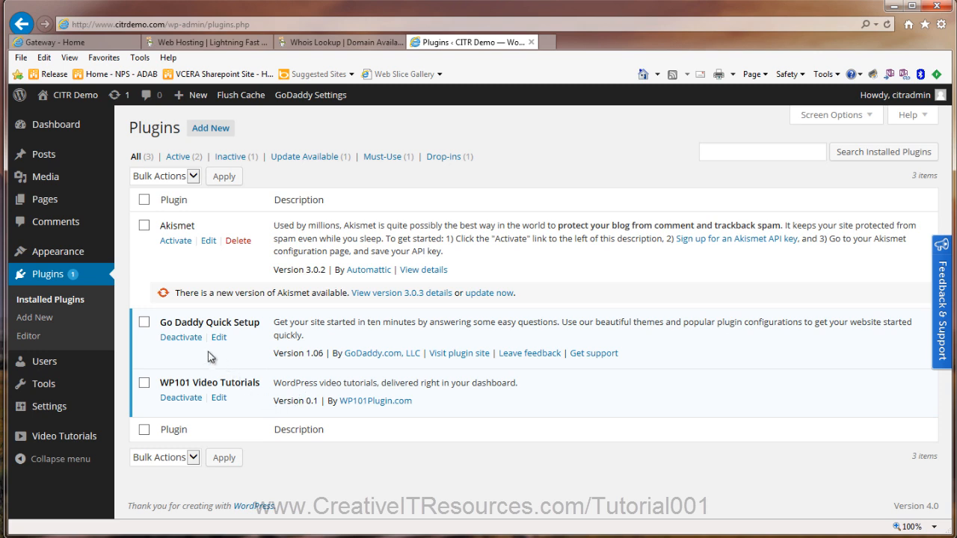
mouse_move(163, 342)
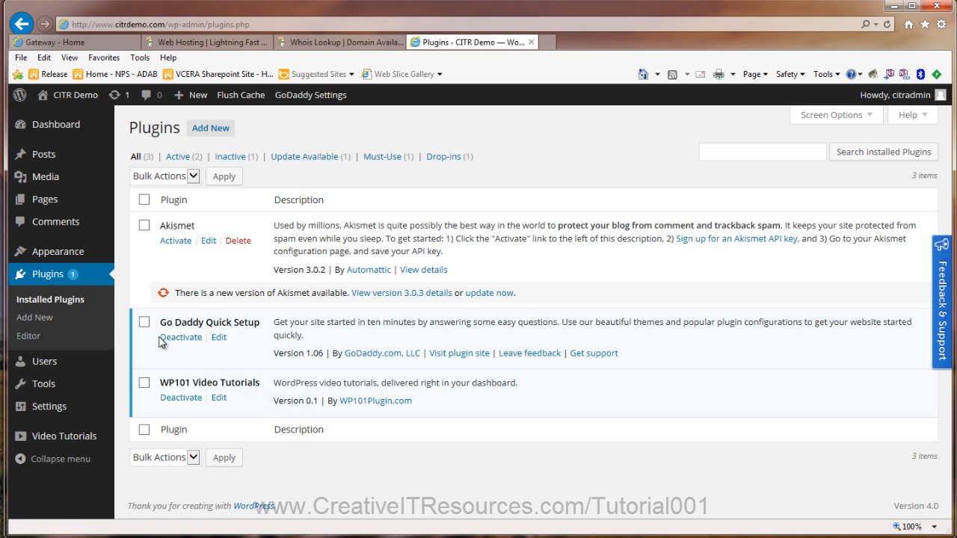
left_click(181, 338)
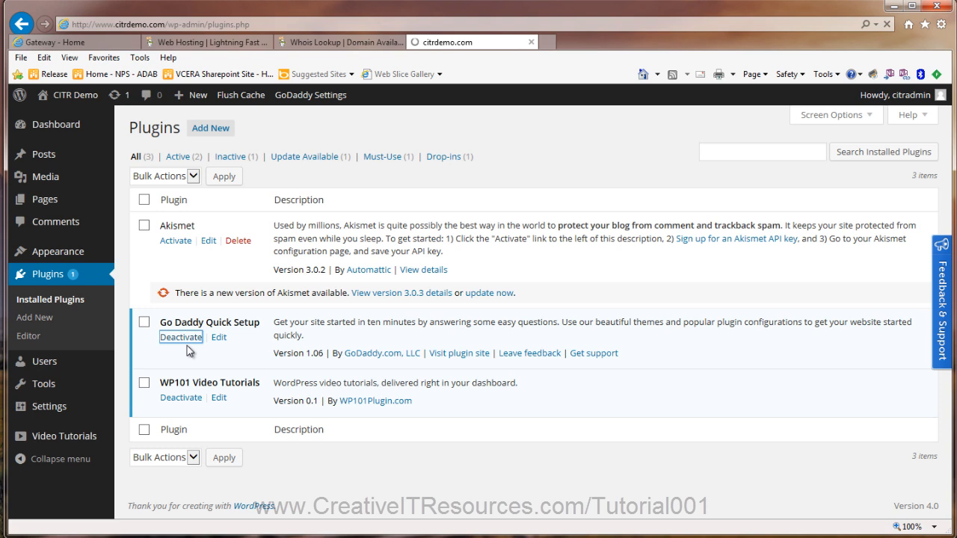
left_click(181, 338)
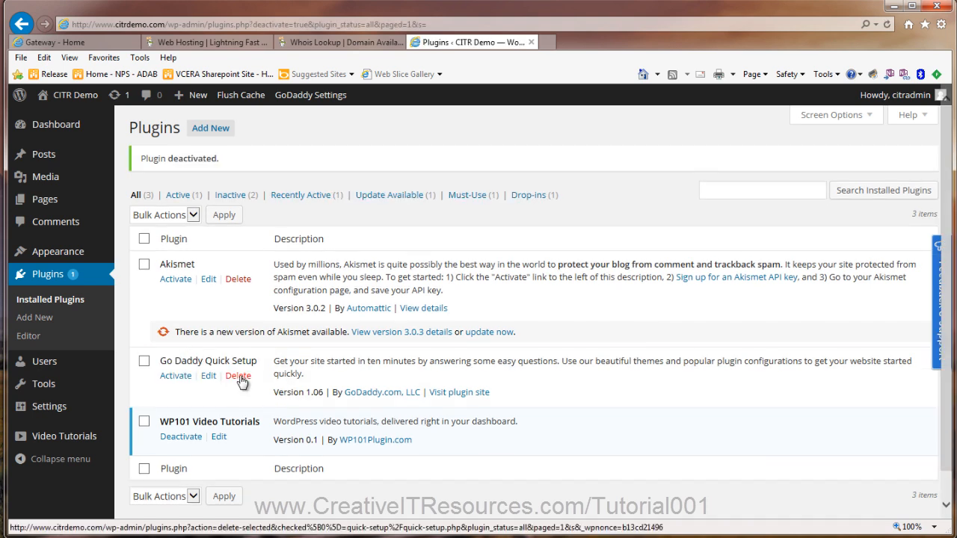
Step: Delete Go Daddy Quick Setup with its files and data, leaving Akismet and WP101 Video Tutorials
left_click(238, 375)
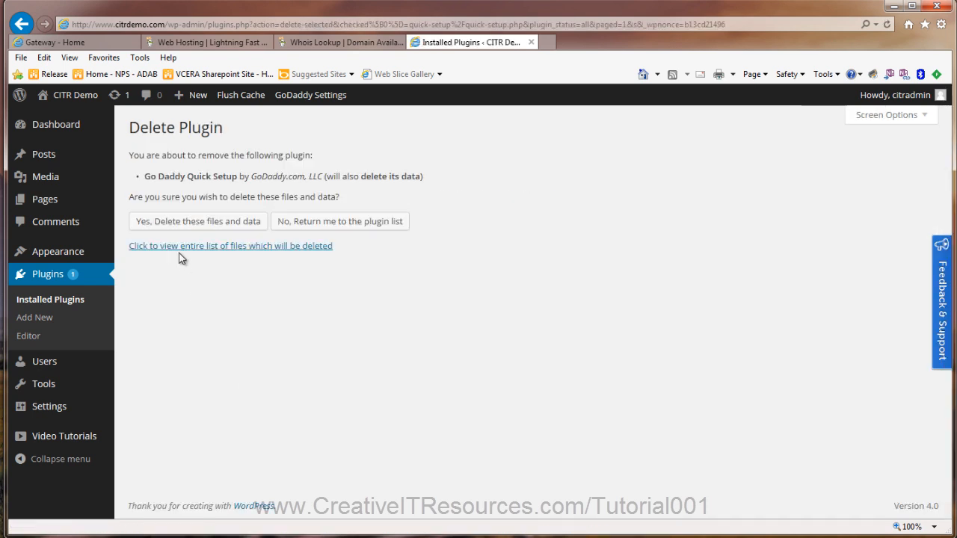
left_click(198, 221)
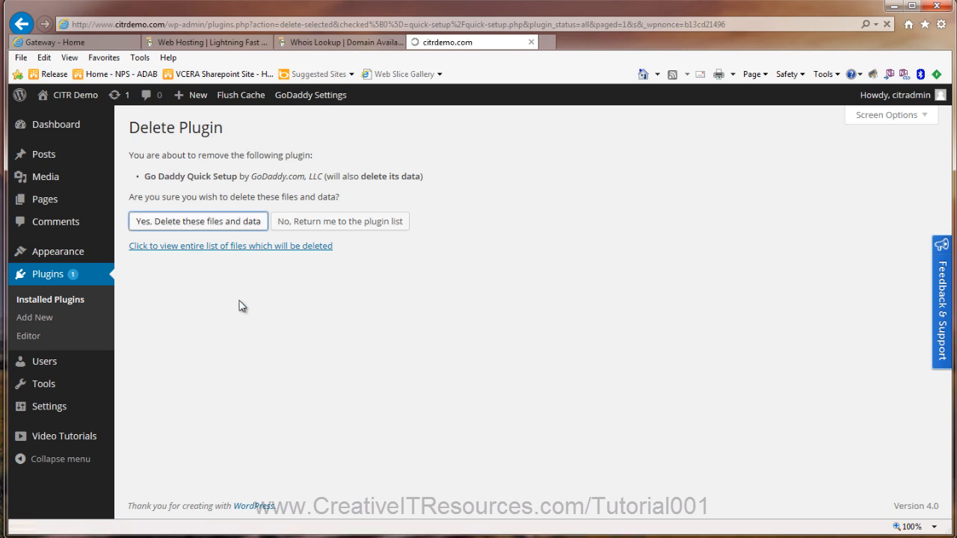
left_click(197, 221)
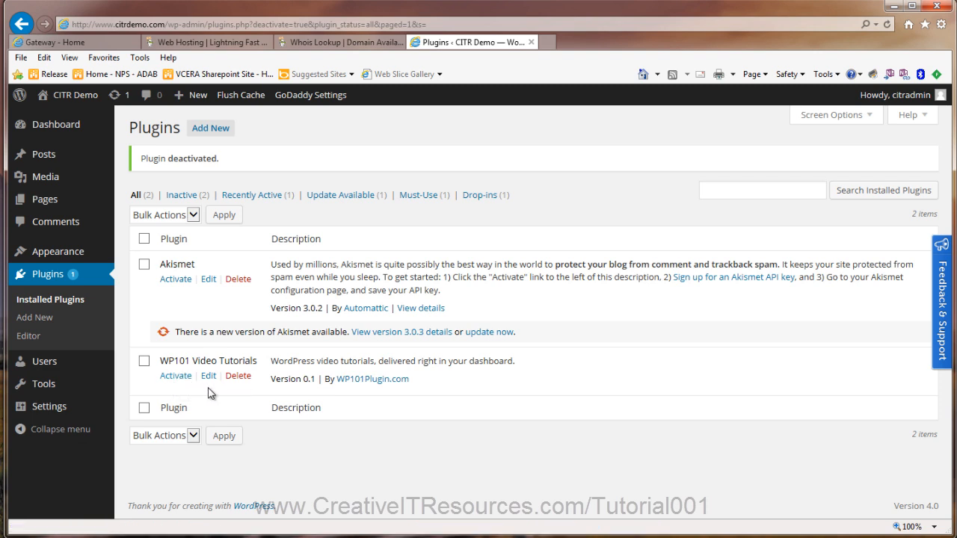
mouse_move(138, 402)
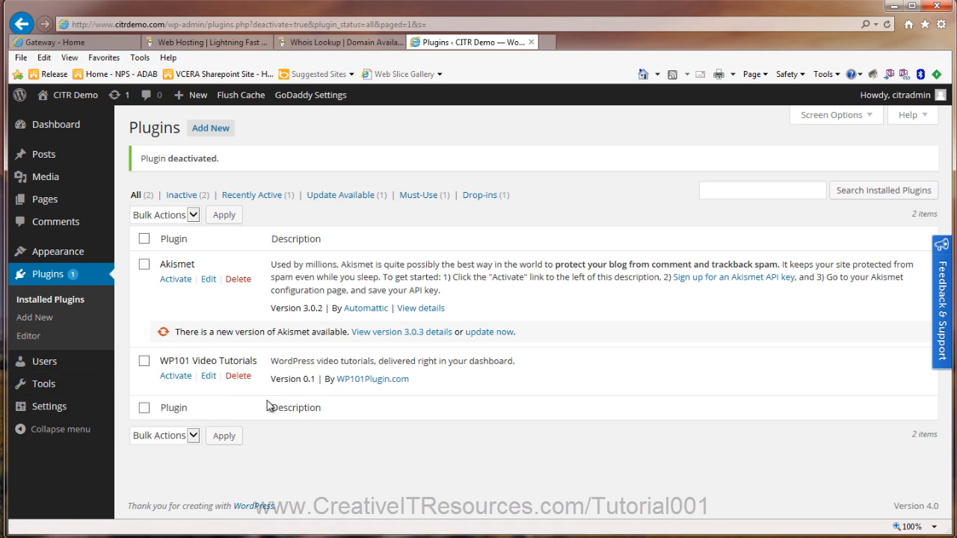
mouse_move(208, 157)
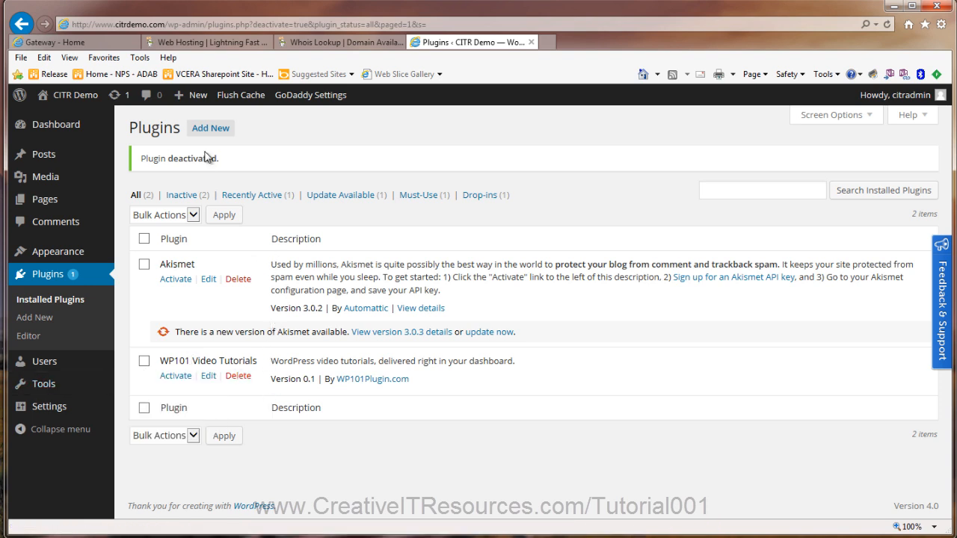
Step: Search the plugin directory for 'limit login' from Add New
left_click(209, 129)
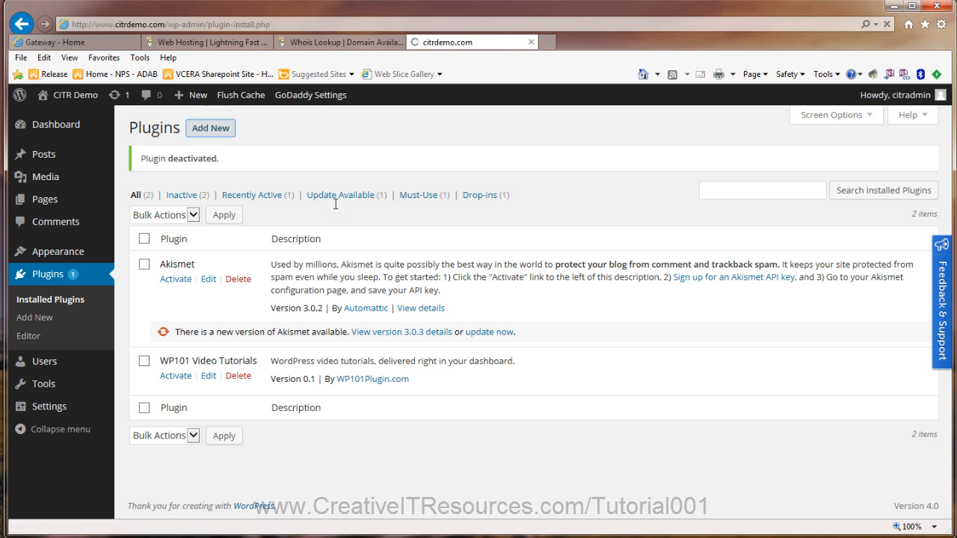
left_click(209, 128)
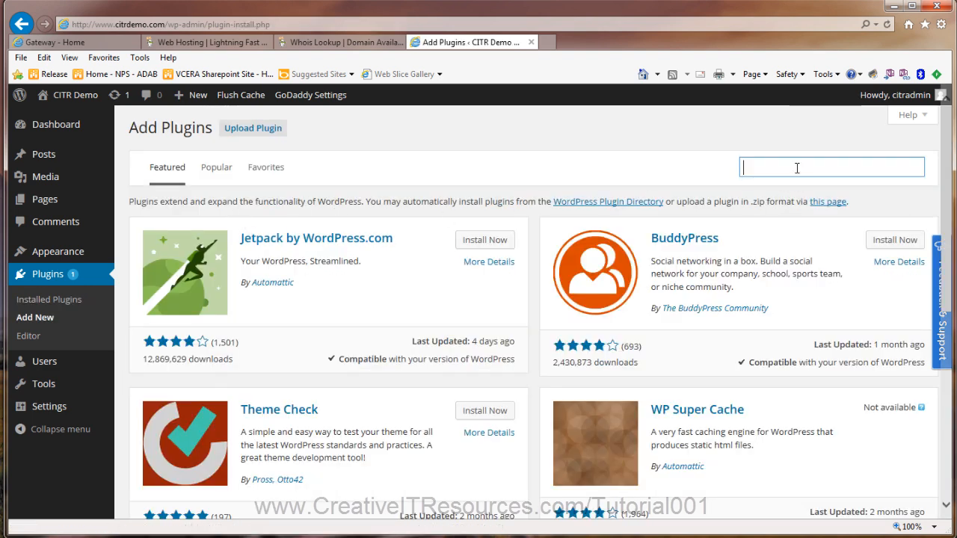
type("limit")
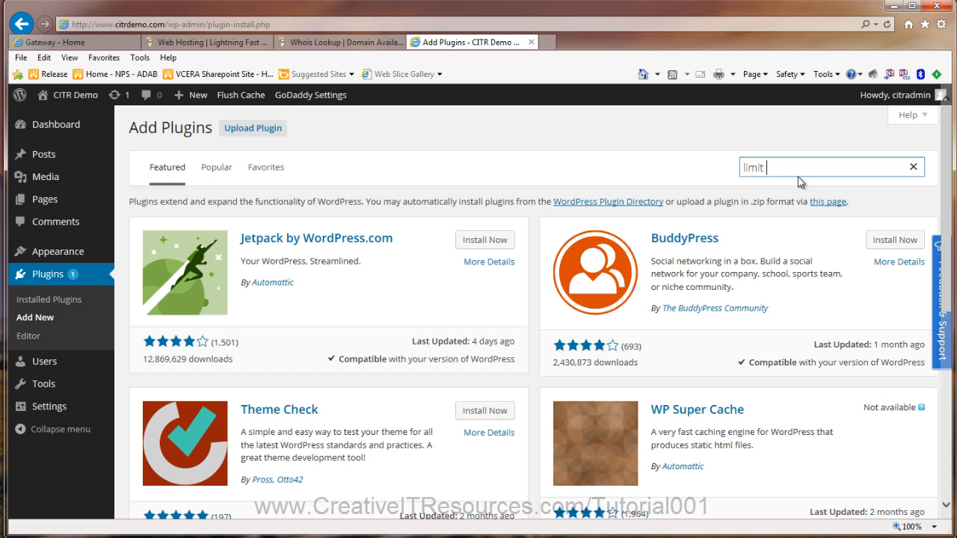
type("login")
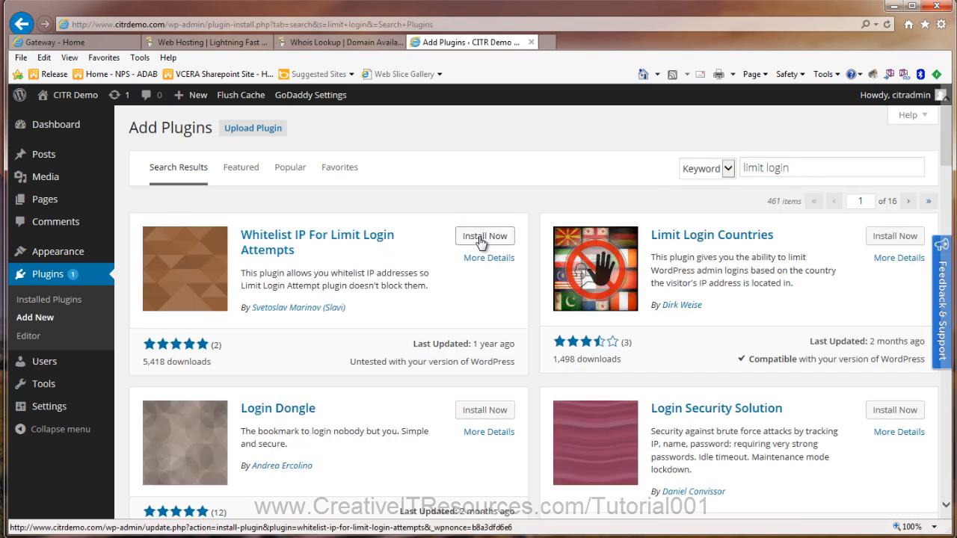
Step: Install and activate the Whitelist IP For Limit Login Attempts plugin
left_click(484, 237)
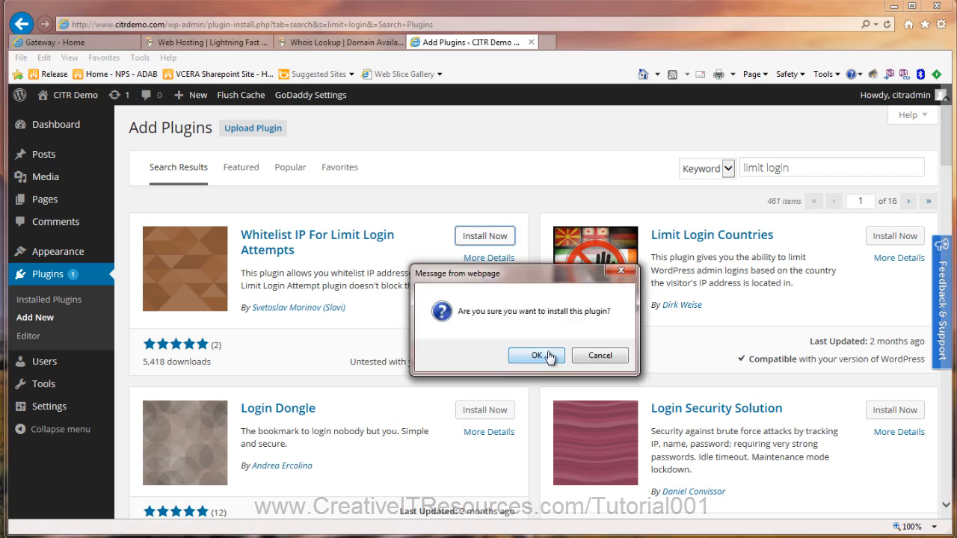
left_click(535, 356)
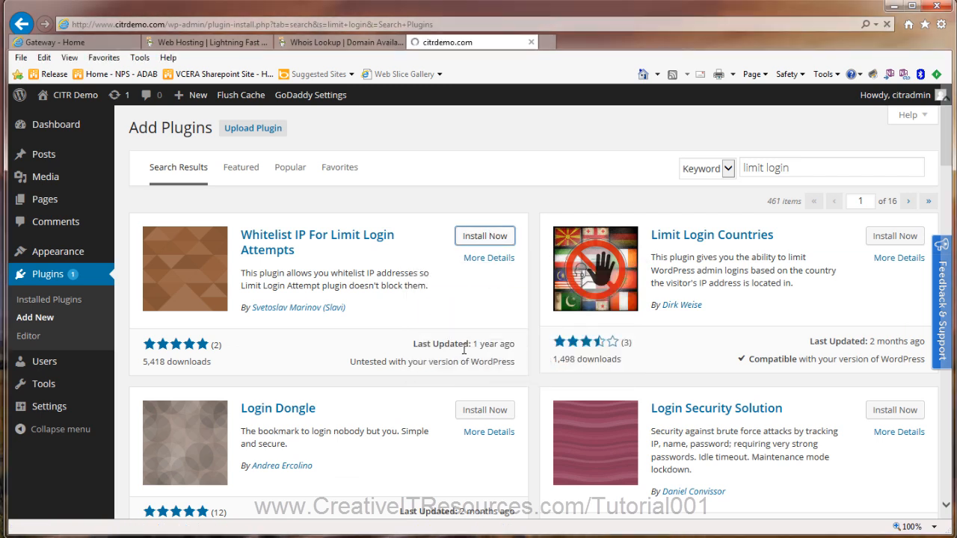
left_click(485, 236)
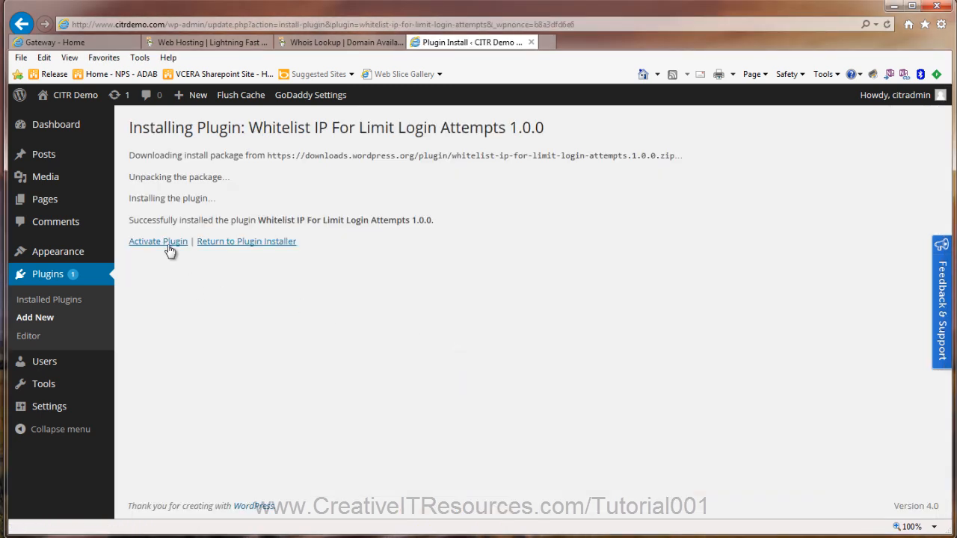
left_click(159, 240)
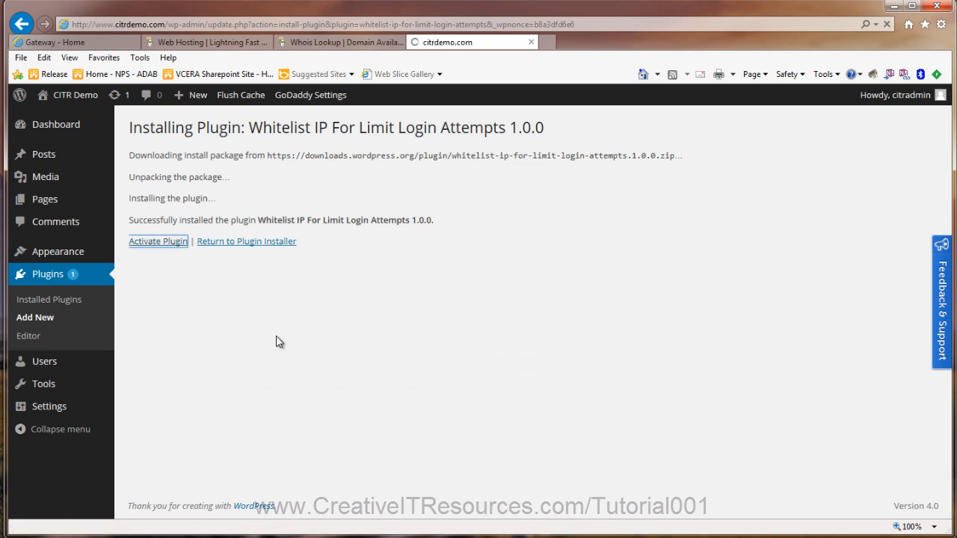
left_click(159, 241)
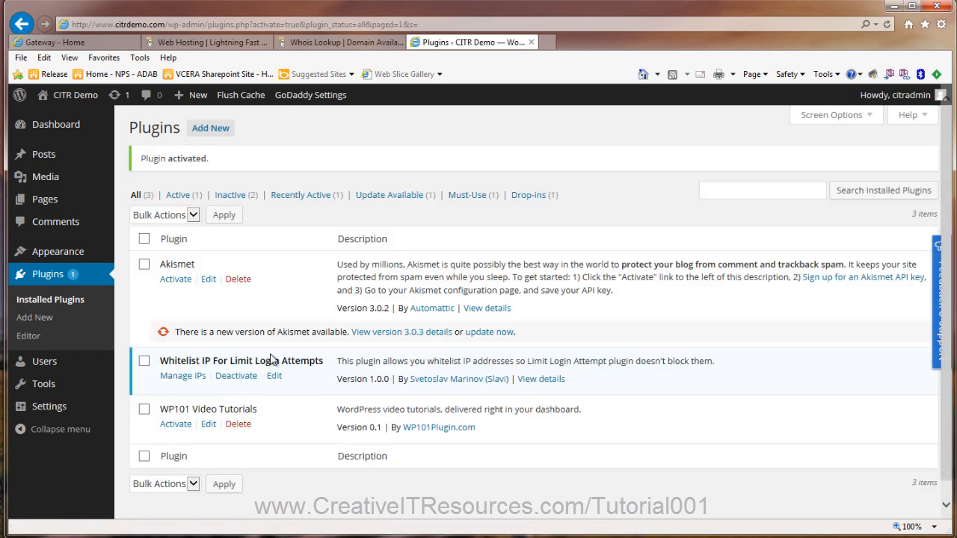
mouse_move(200, 389)
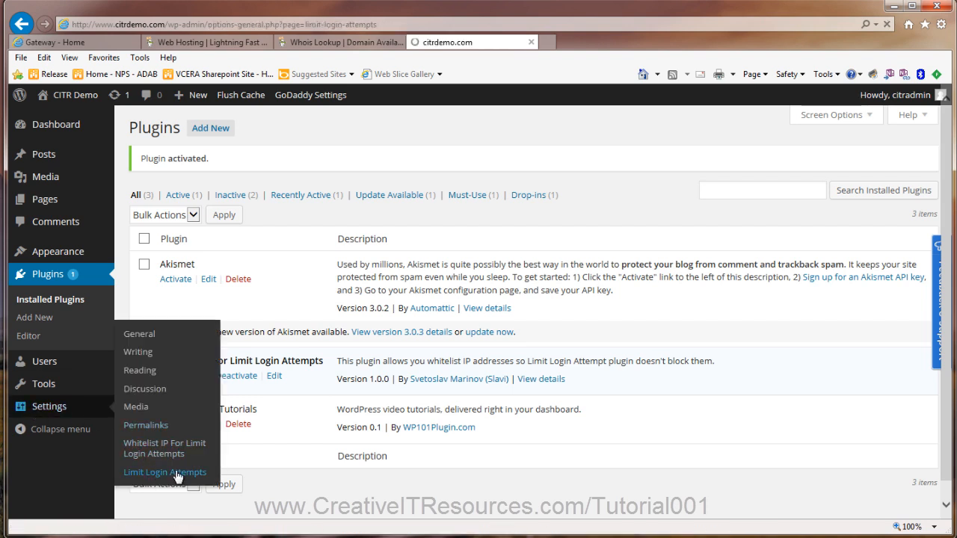
Step: View the Limit Login Attempts settings with 4 retries and 20-minute lockouts, then head to Settings
left_click(165, 473)
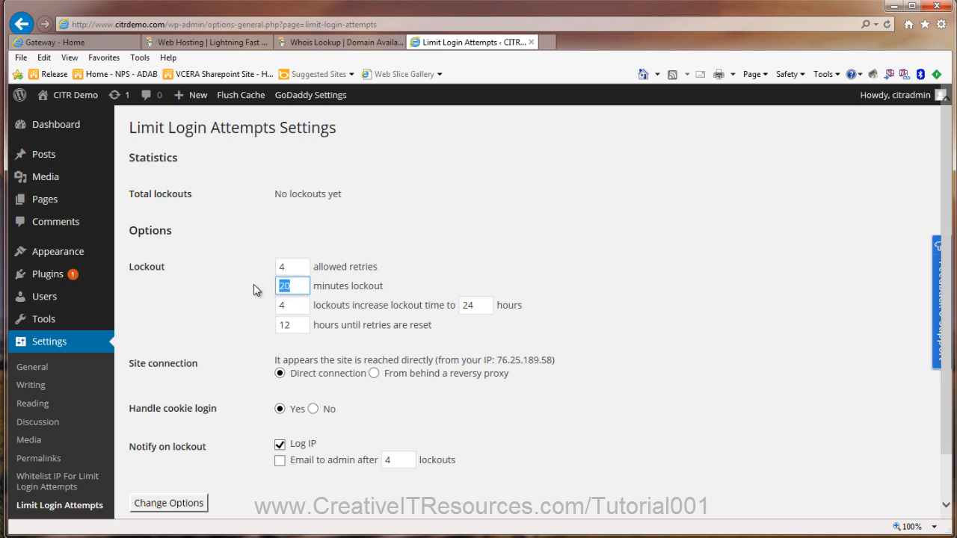
mouse_move(338, 423)
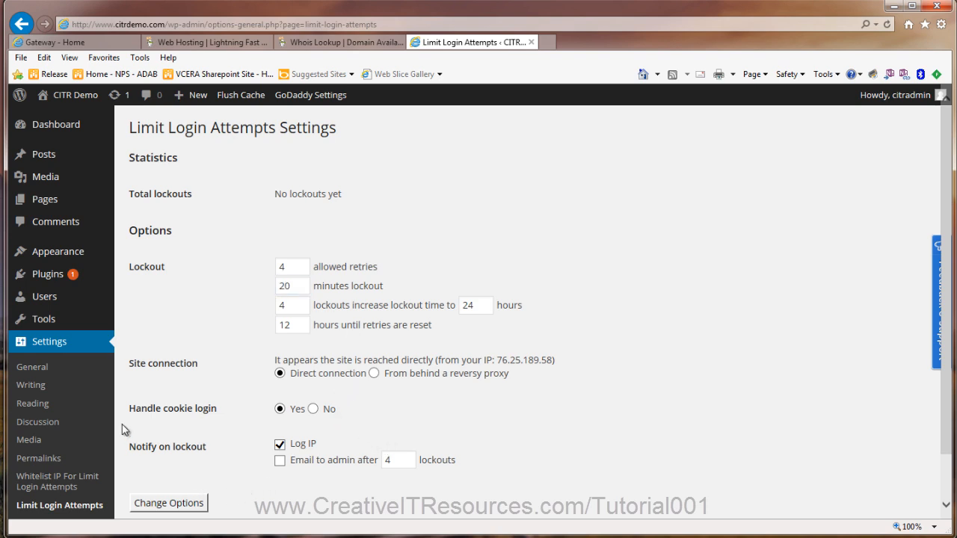
left_click(49, 341)
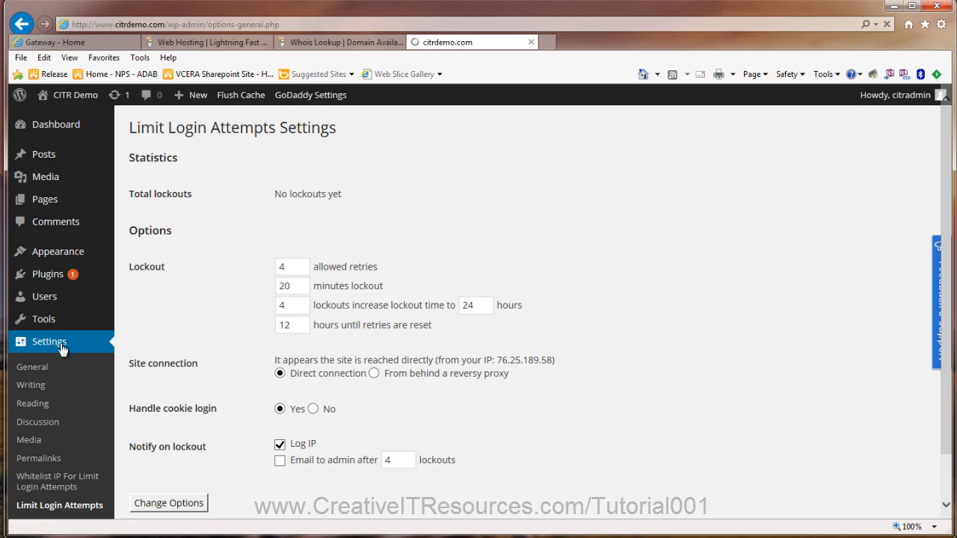
Step: Choose the Post name permalink structure (/%postname%/) in Permalink Settings
left_click(31, 366)
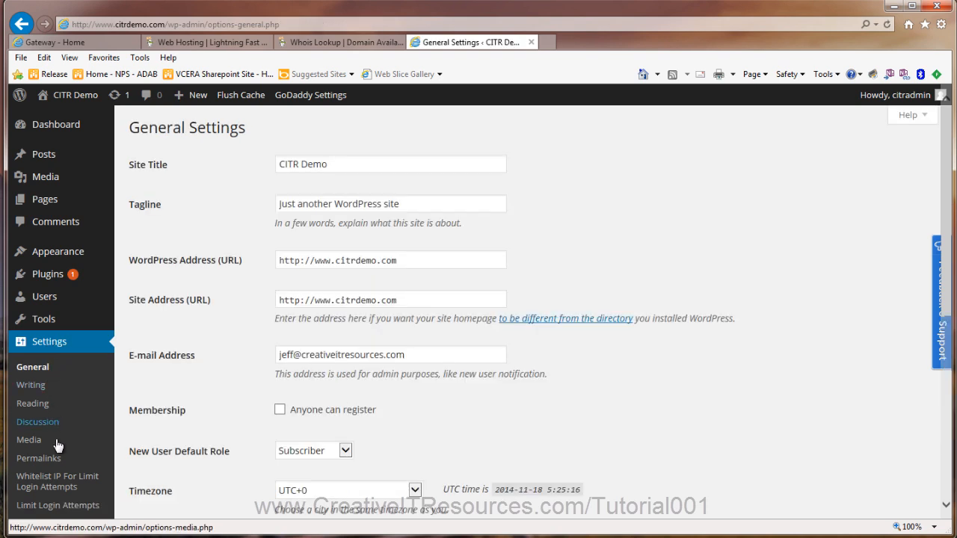
left_click(39, 457)
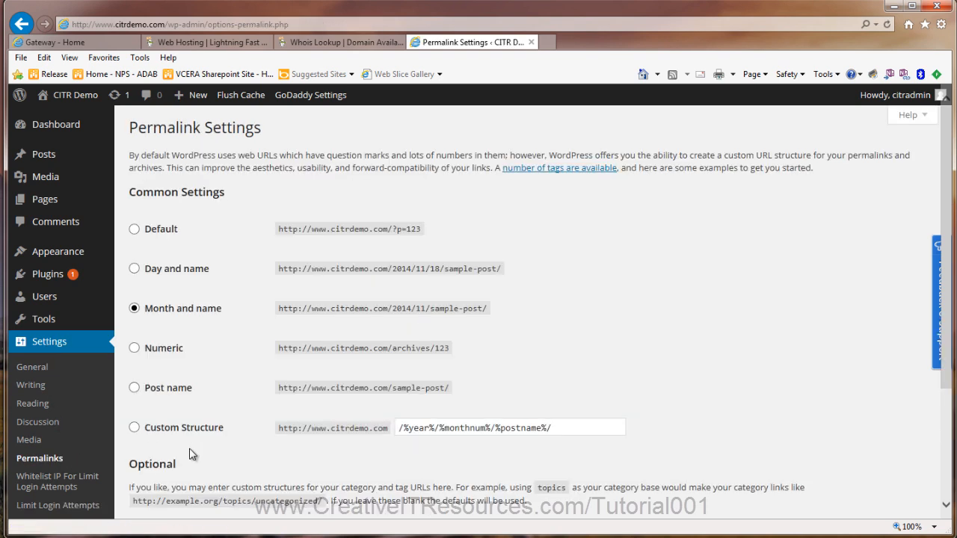
mouse_move(134, 392)
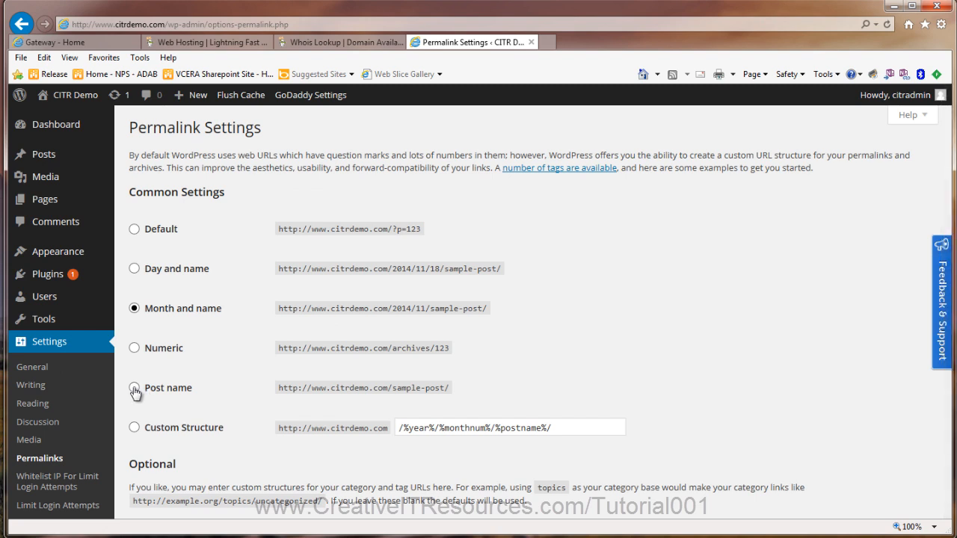
left_click(134, 387)
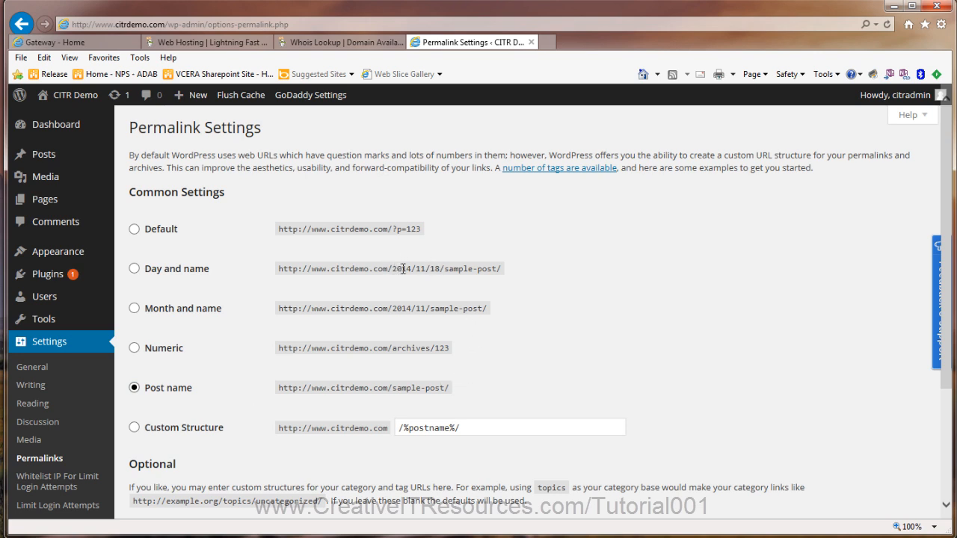
mouse_move(411, 327)
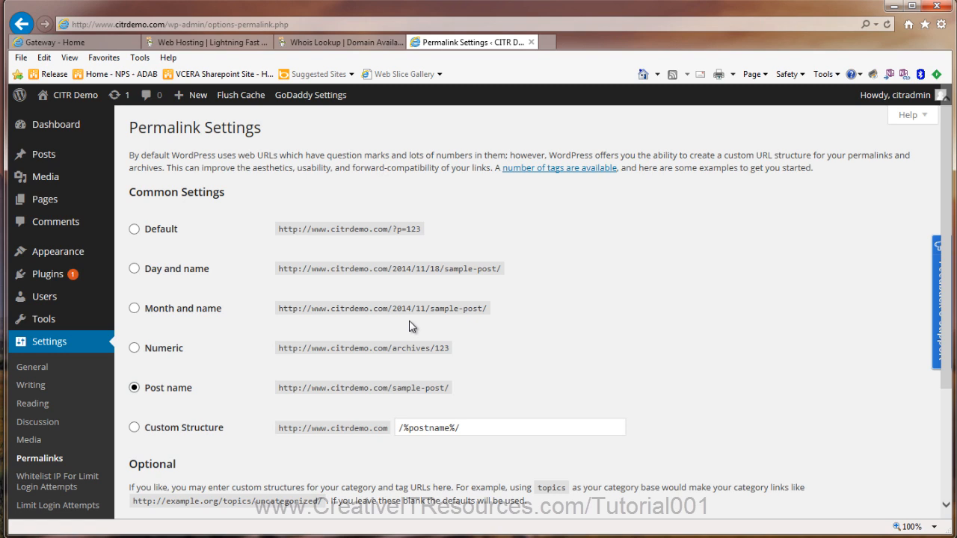
mouse_move(402, 420)
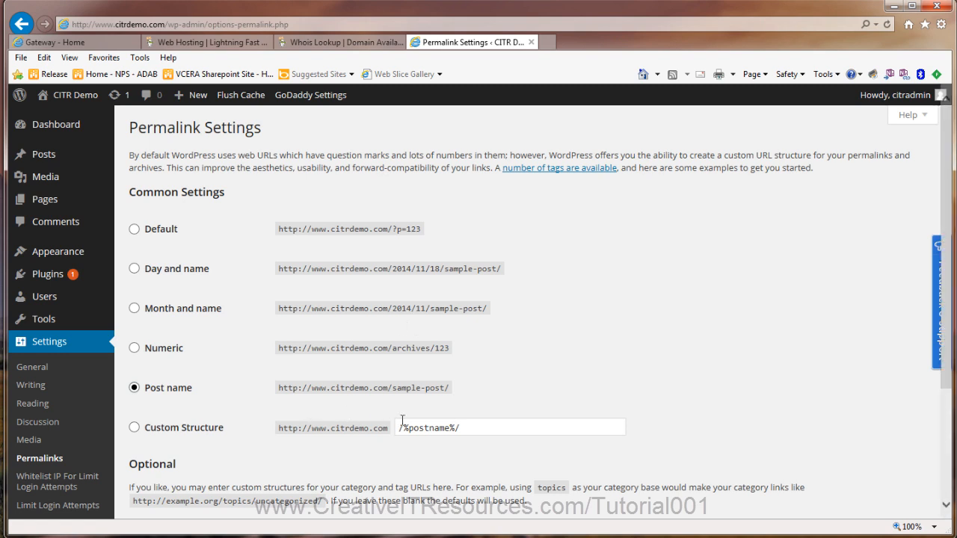
mouse_move(452, 388)
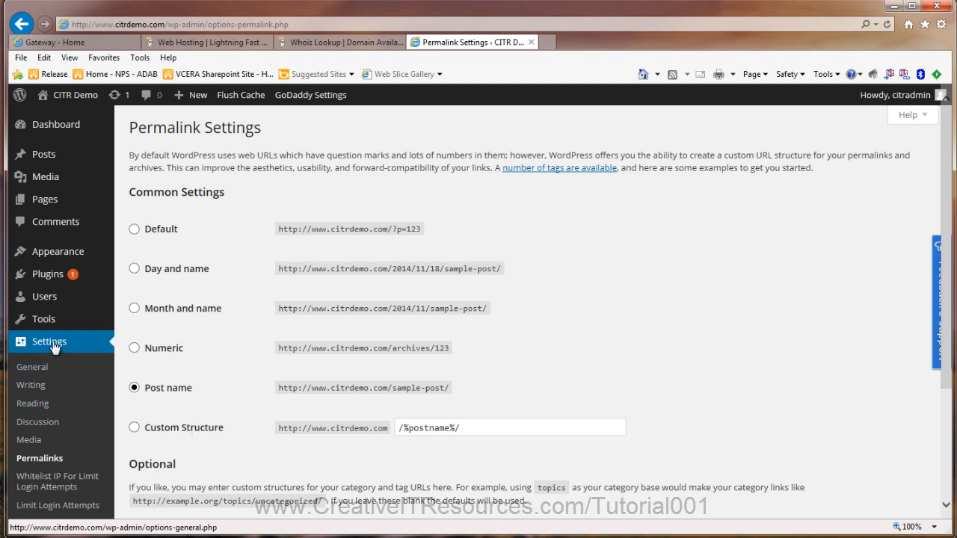
Step: Visit the public CITR Demo front page showing the Hello world! post
left_click(33, 367)
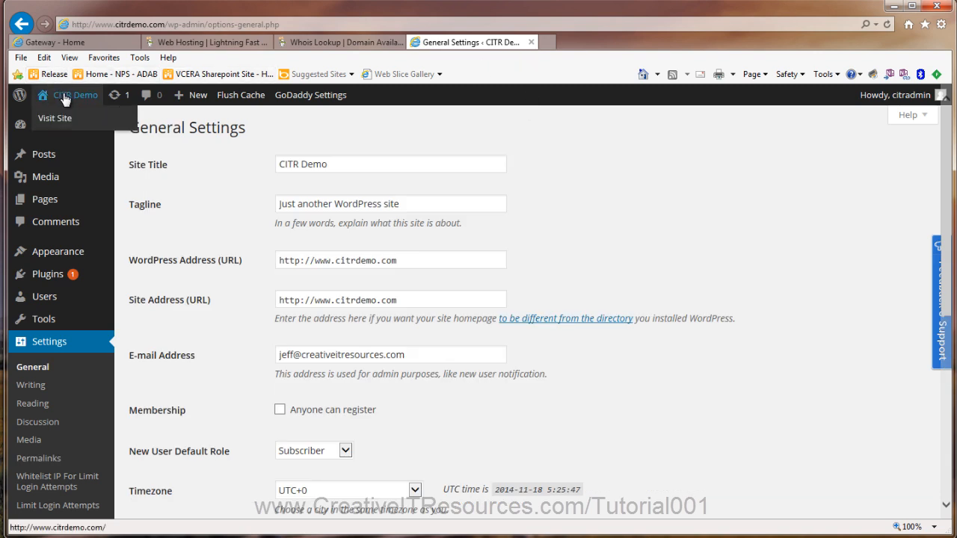
left_click(54, 118)
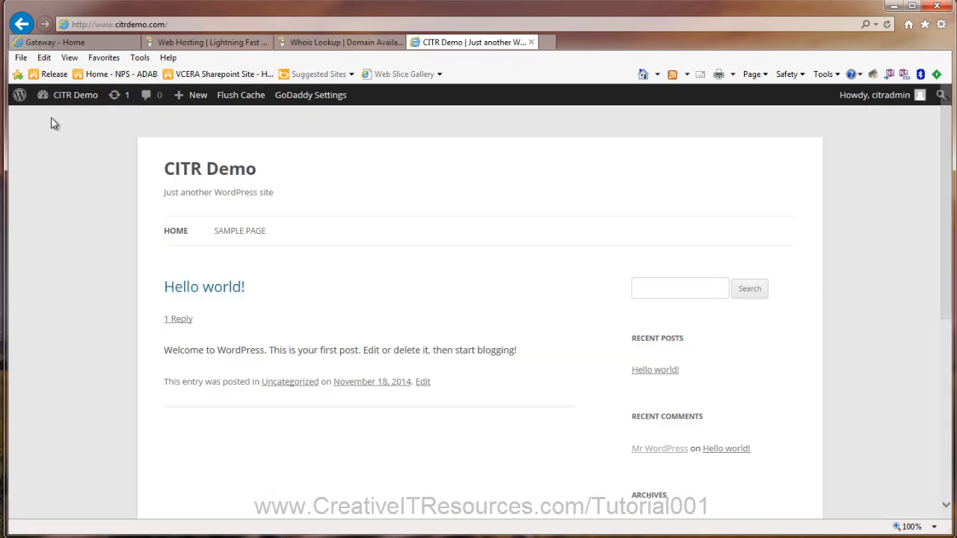